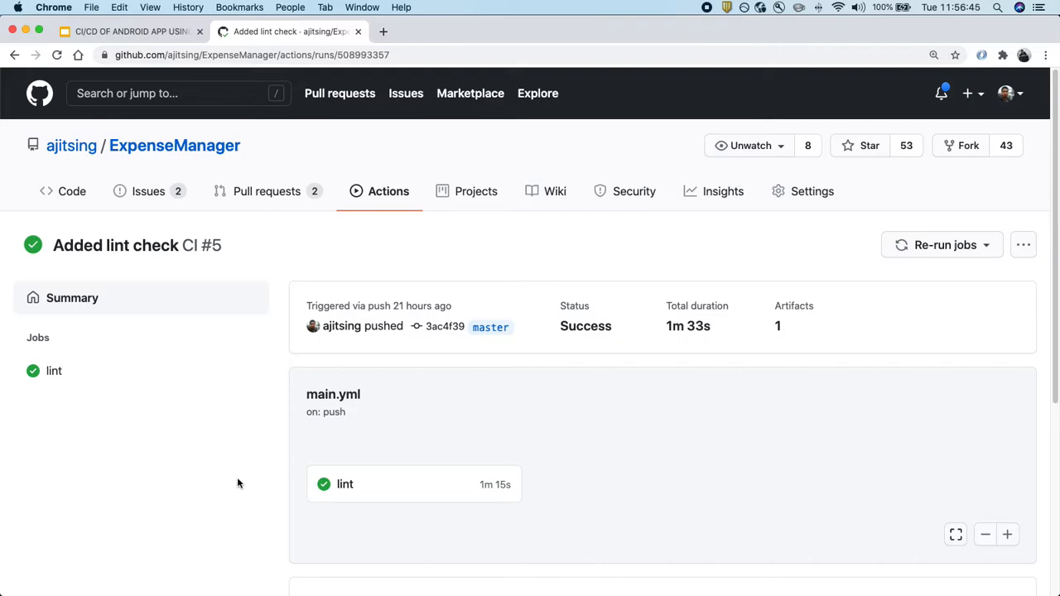
Switch to the Google Slides deck showing the CI/CD Architecture slide from Lint to Deploy.
scroll("down", 3)
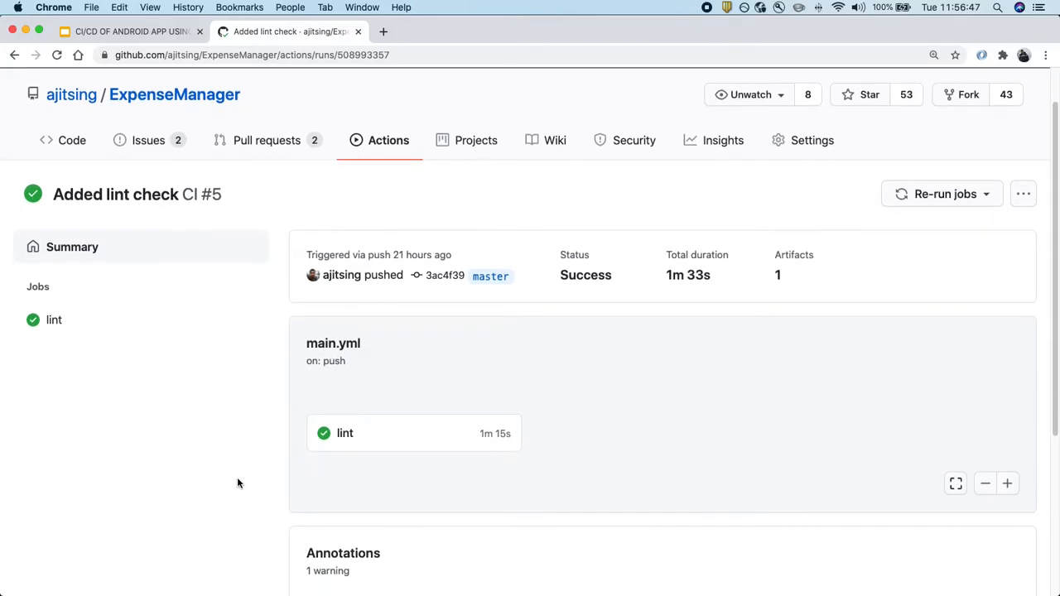
scroll("down", 3)
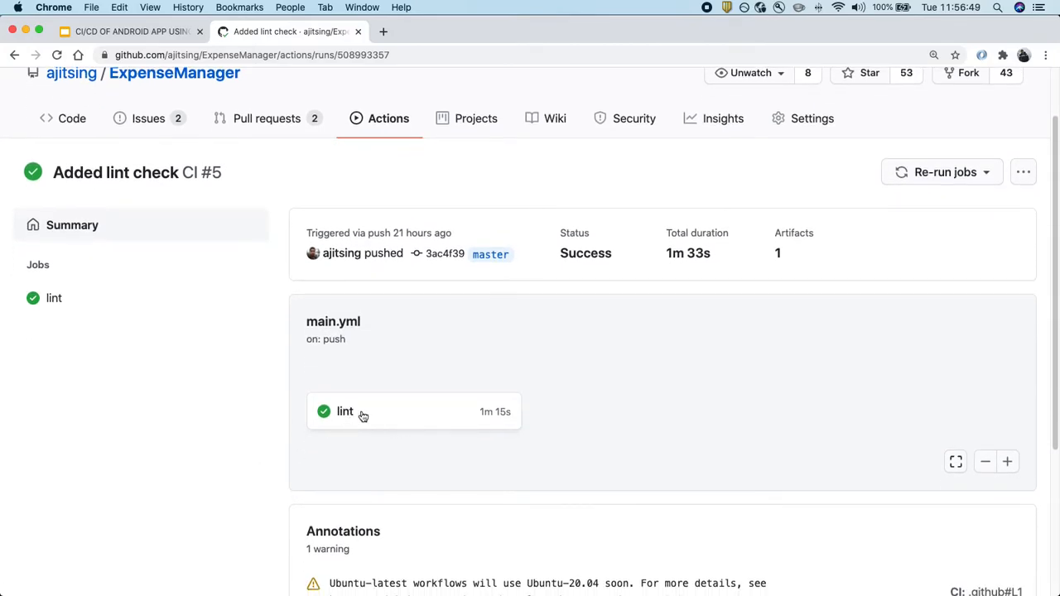
mouse_move(374, 440)
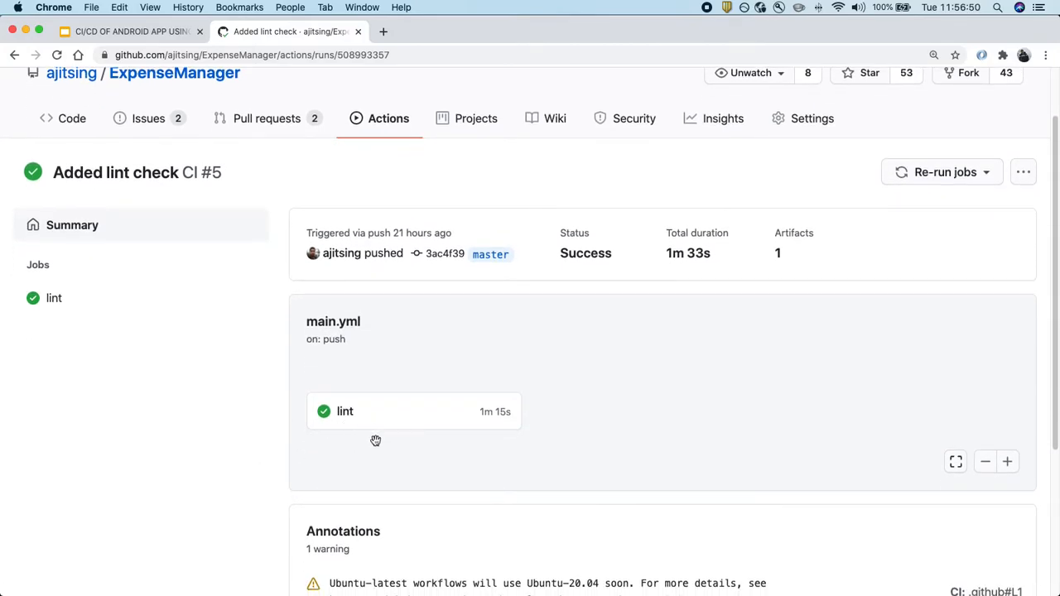
mouse_move(318, 440)
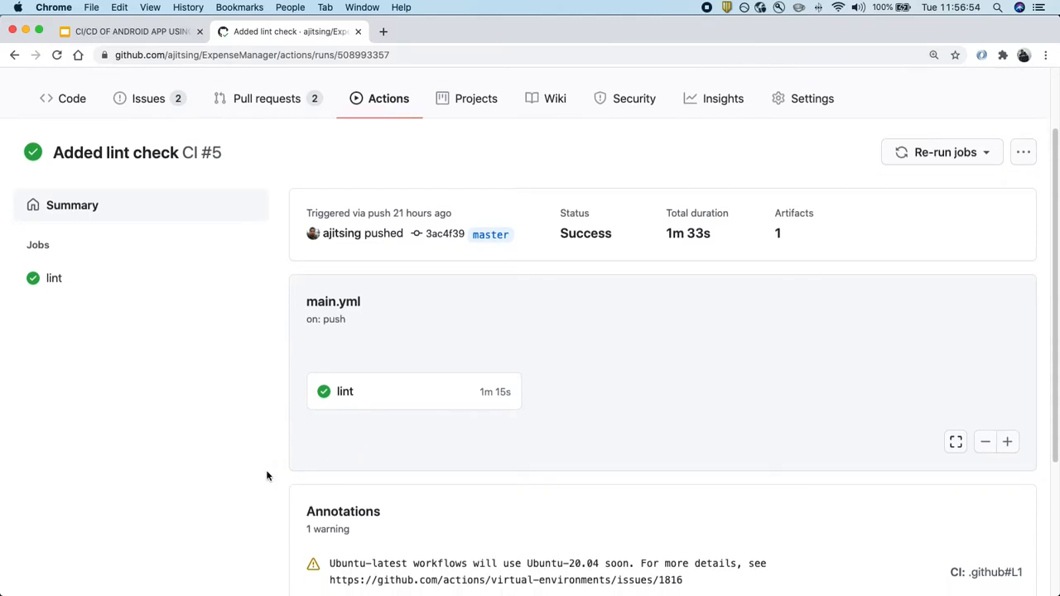
scroll("down", 3)
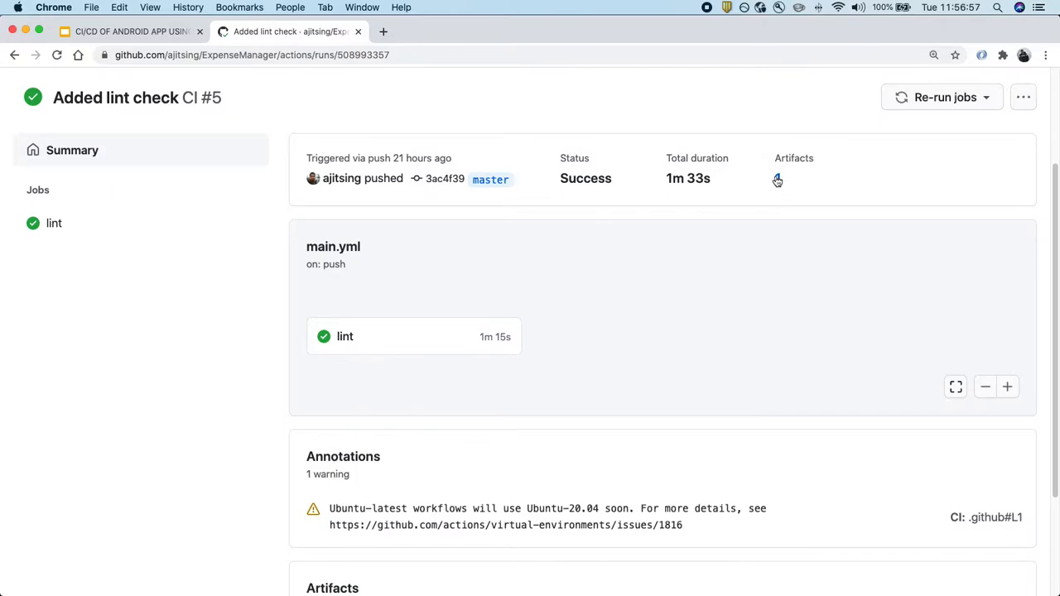
scroll("down", 3)
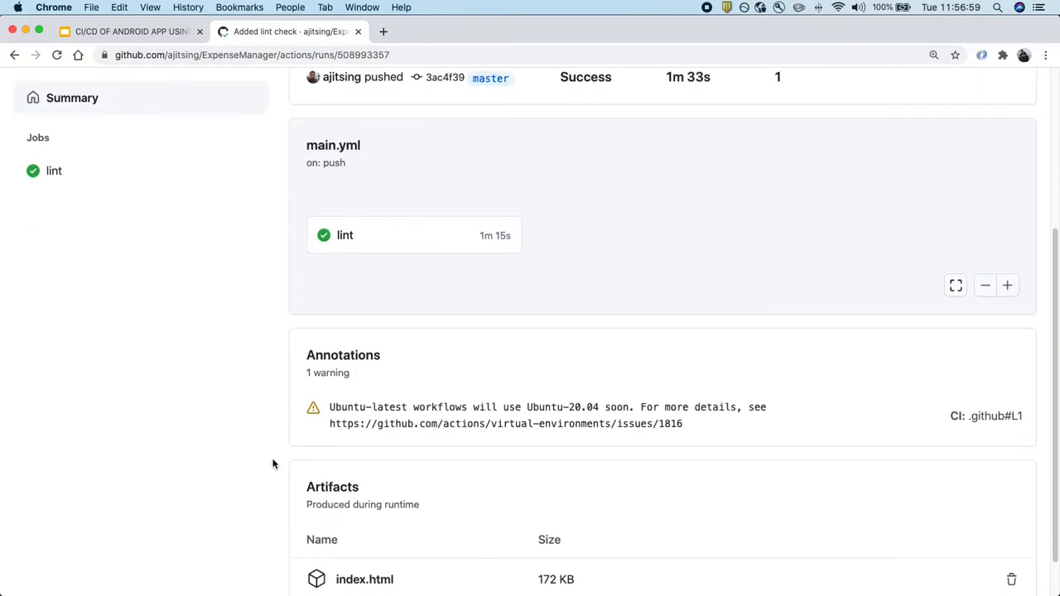
scroll("down", 3)
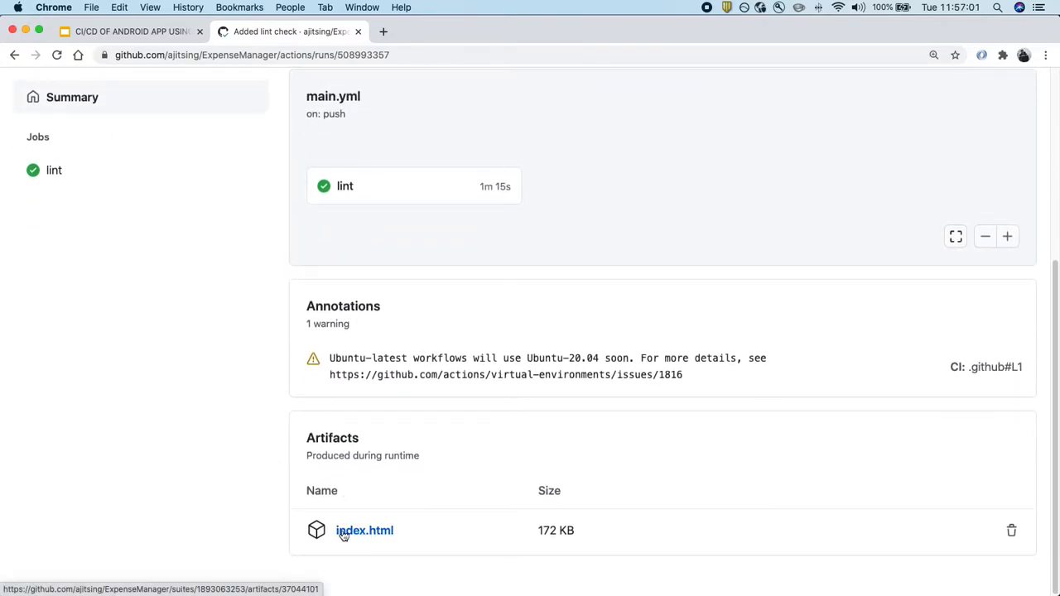
mouse_move(222, 517)
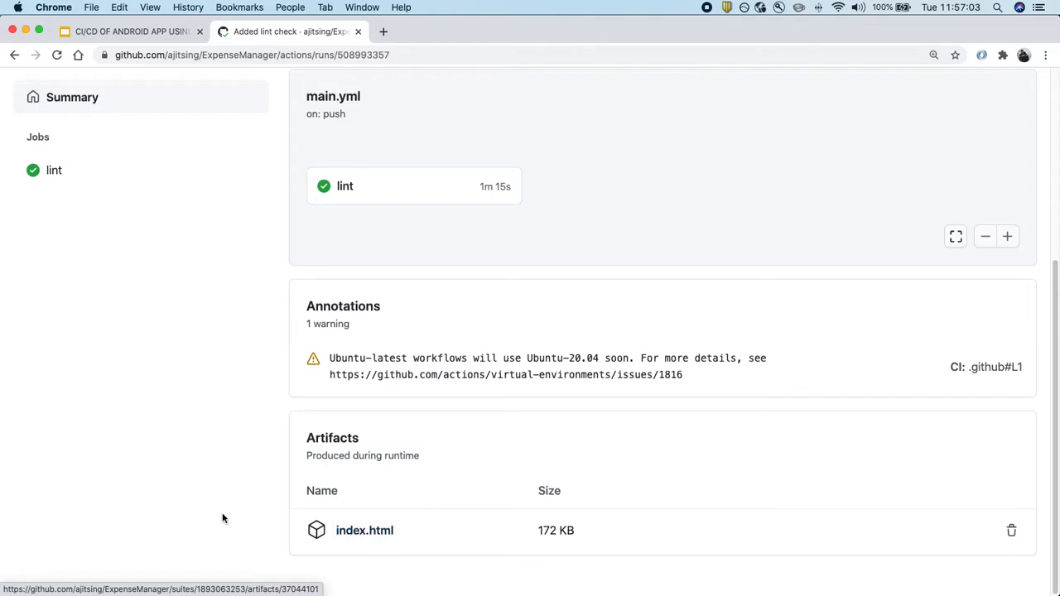
scroll("up", 3)
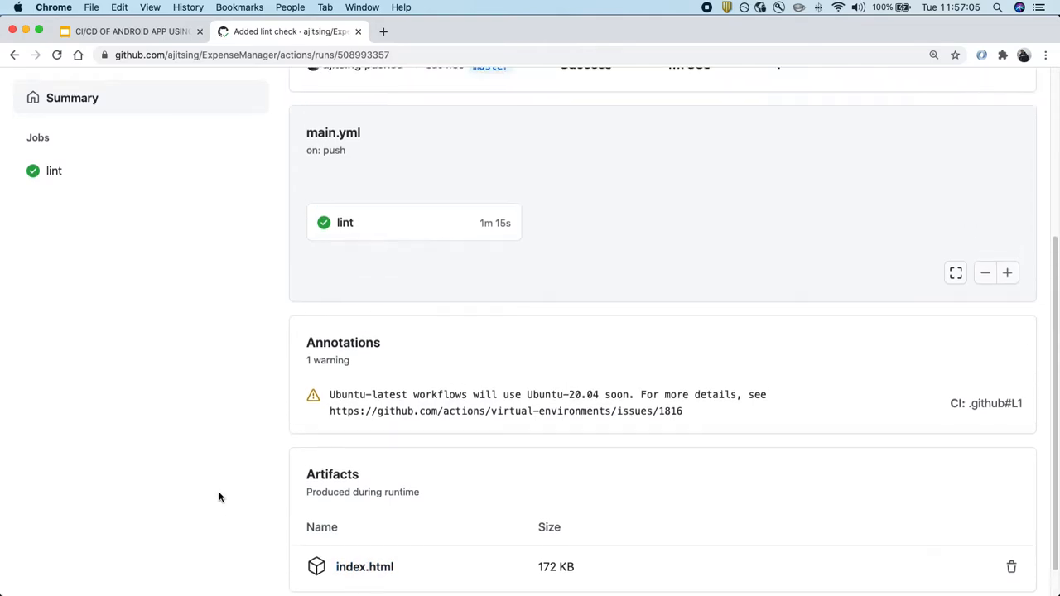
scroll("up", 3)
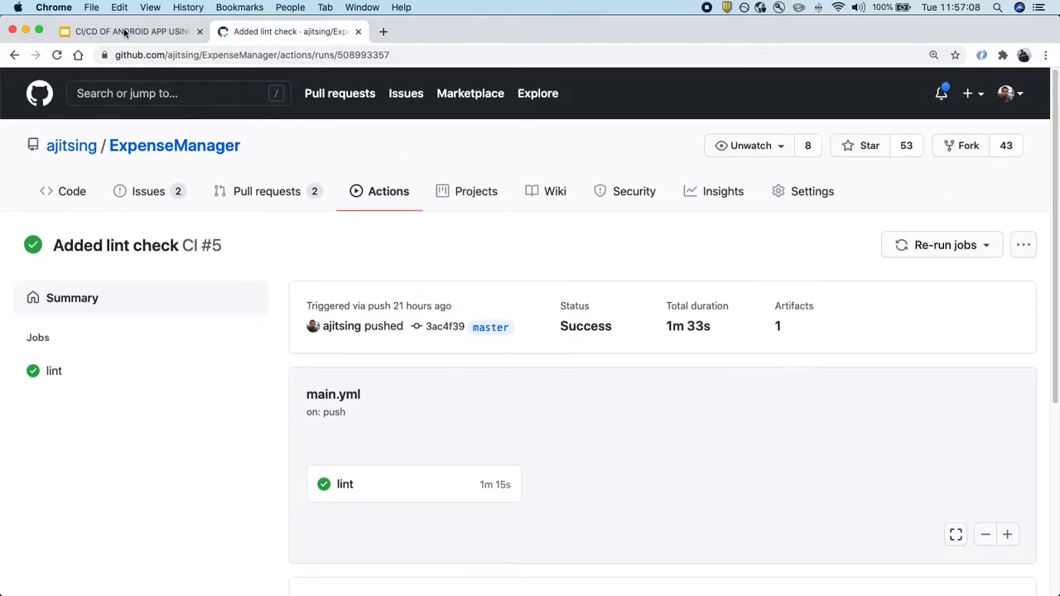
left_click(129, 32)
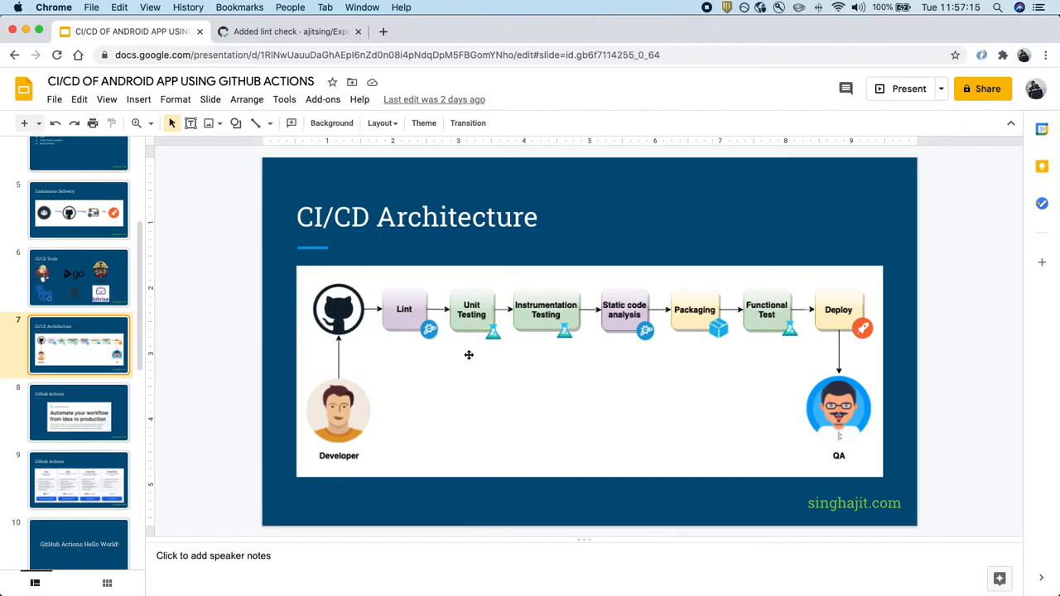
mouse_move(313, 310)
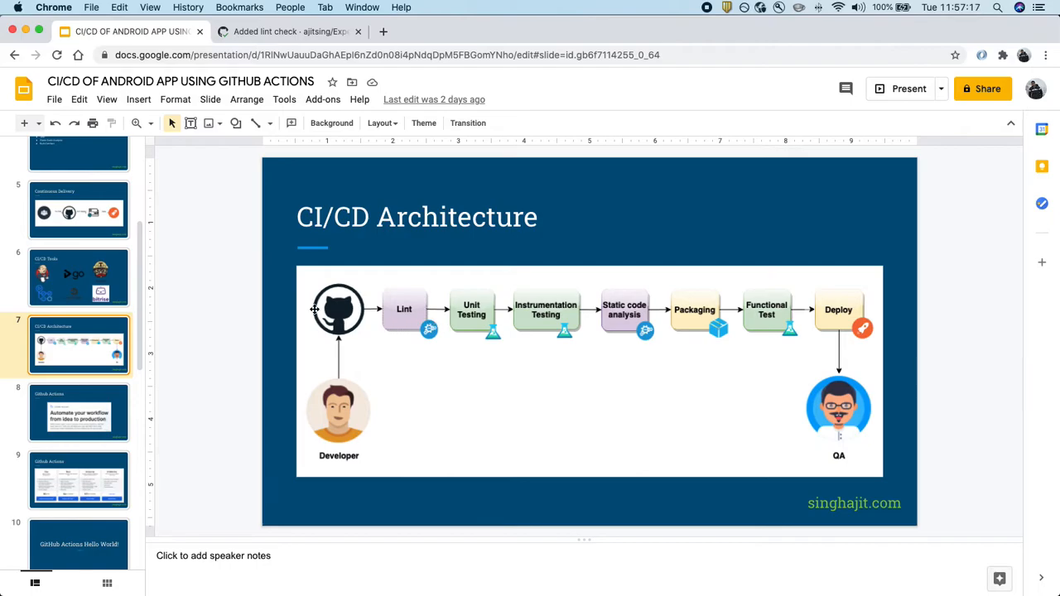
mouse_move(344, 403)
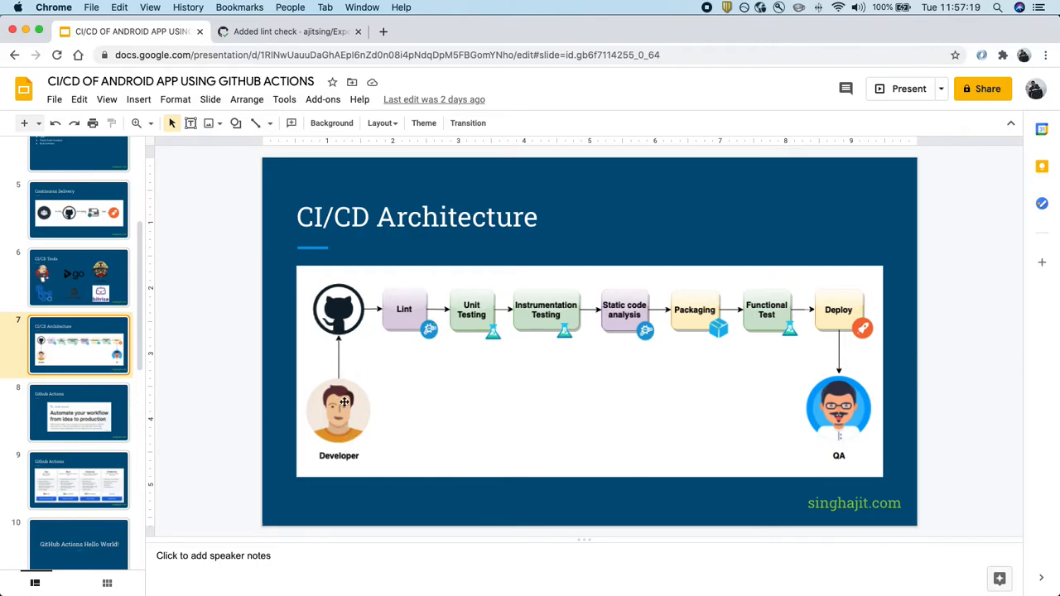
mouse_move(371, 428)
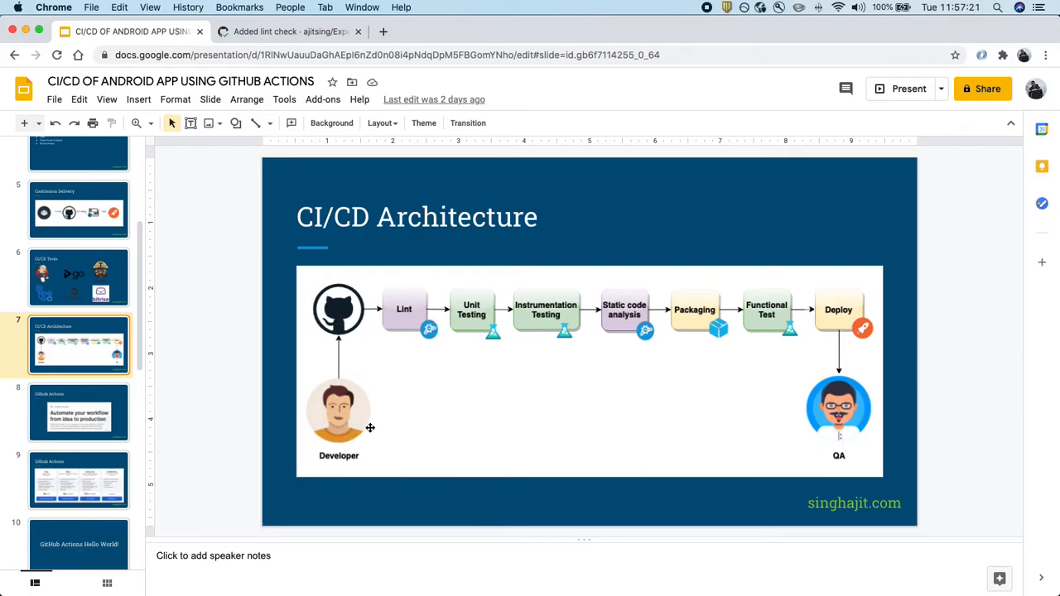
mouse_move(354, 320)
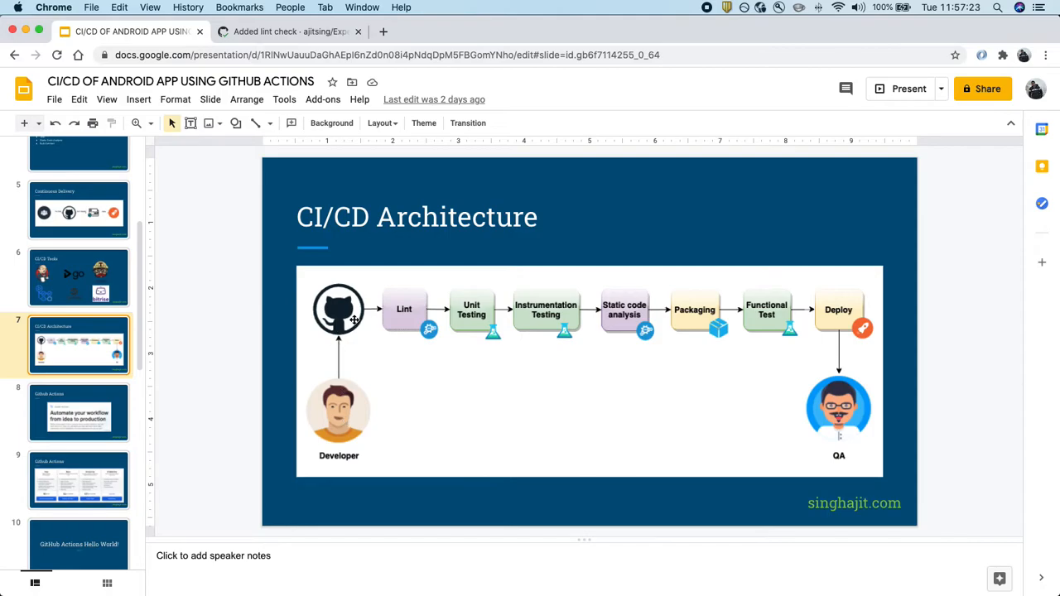
mouse_move(464, 335)
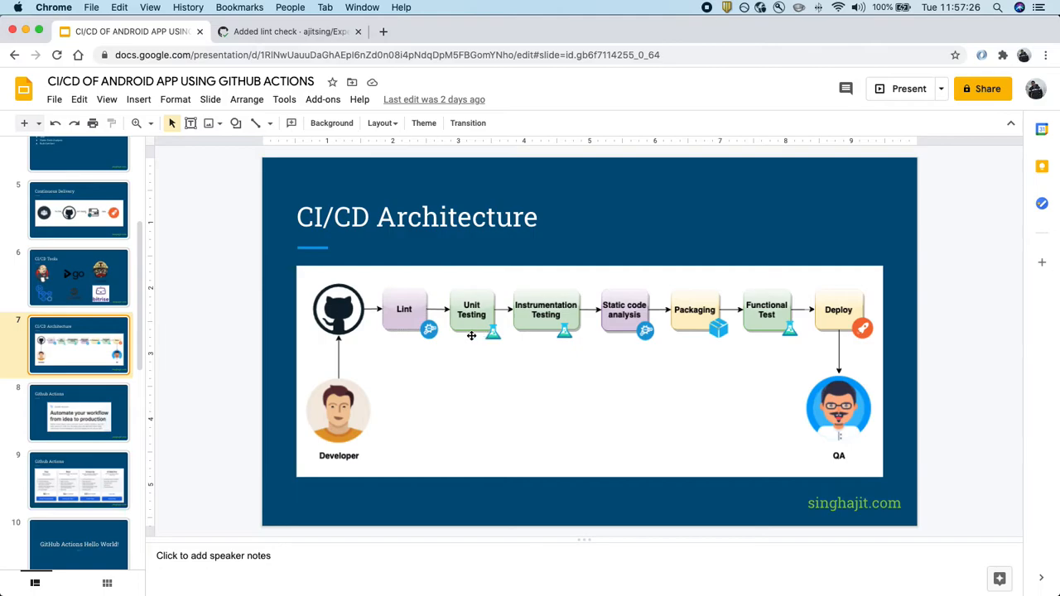
mouse_move(613, 332)
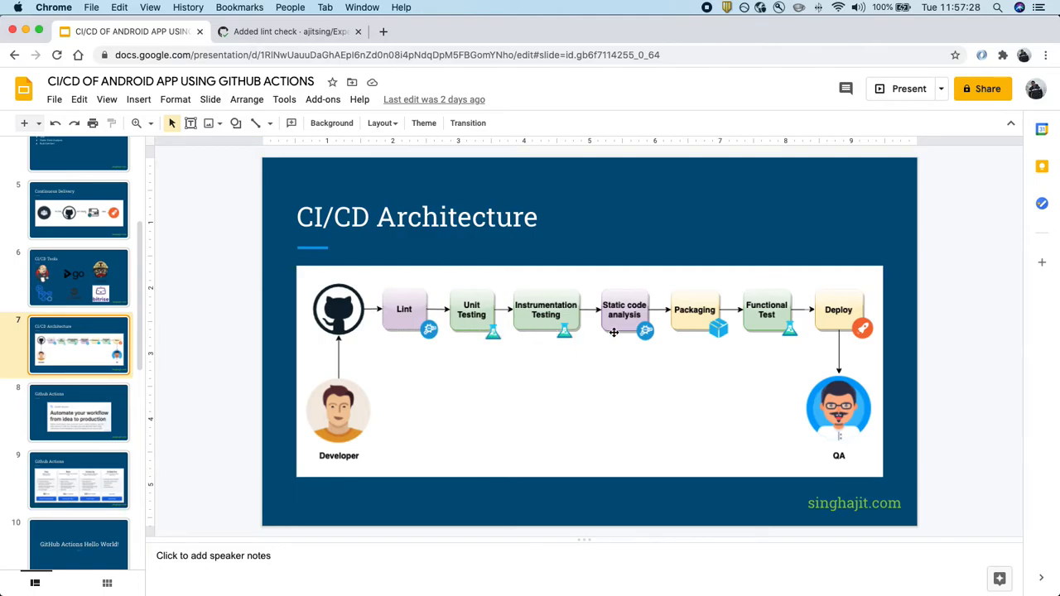
mouse_move(470, 347)
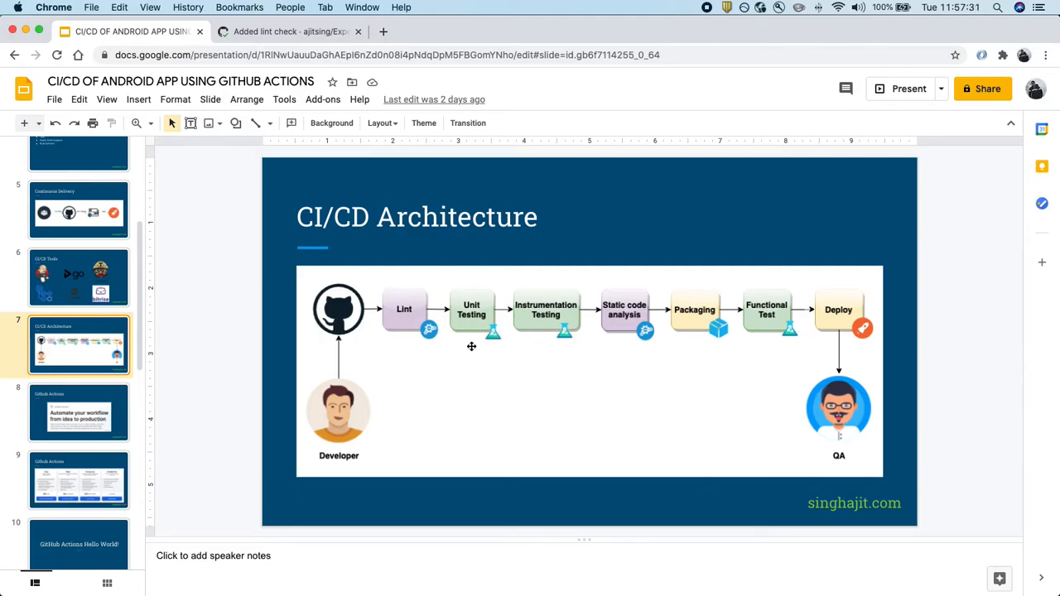
mouse_move(474, 324)
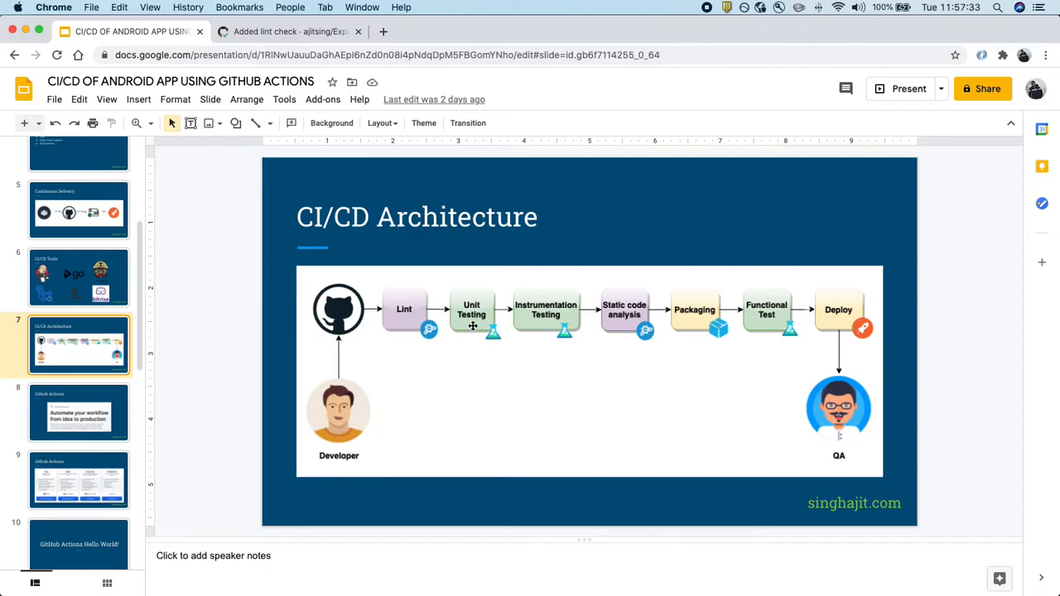
Return to GitHub and show the ajitsing/ExpenseManager repo home with .github/workflows and README.
left_click(285, 32)
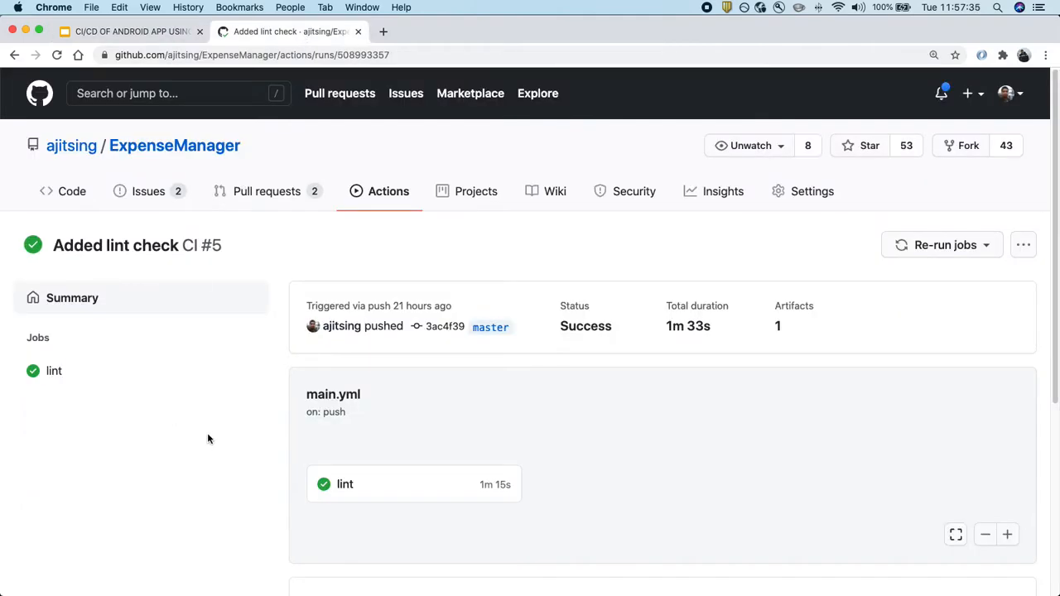
left_click(174, 145)
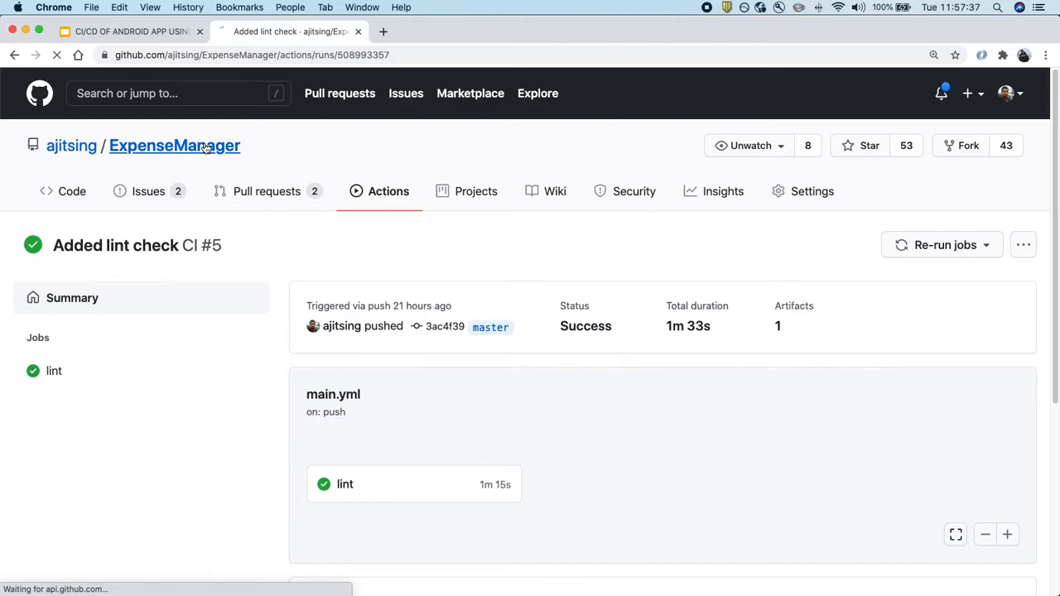
left_click(175, 146)
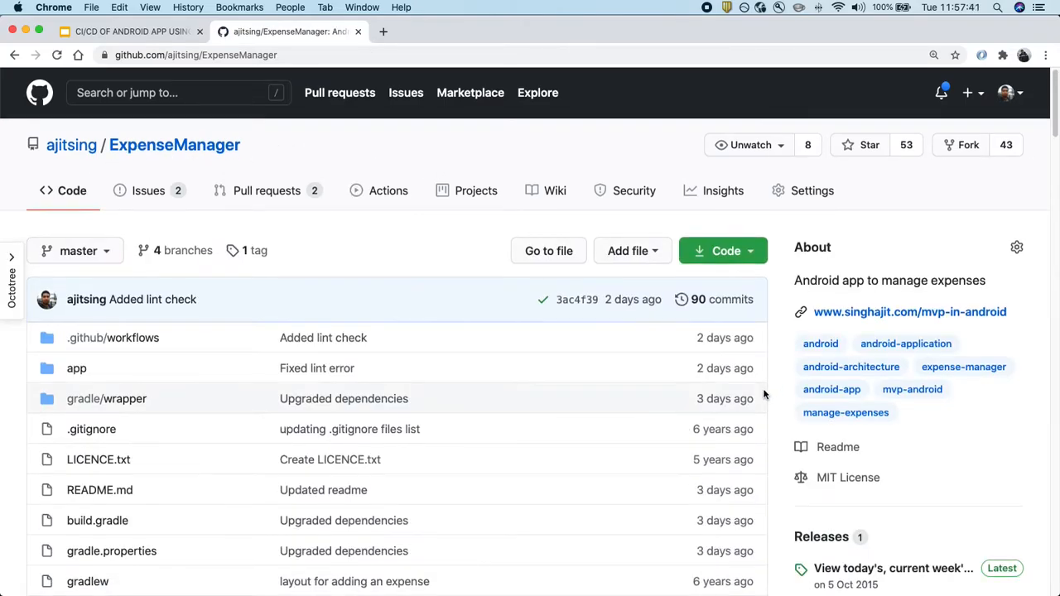
scroll("down", 3)
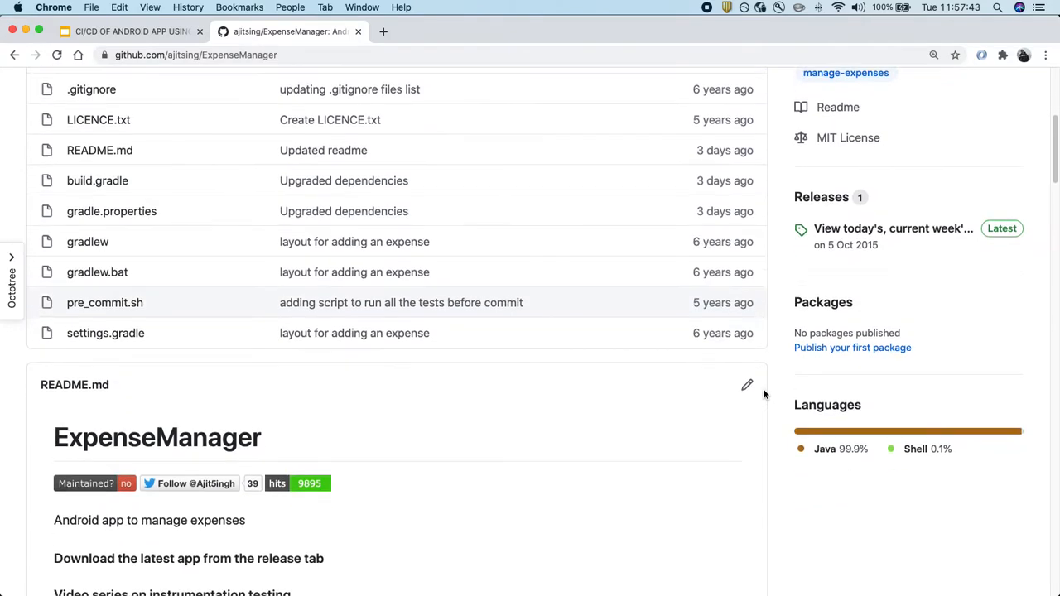
scroll("up", 3)
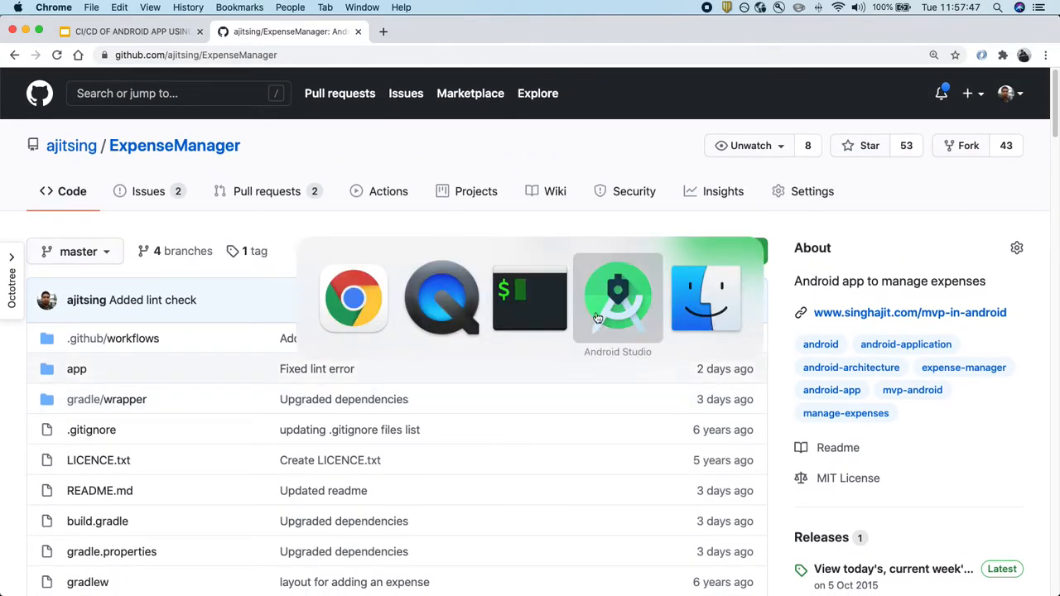
Bring up Android Studio with main.yml open and the app/src/test packages visible.
left_click(617, 298)
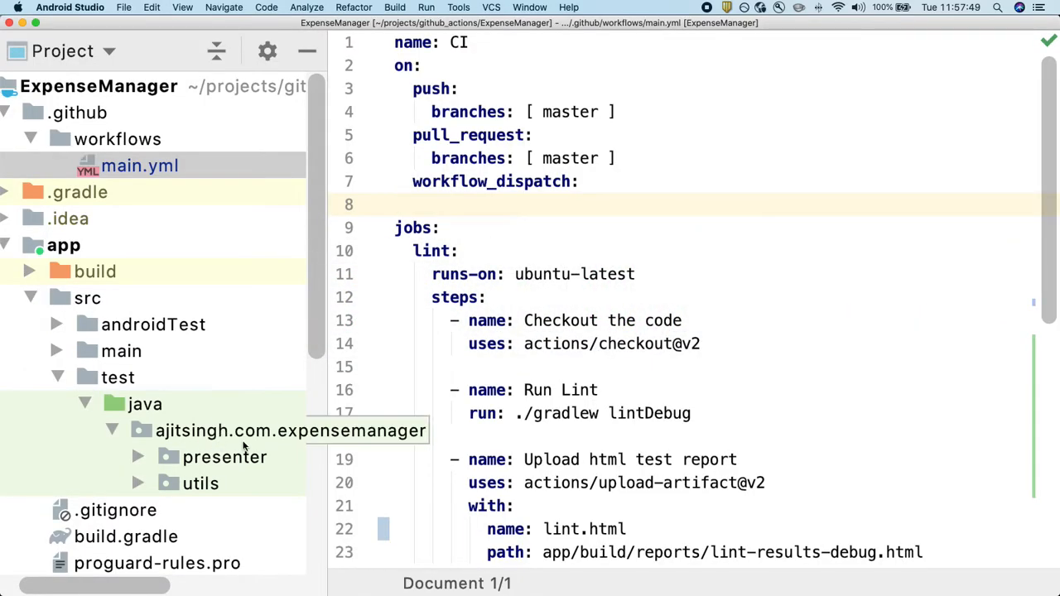
scroll("down", 3)
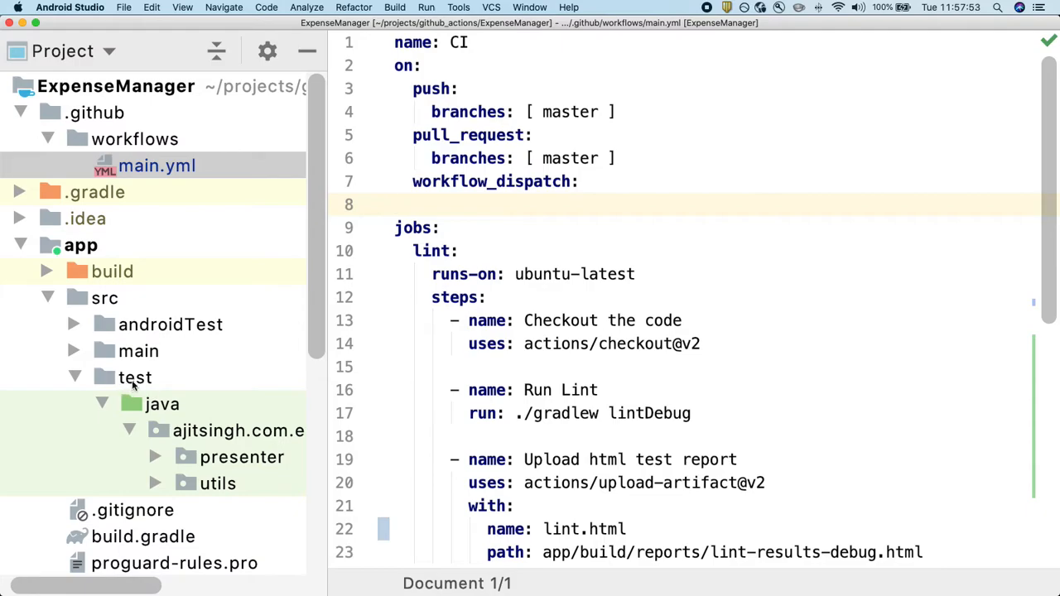
mouse_move(186, 343)
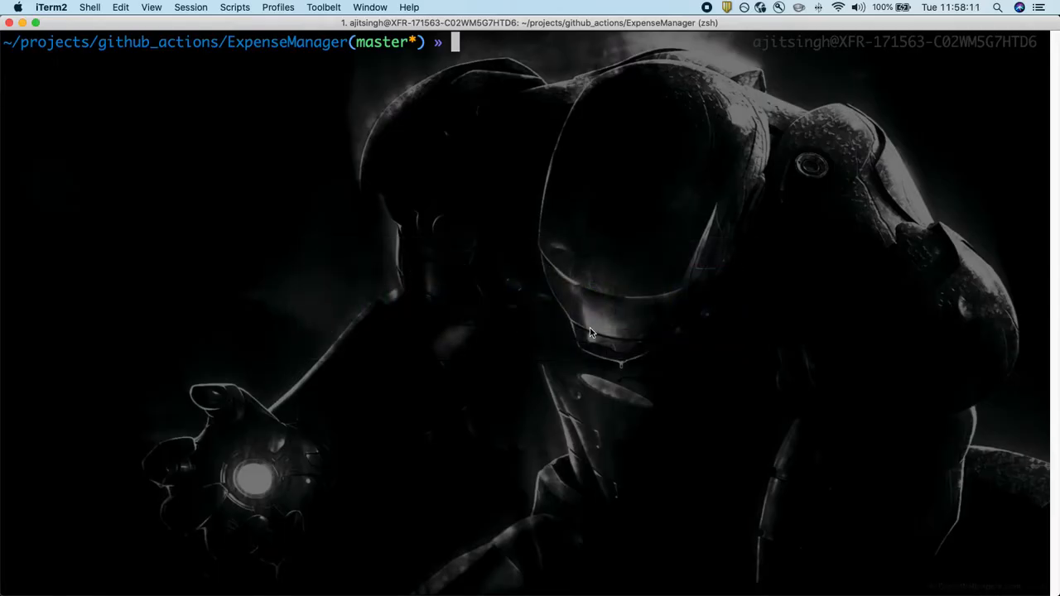
Run ./gradlew test in the ExpenseManager project, finishing with BUILD SUCCESSFUL.
type("./gr")
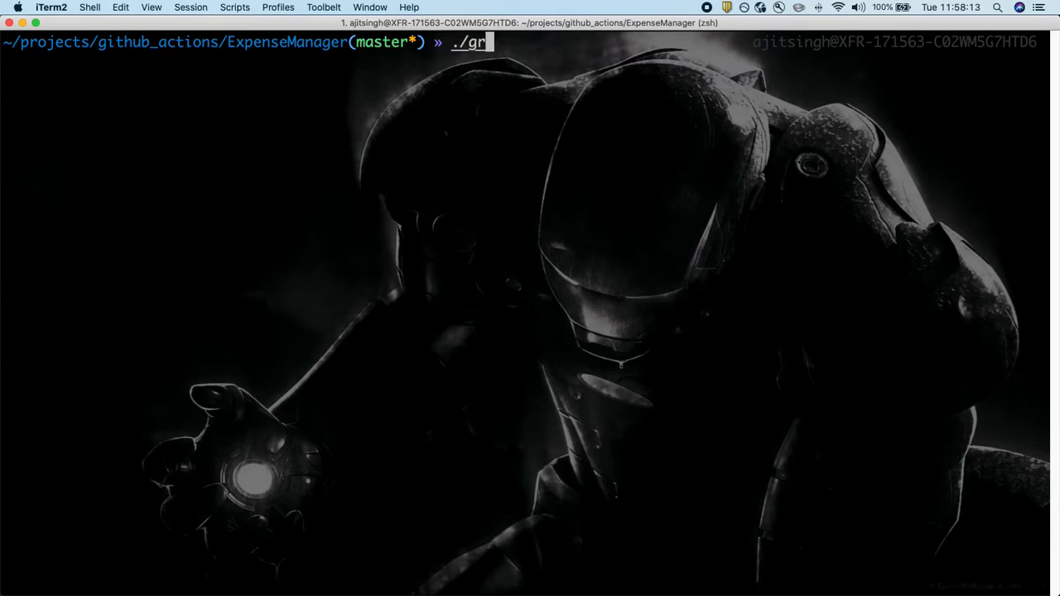
type("adlew")
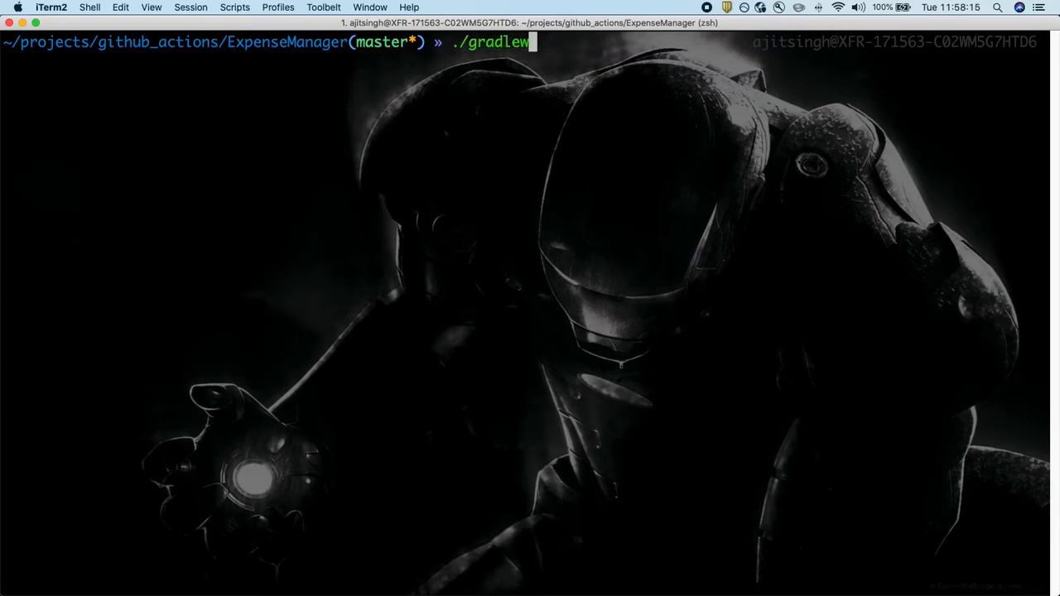
type("test")
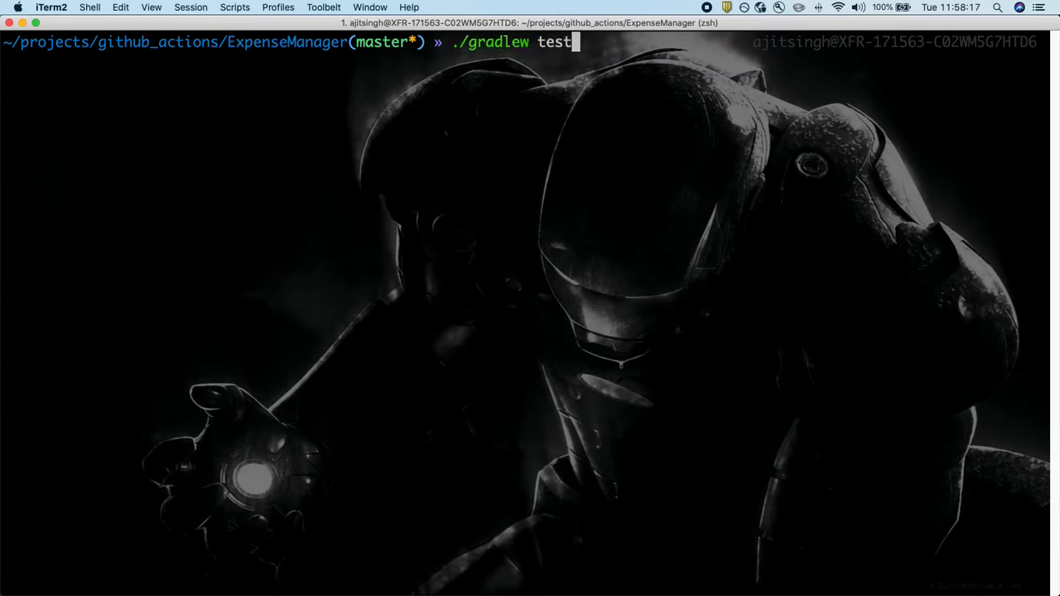
key("Return")
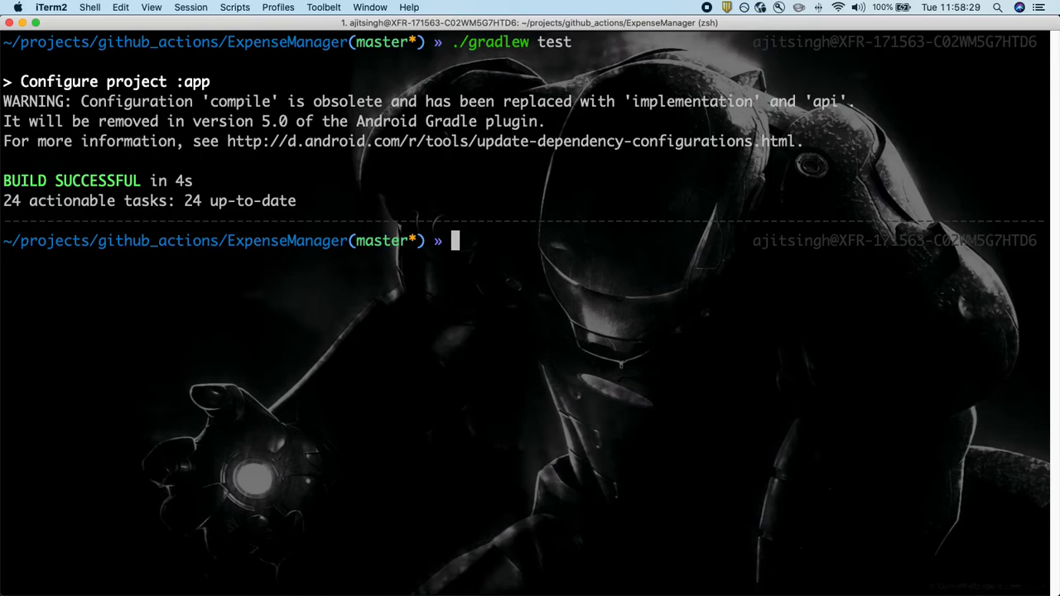
Open app/build/reports/tests/testDebugUnitTest/ to view the local report of 20 passing tests.
type("o")
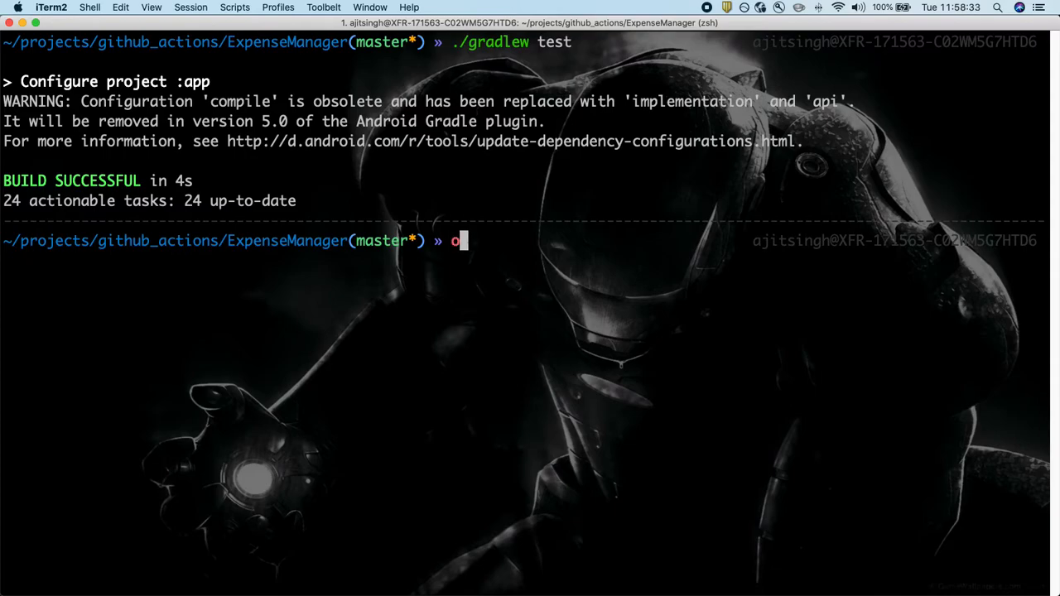
type("pen a")
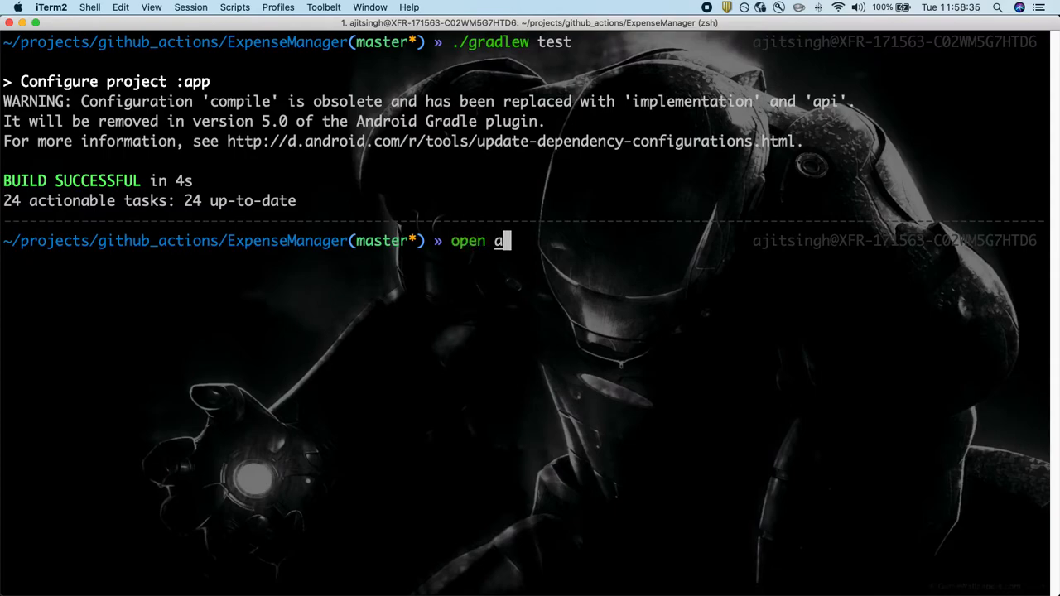
type("pp/build")
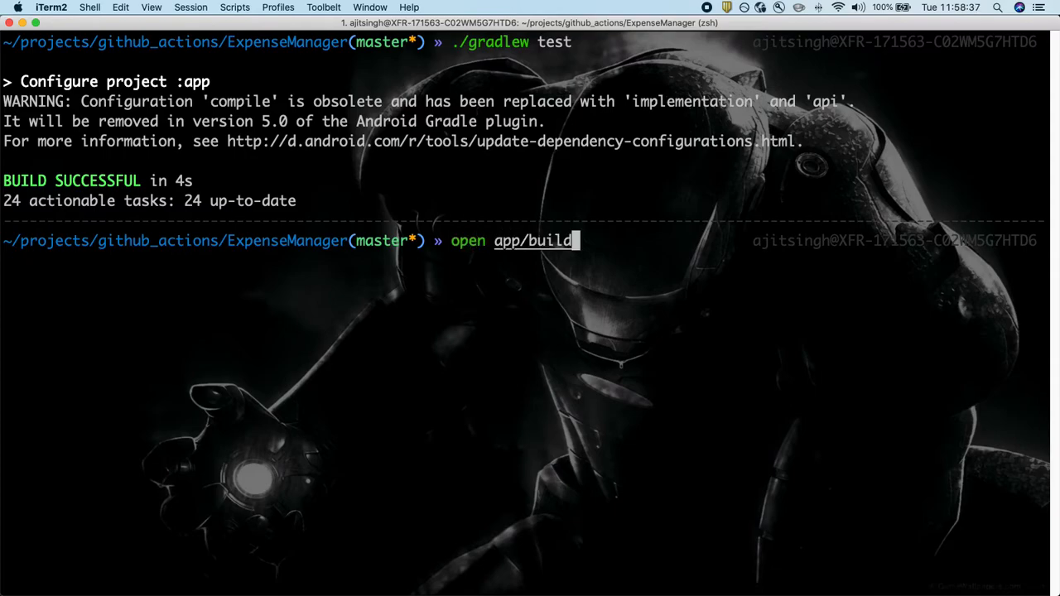
type("/")
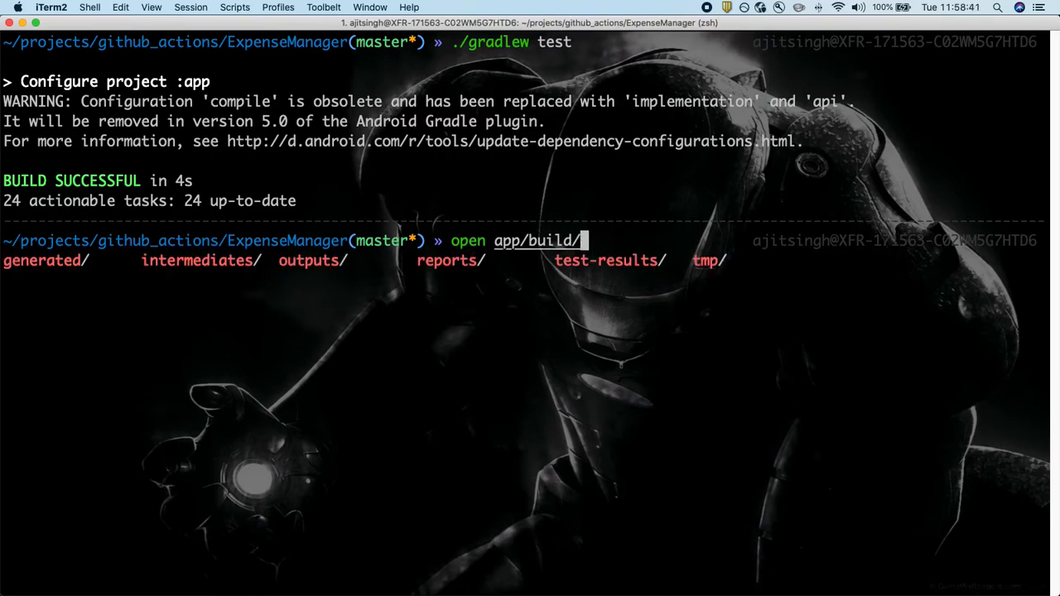
type("reports/")
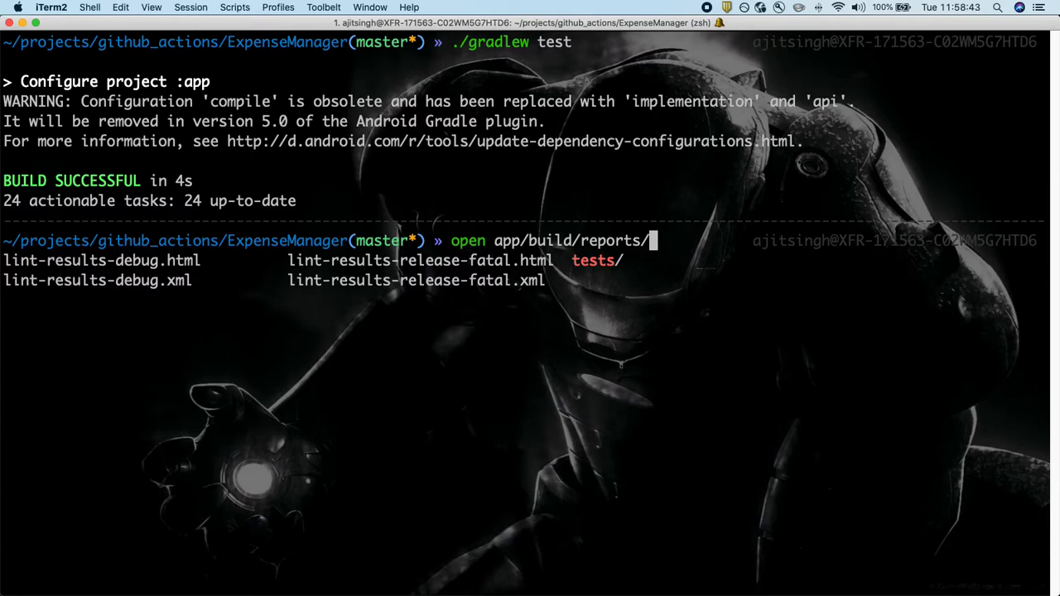
type("tests/testDebugUnitTest/")
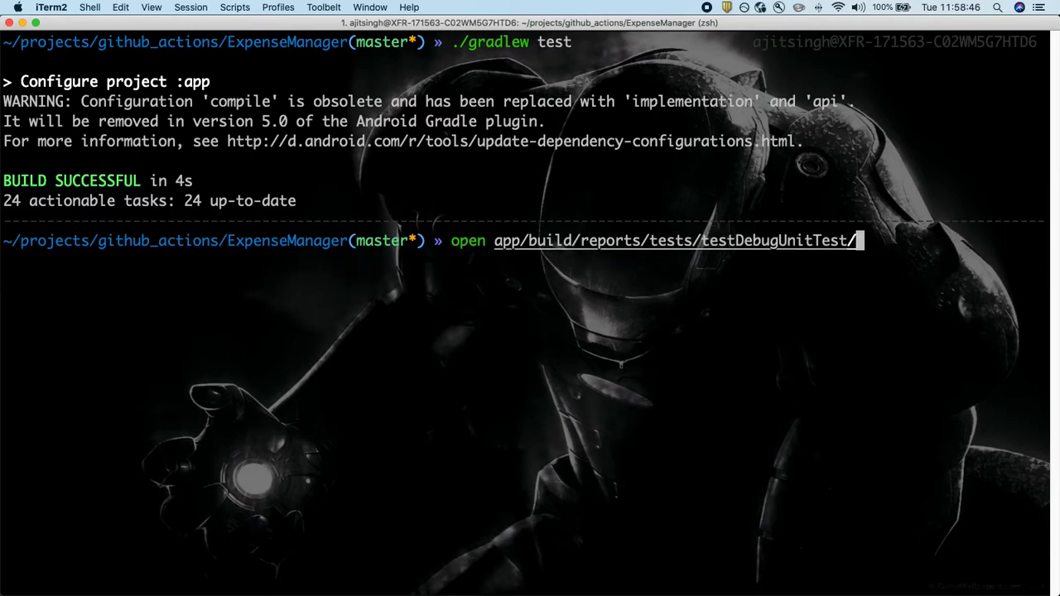
key("Tab")
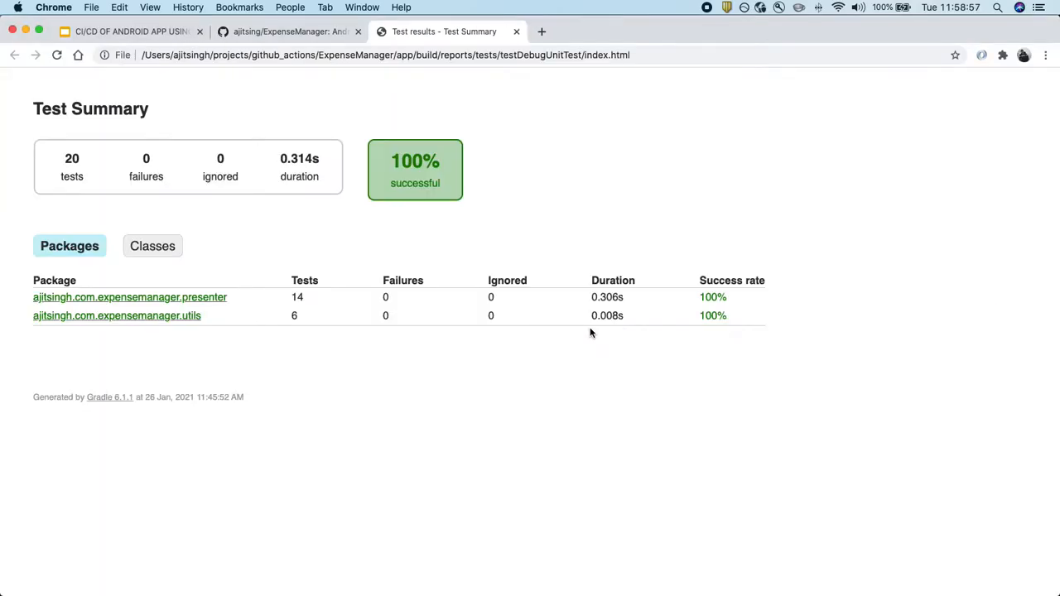
mouse_move(96, 282)
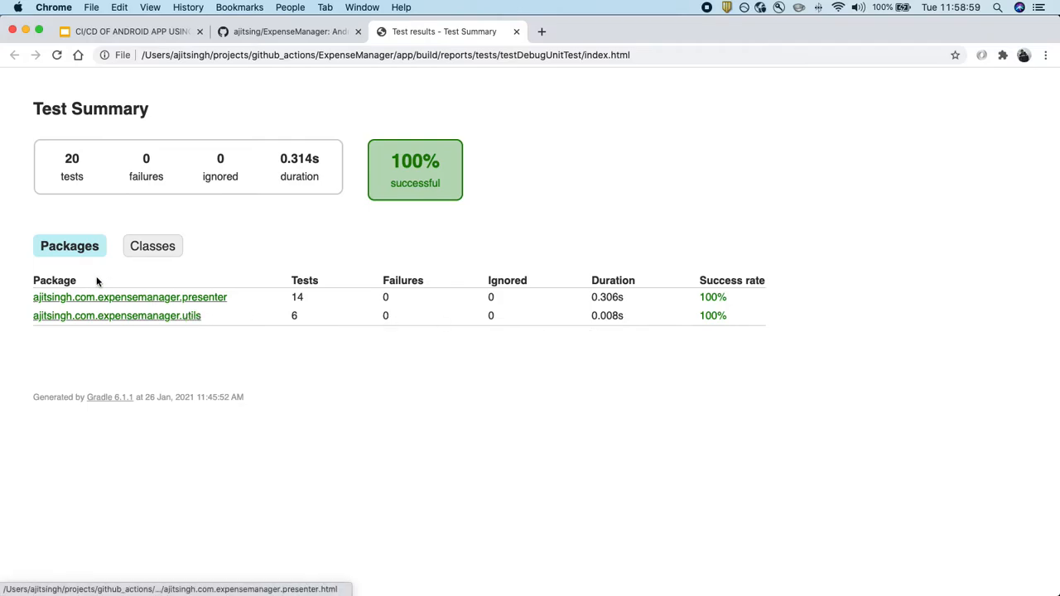
mouse_move(53, 193)
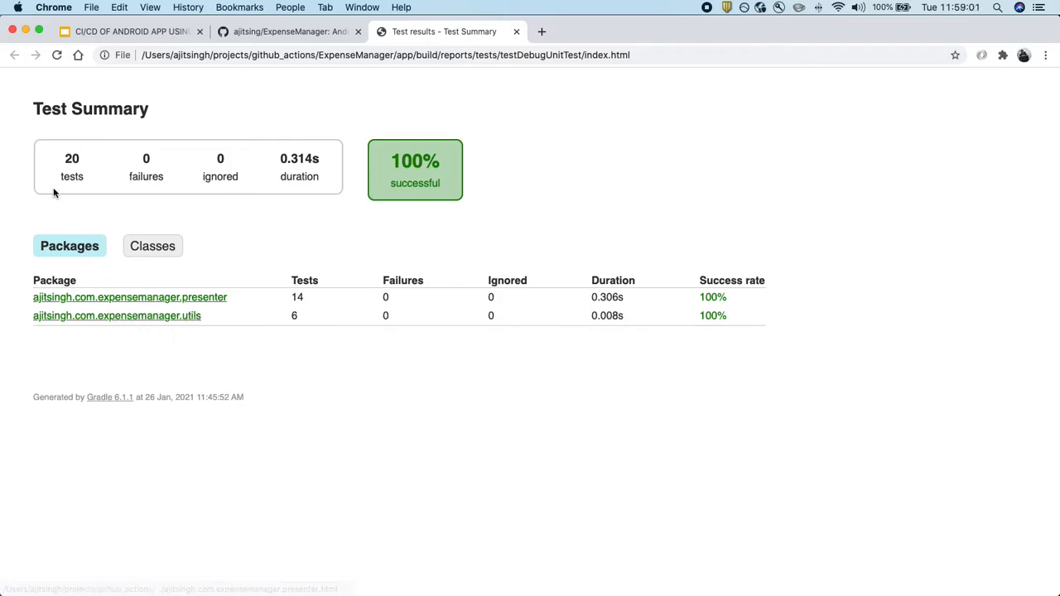
mouse_move(183, 307)
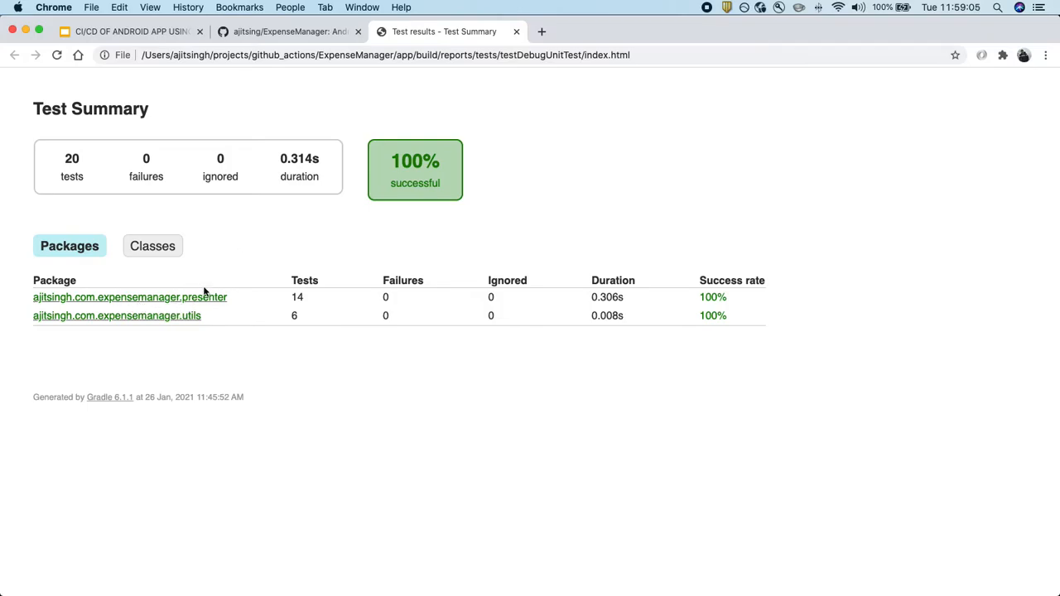
left_click(129, 297)
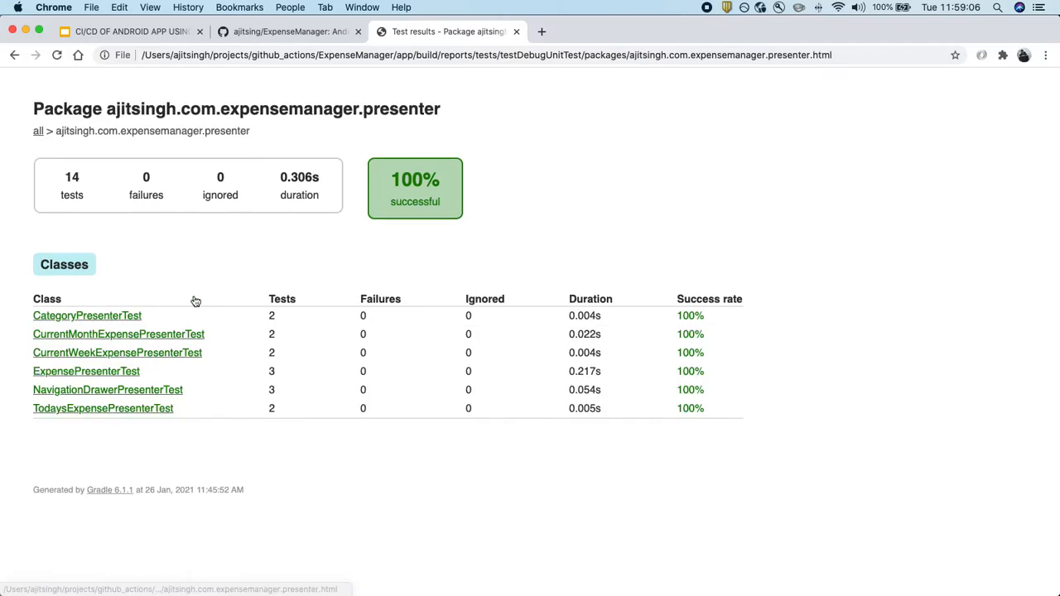
left_click(86, 314)
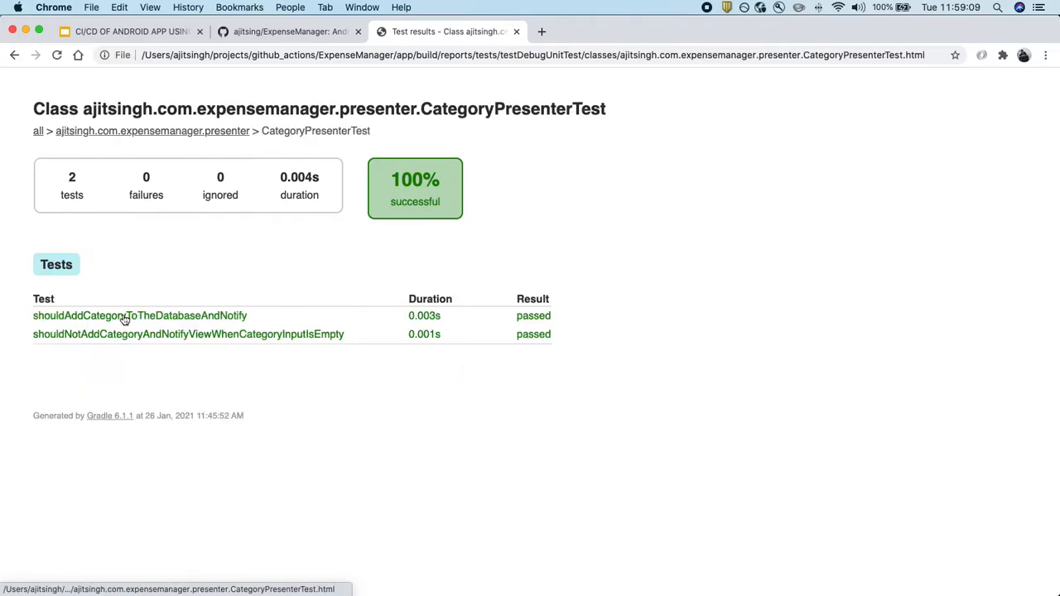
mouse_move(225, 355)
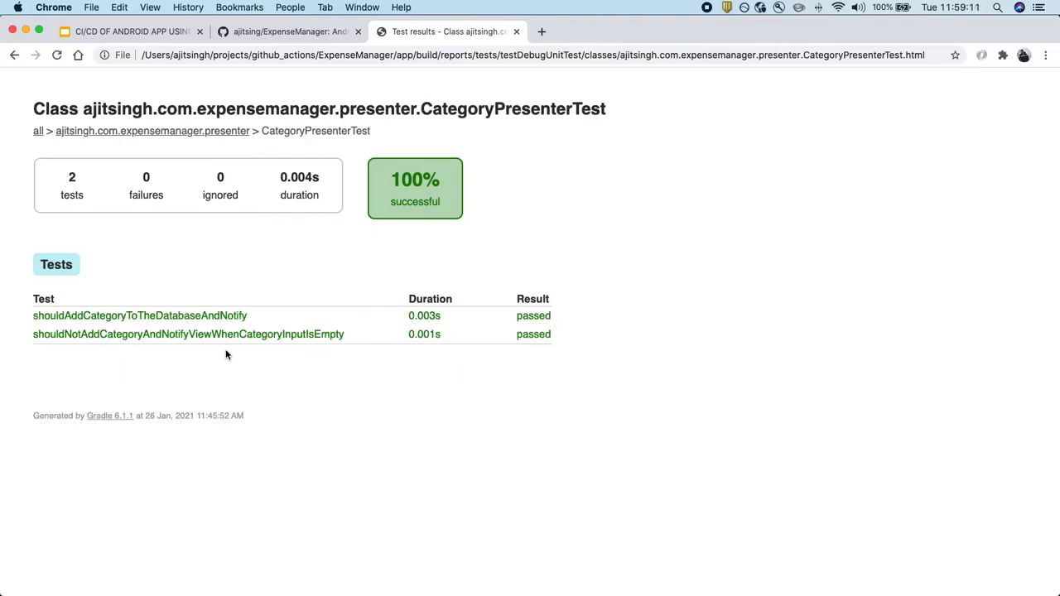
mouse_move(384, 404)
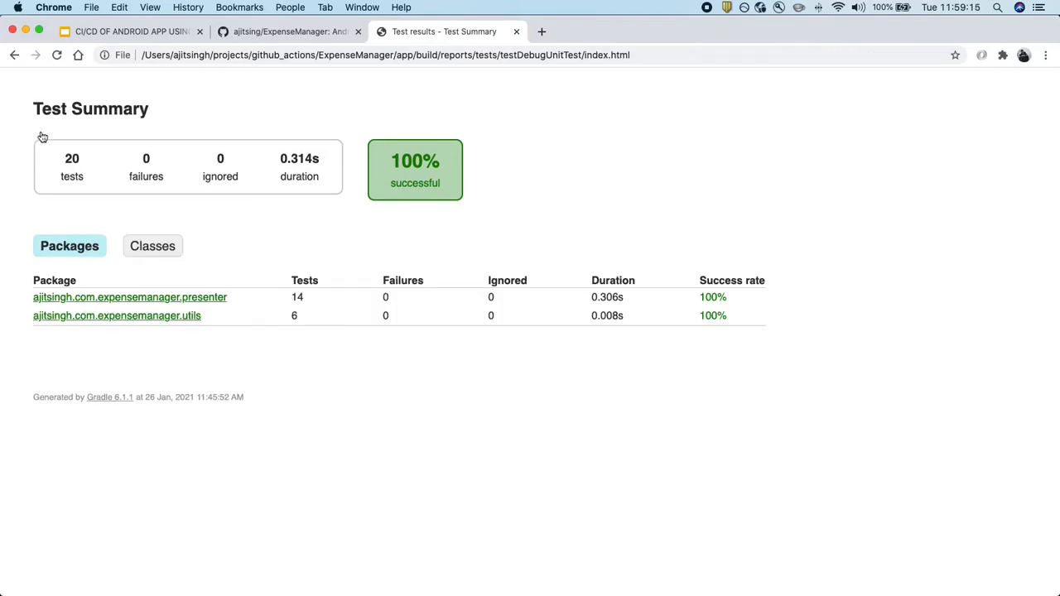
mouse_move(381, 327)
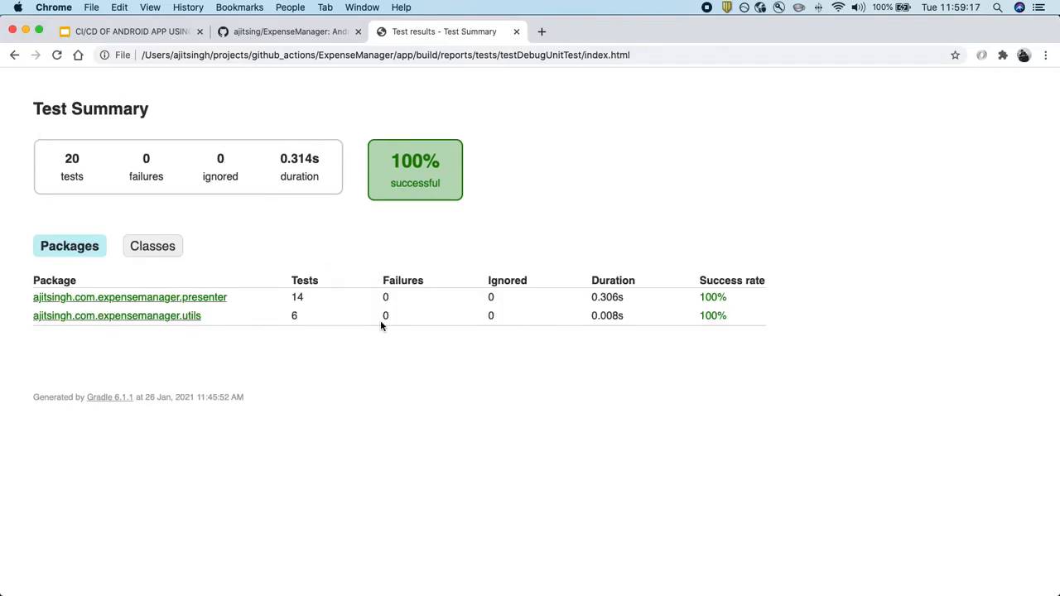
mouse_move(382, 302)
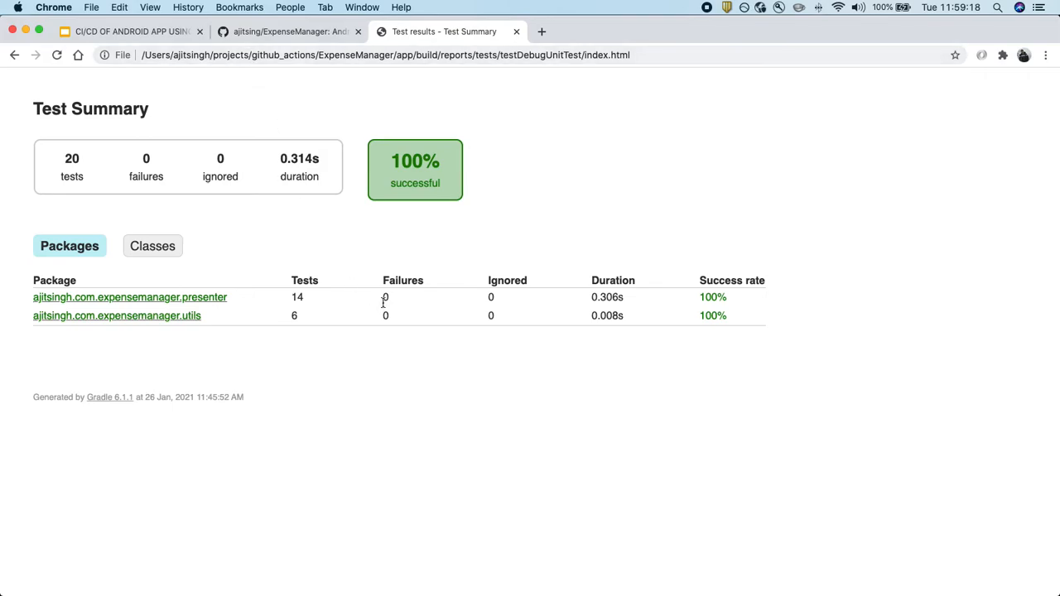
mouse_move(444, 413)
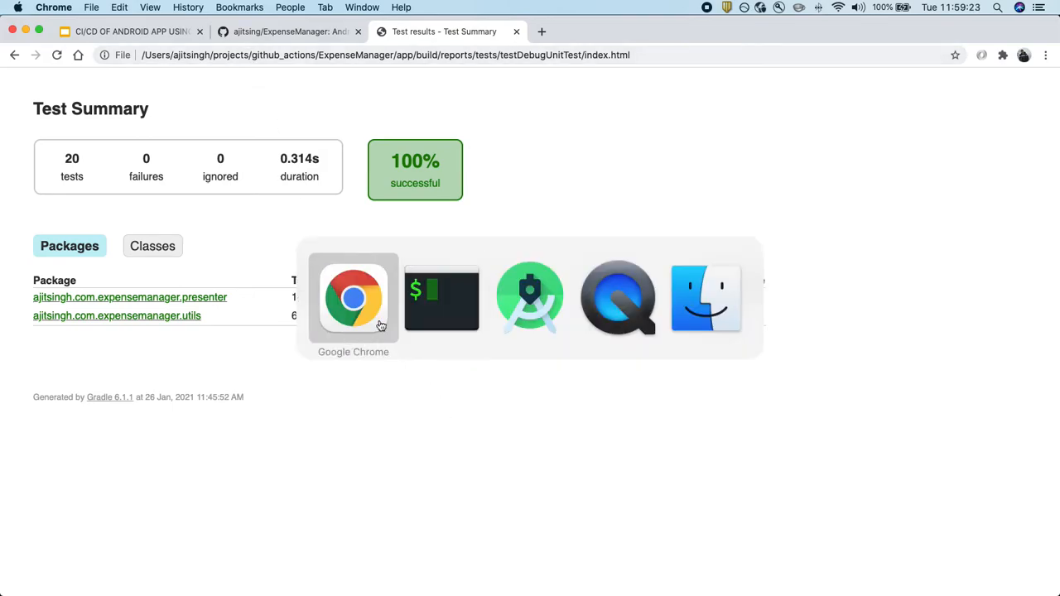
left_click(530, 298)
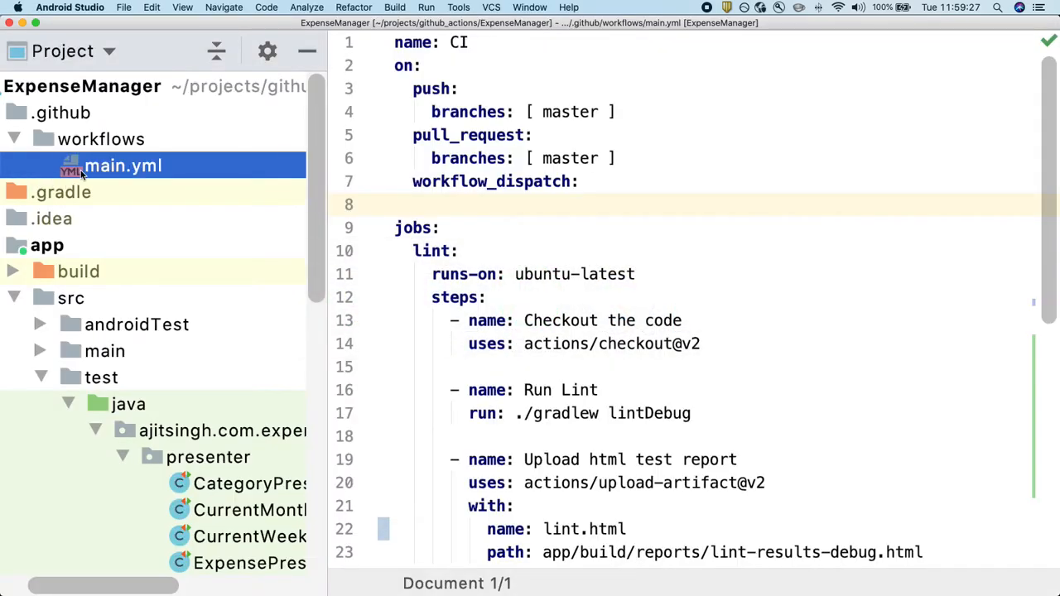
mouse_move(229, 199)
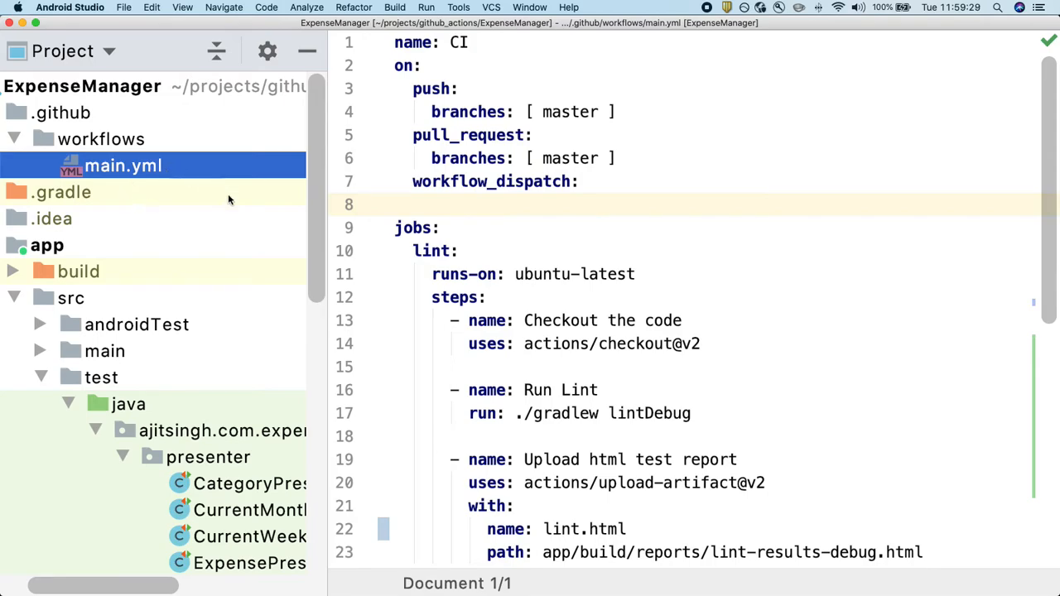
left_click(461, 252)
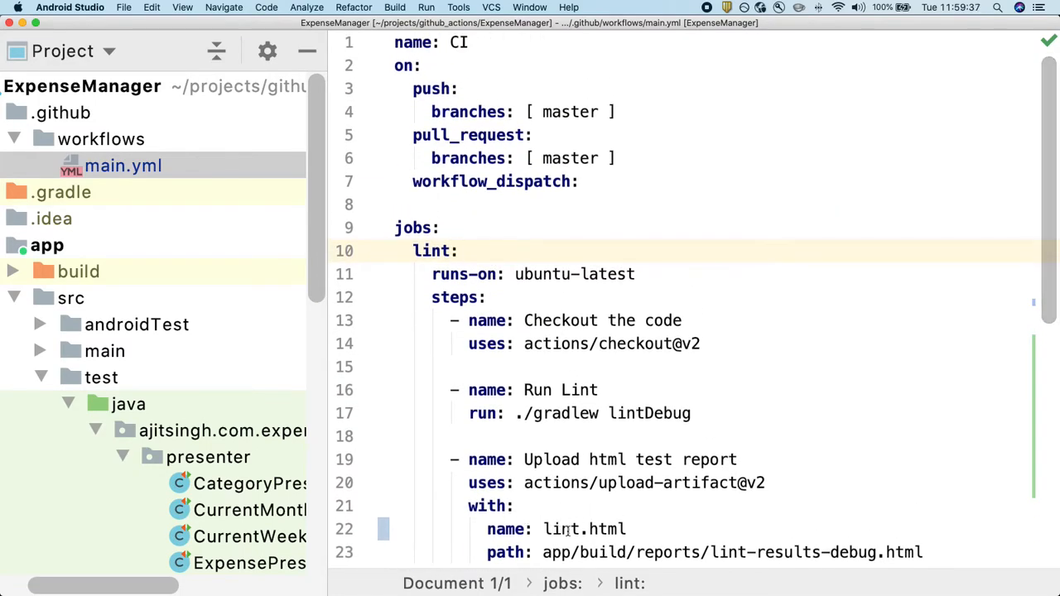
scroll("down", 3)
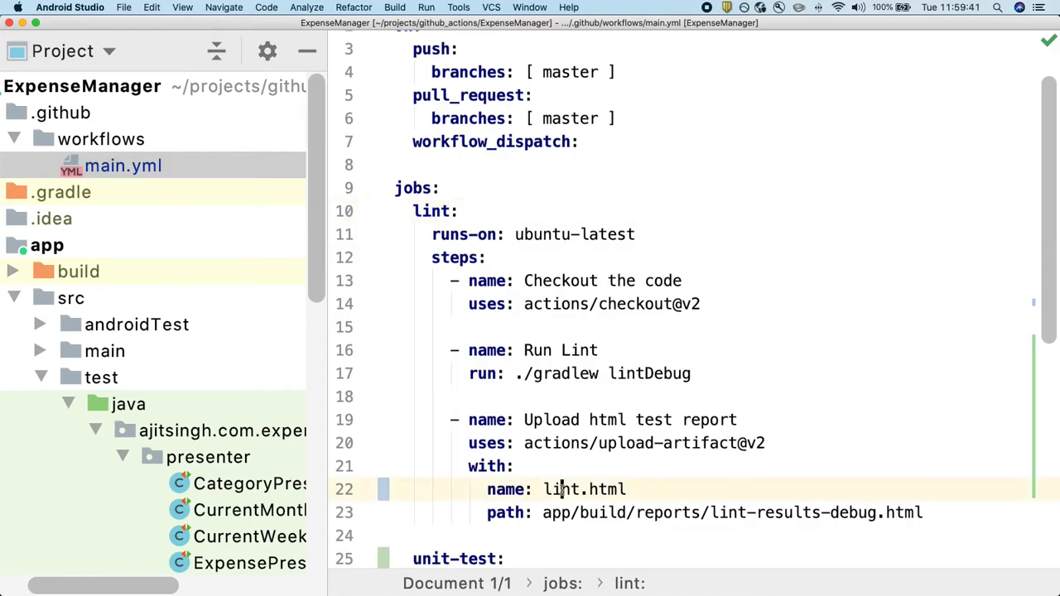
left_click(629, 490)
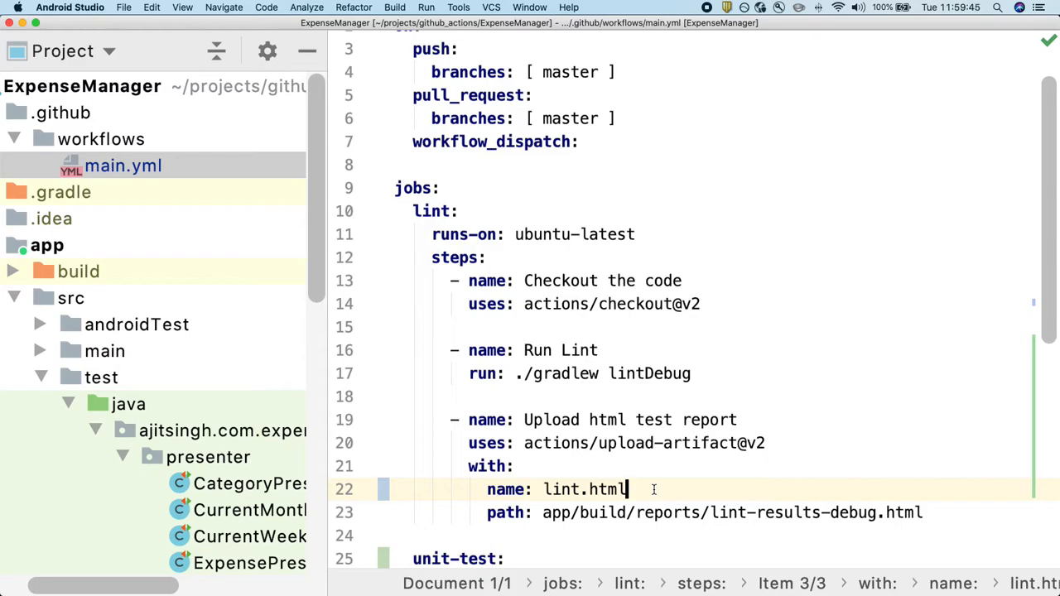
scroll("down", 3)
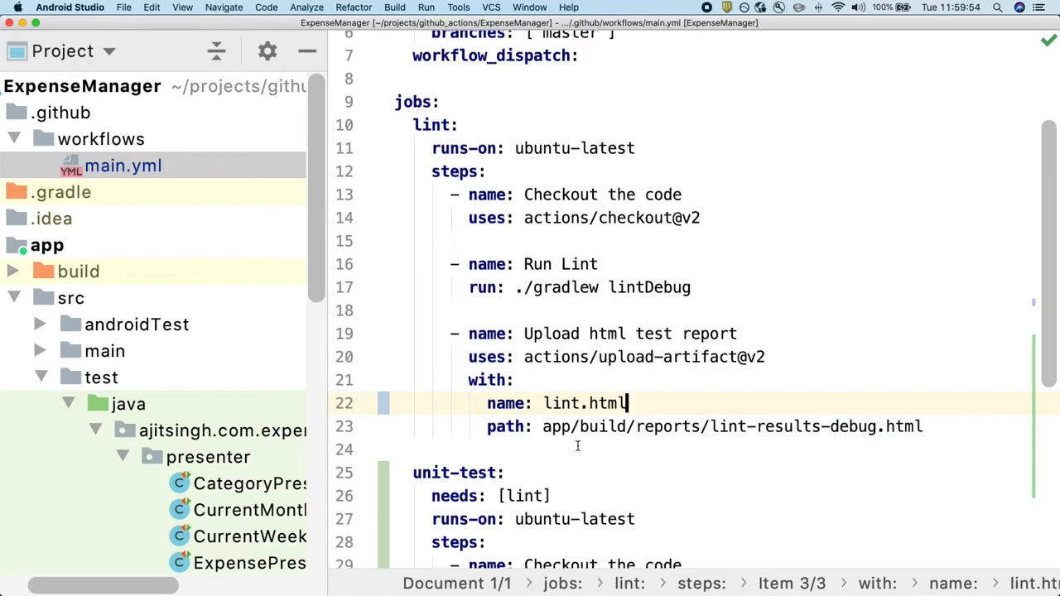
scroll("down", 3)
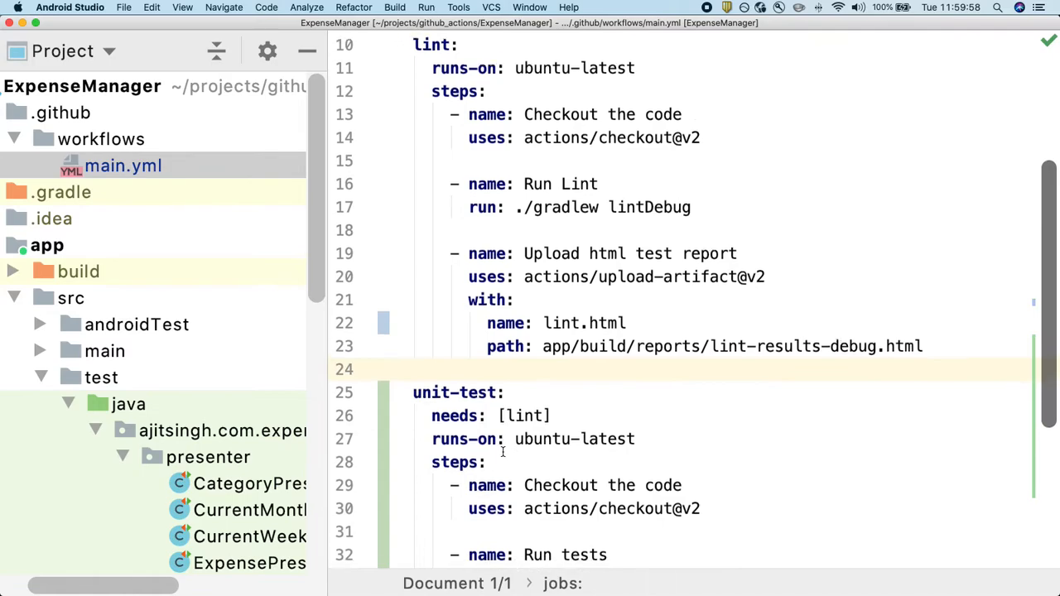
double_click(458, 392)
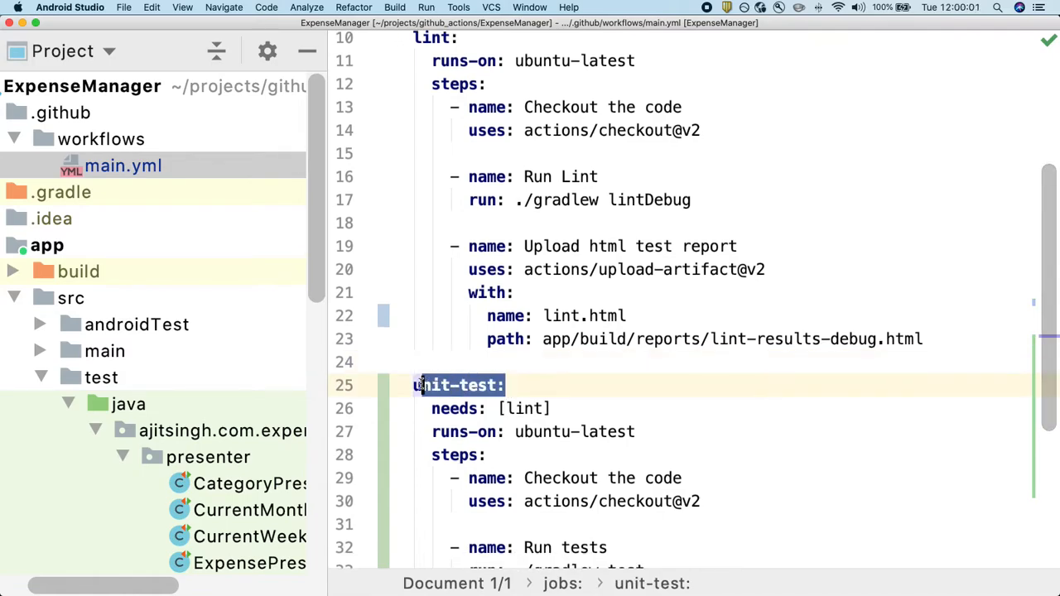
left_click(547, 407)
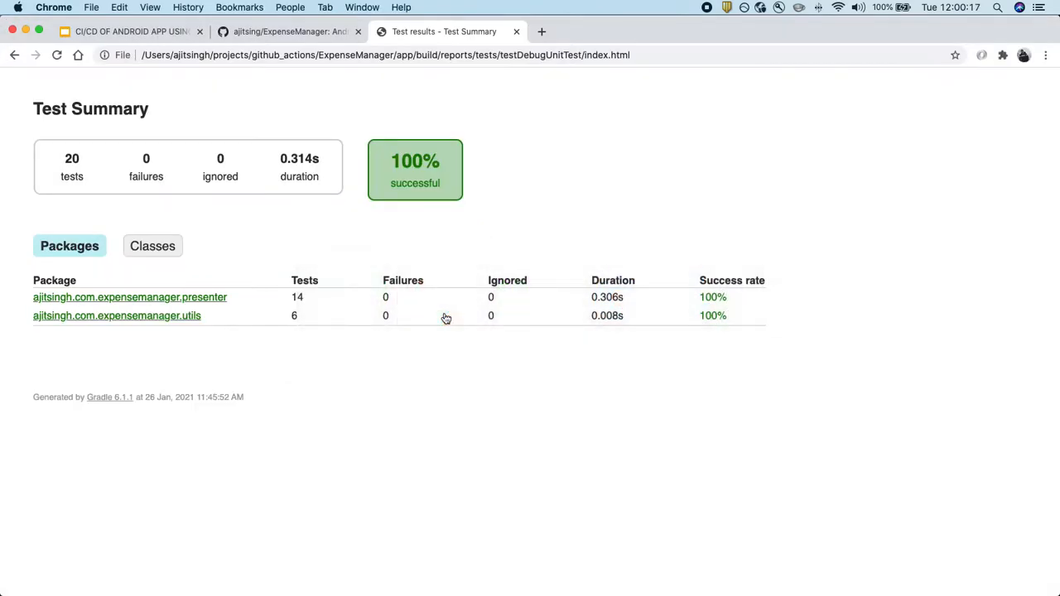
Show the repository's Actions runs filtered to the CI workflow.
left_click(288, 31)
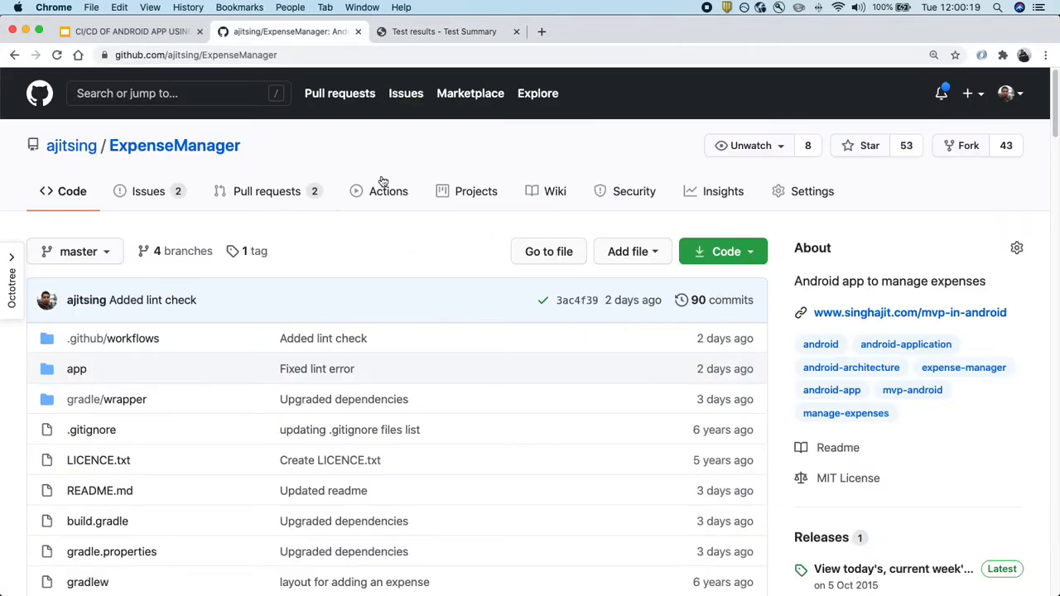
left_click(388, 192)
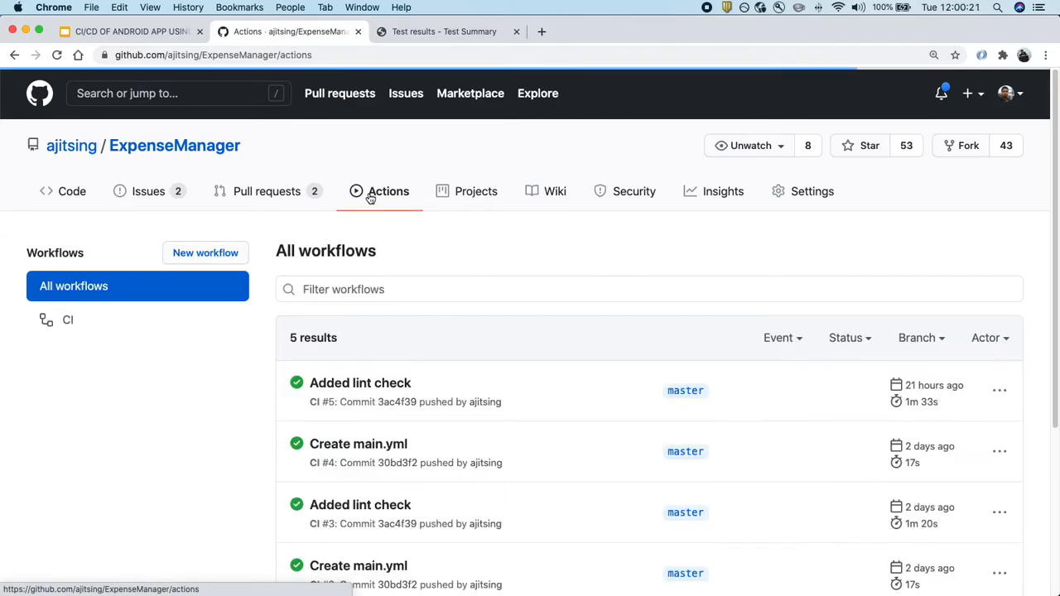
left_click(68, 320)
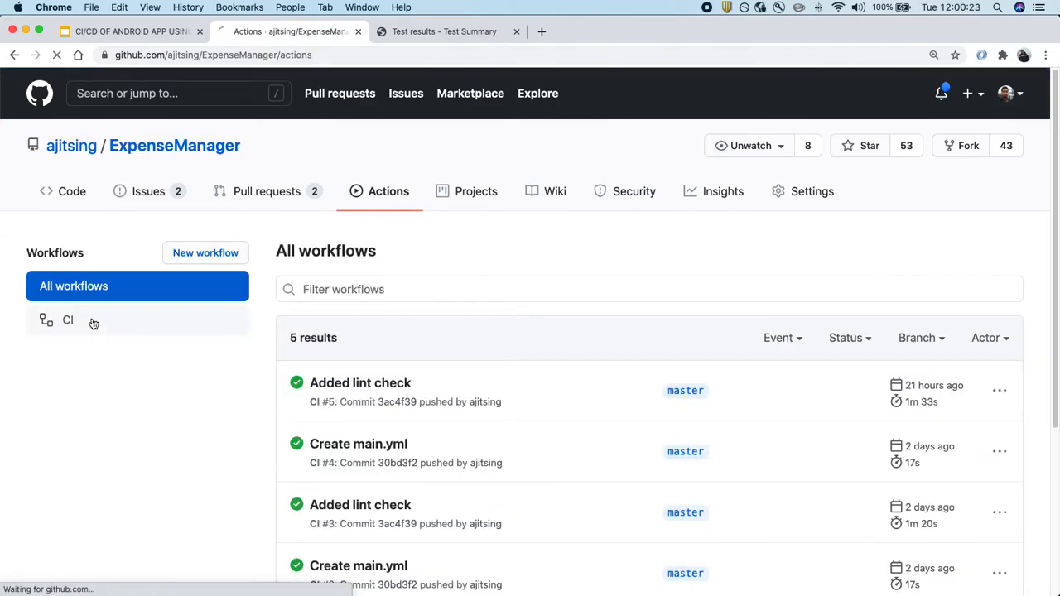
left_click(68, 321)
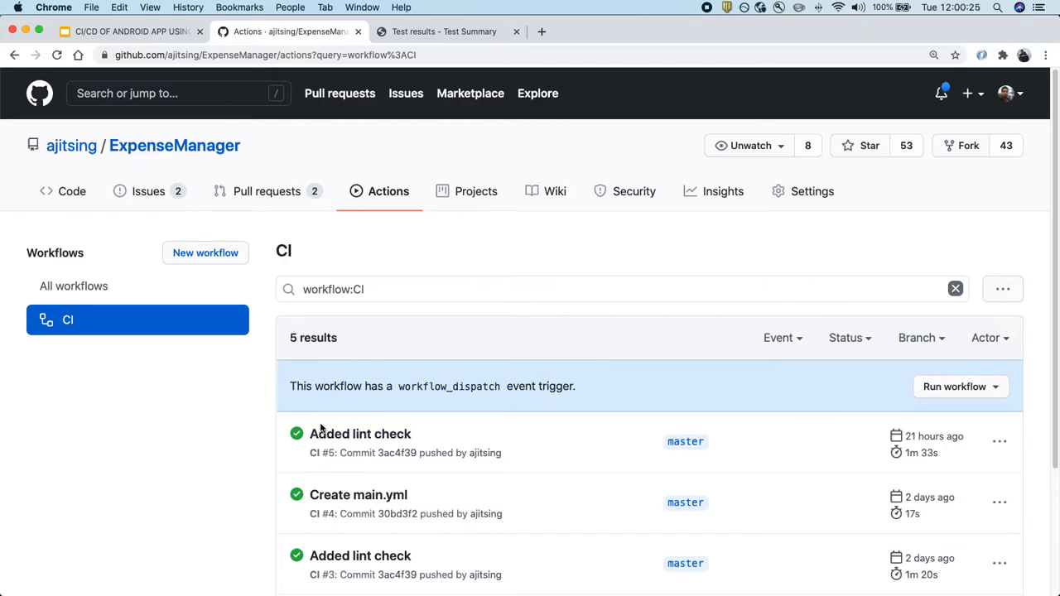
Open run #5 'Added lint check' and scroll to its annotations and index.html artifact.
left_click(359, 434)
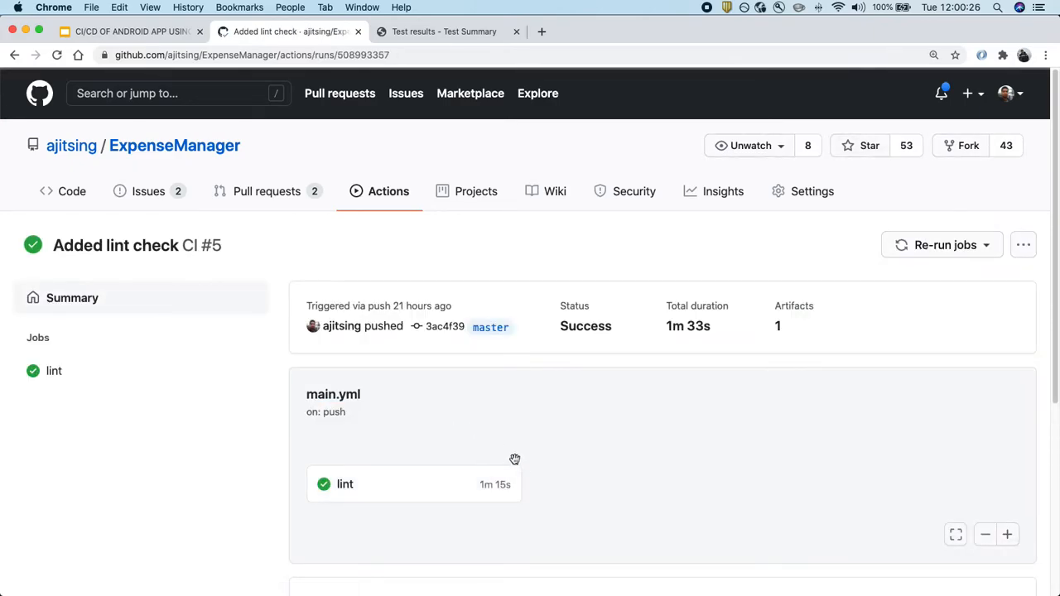
mouse_move(368, 493)
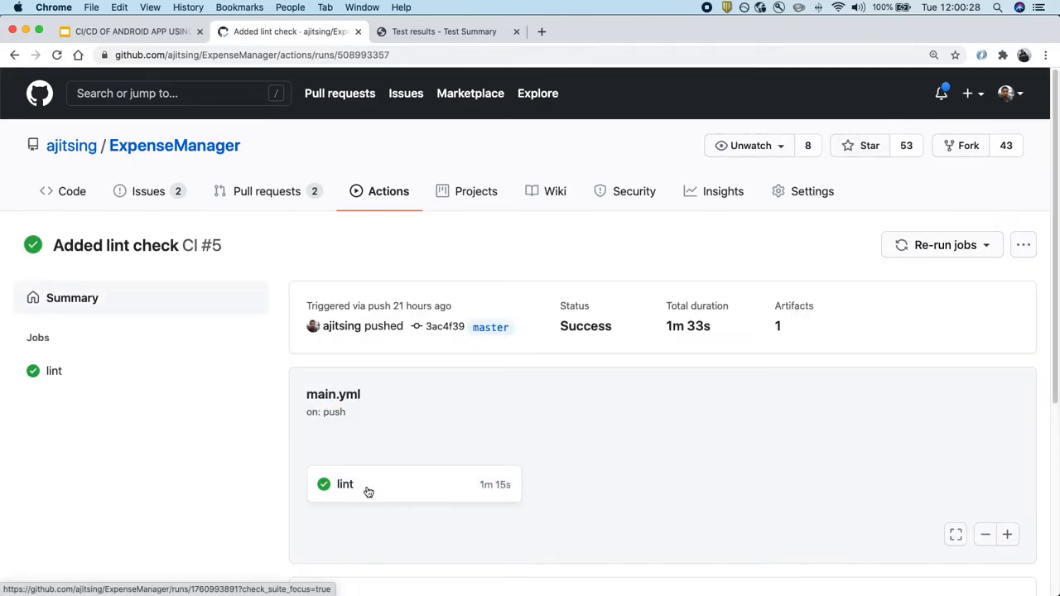
mouse_move(530, 486)
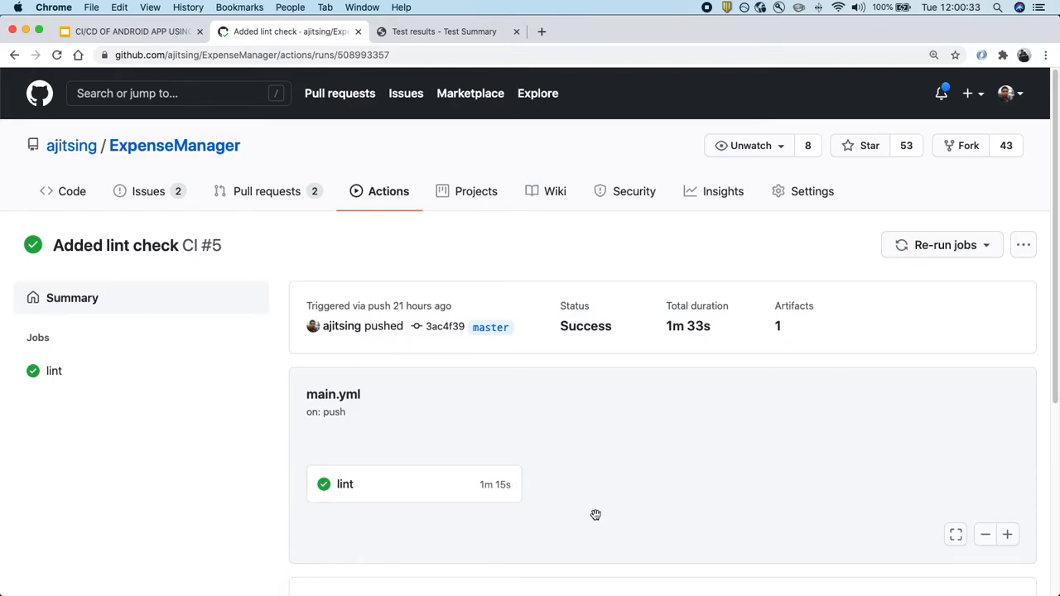
scroll("down", 3)
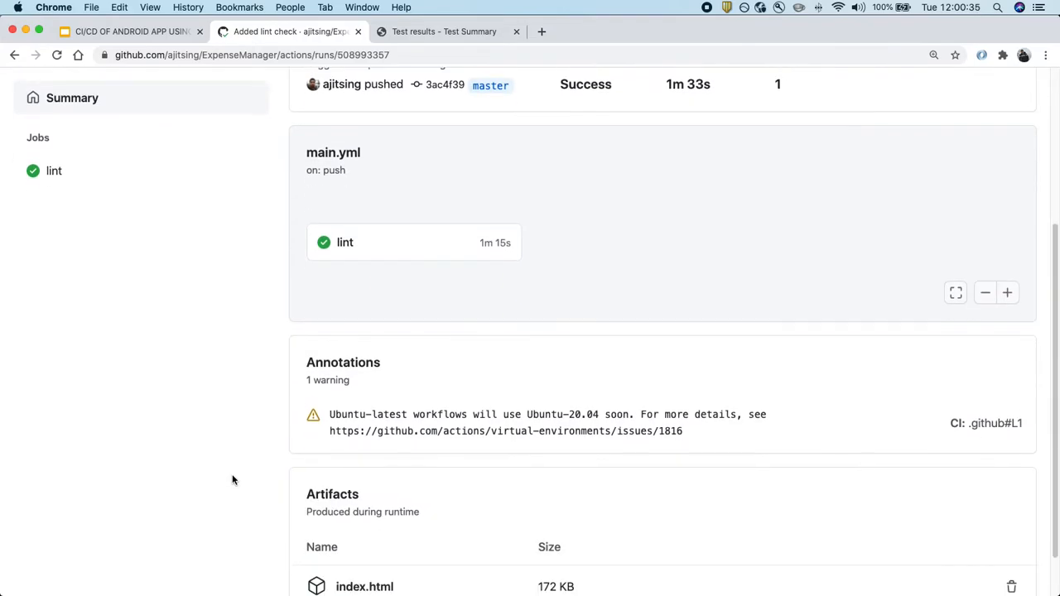
scroll("down", 3)
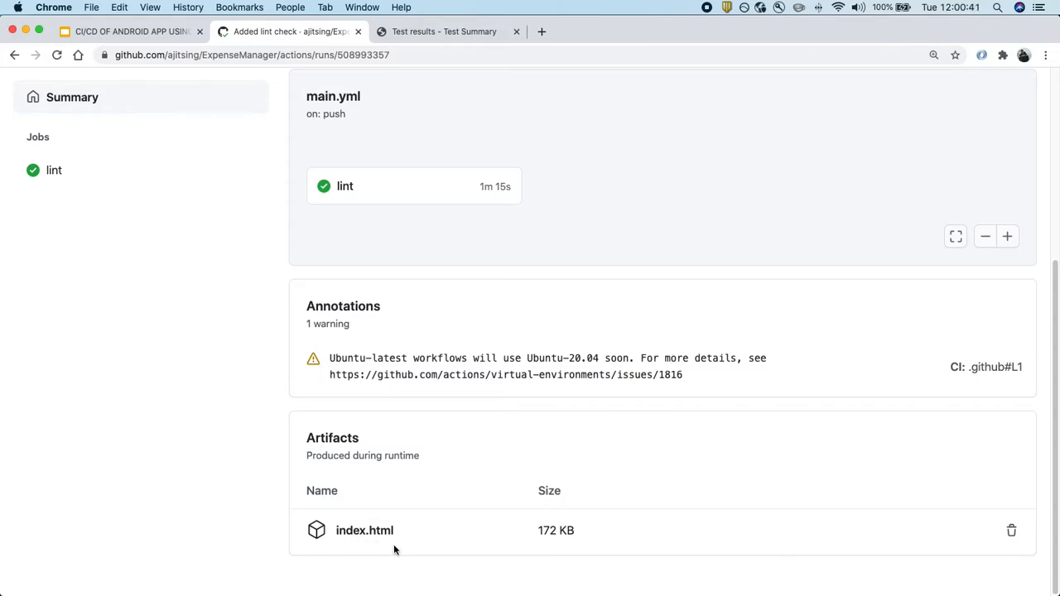
mouse_move(356, 545)
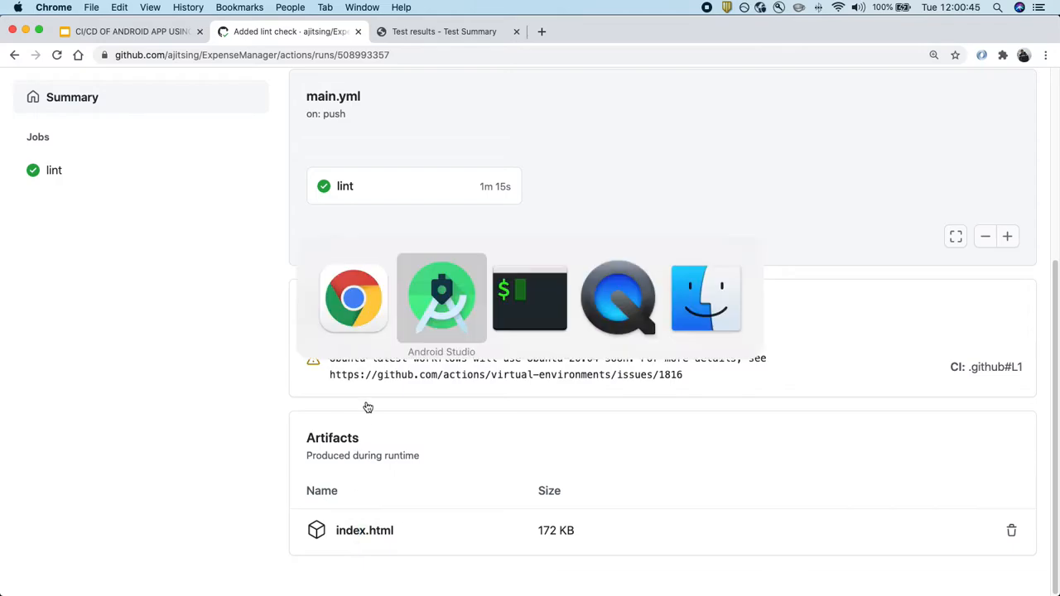
left_click(440, 298)
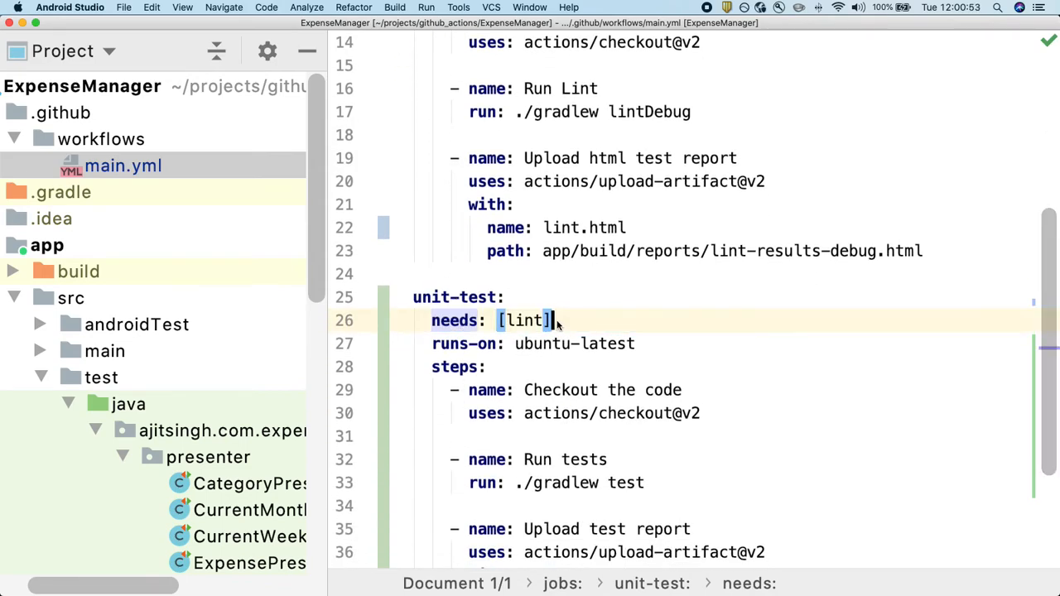
left_click(512, 343)
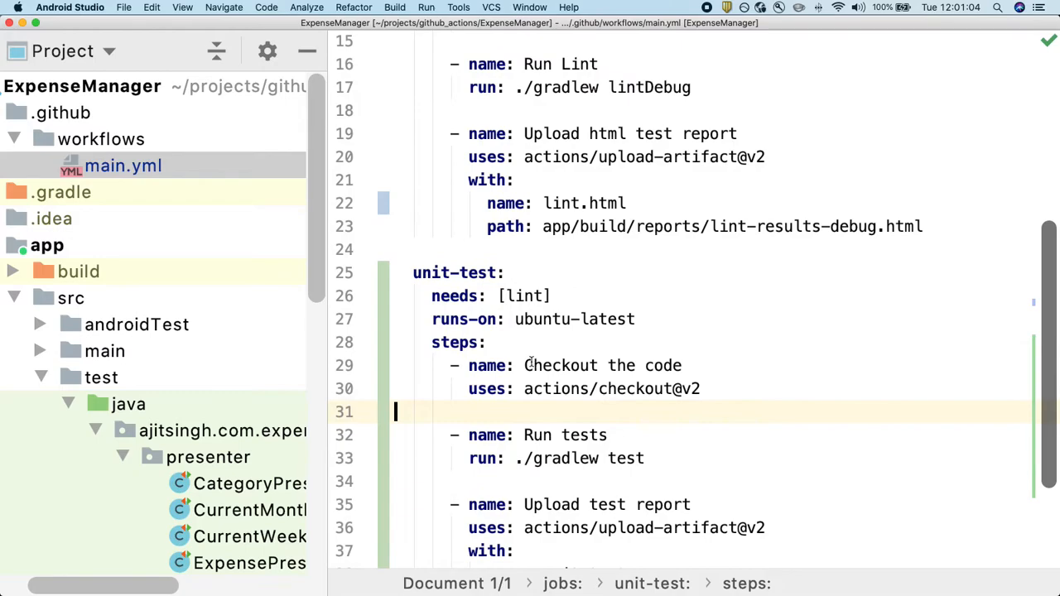
mouse_move(654, 404)
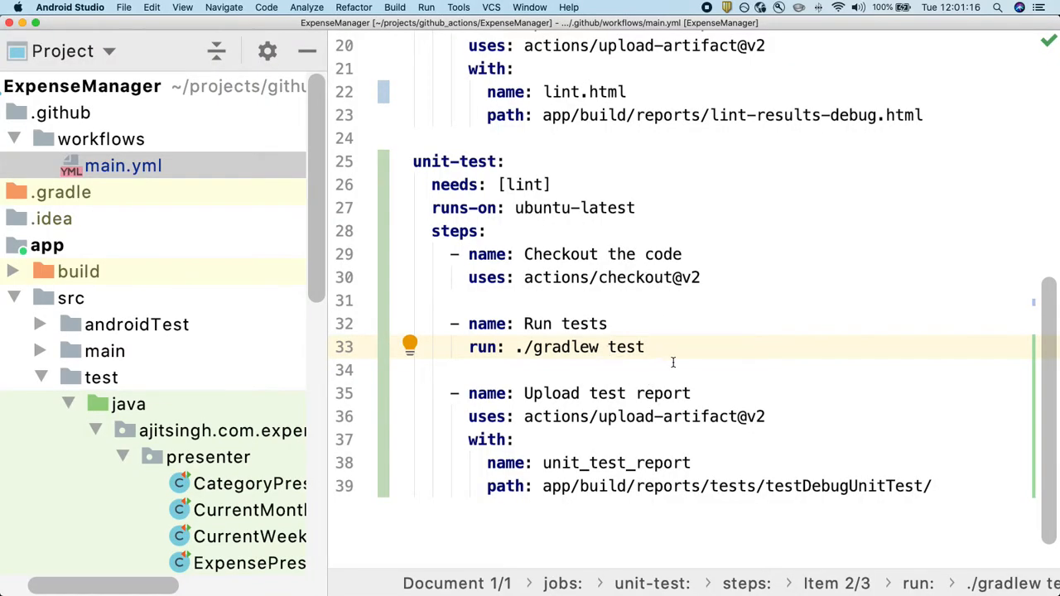
left_click(670, 371)
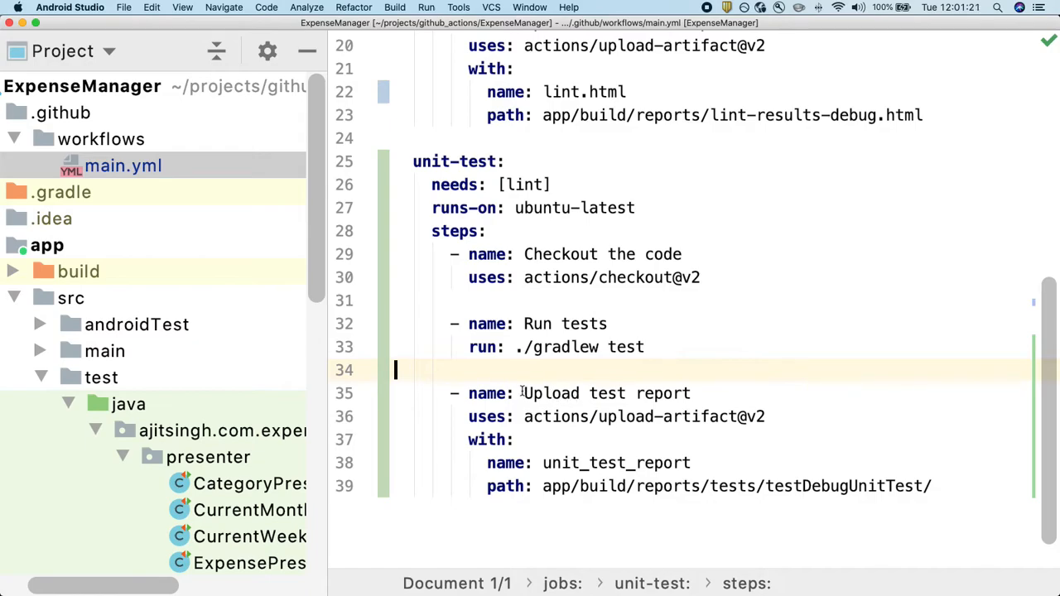
double_click(607, 394)
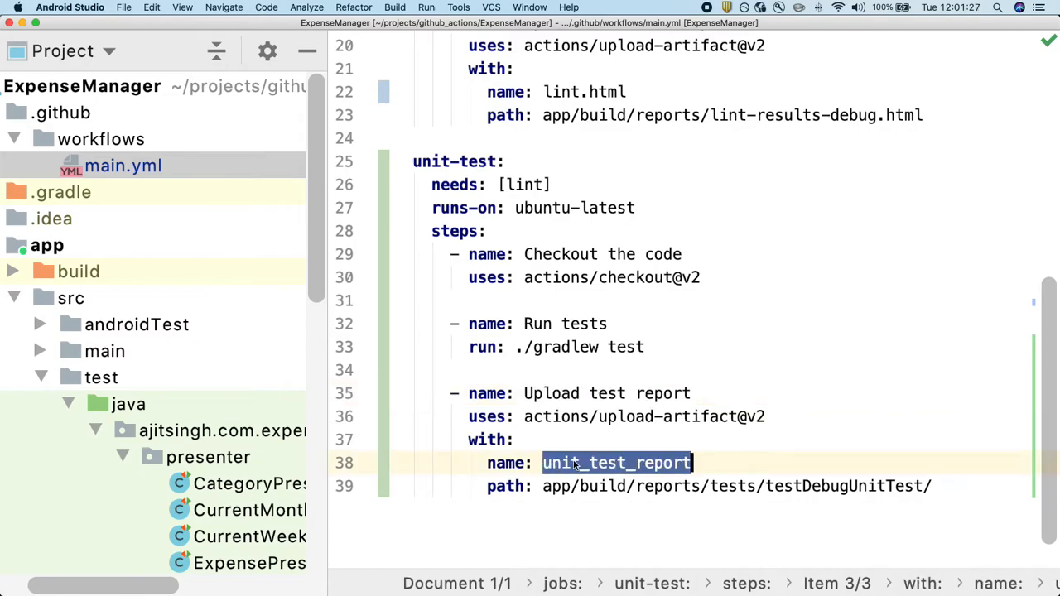
left_click(679, 444)
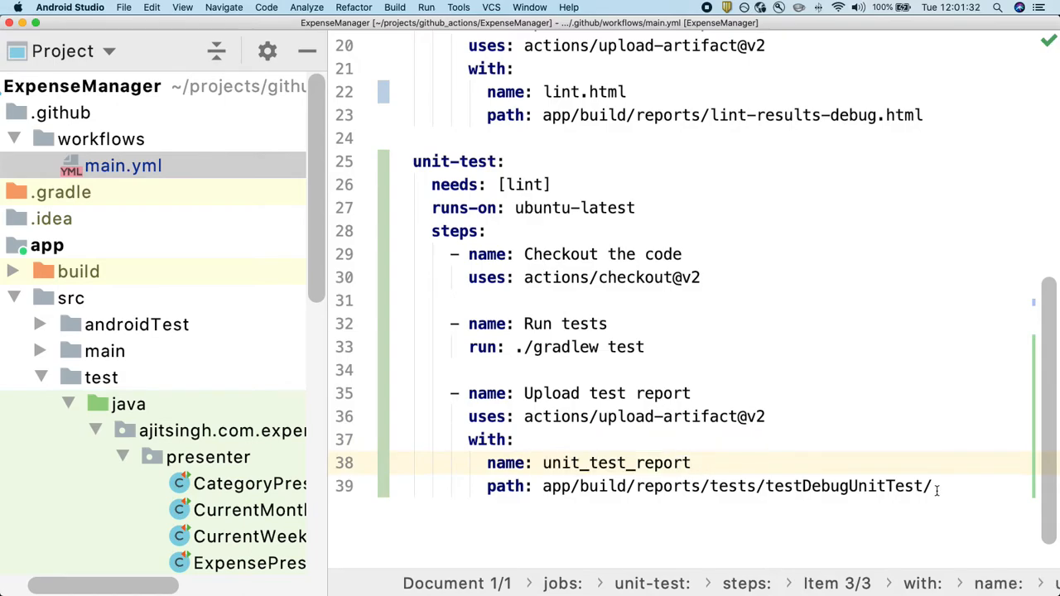
double_click(737, 487)
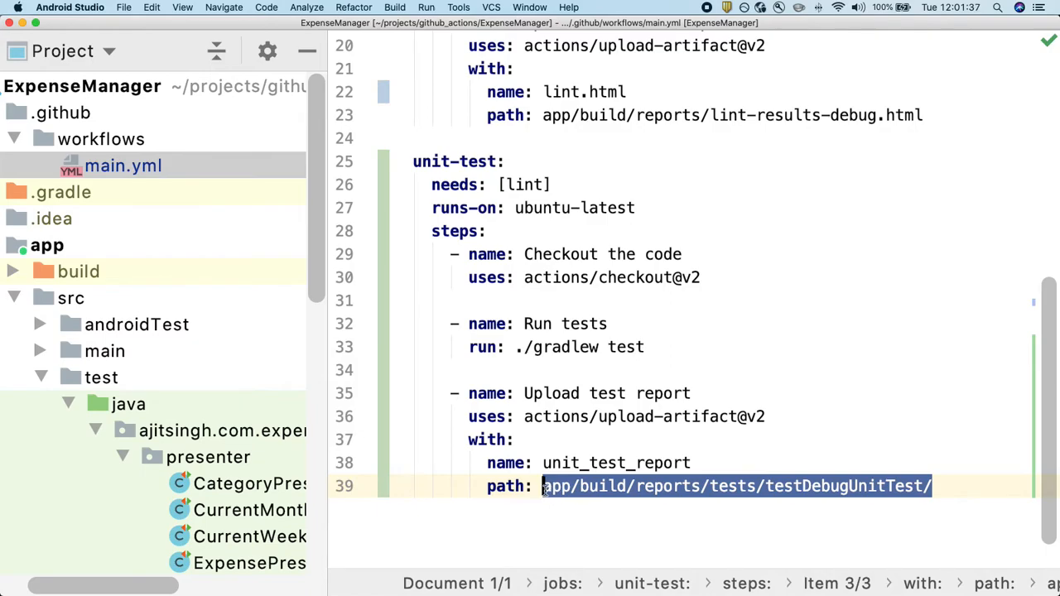
left_click(692, 464)
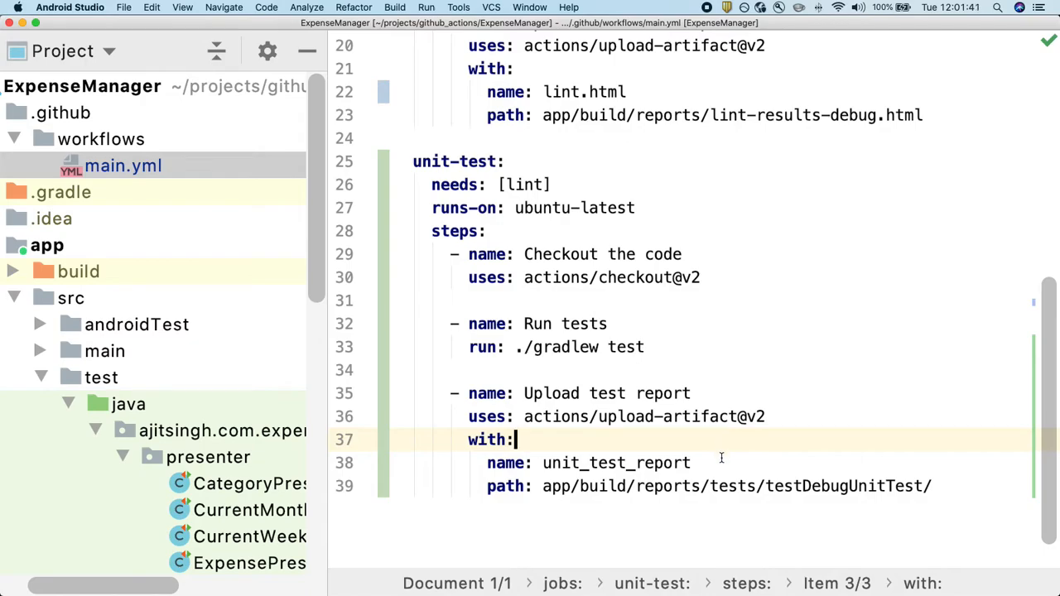
left_click(936, 487)
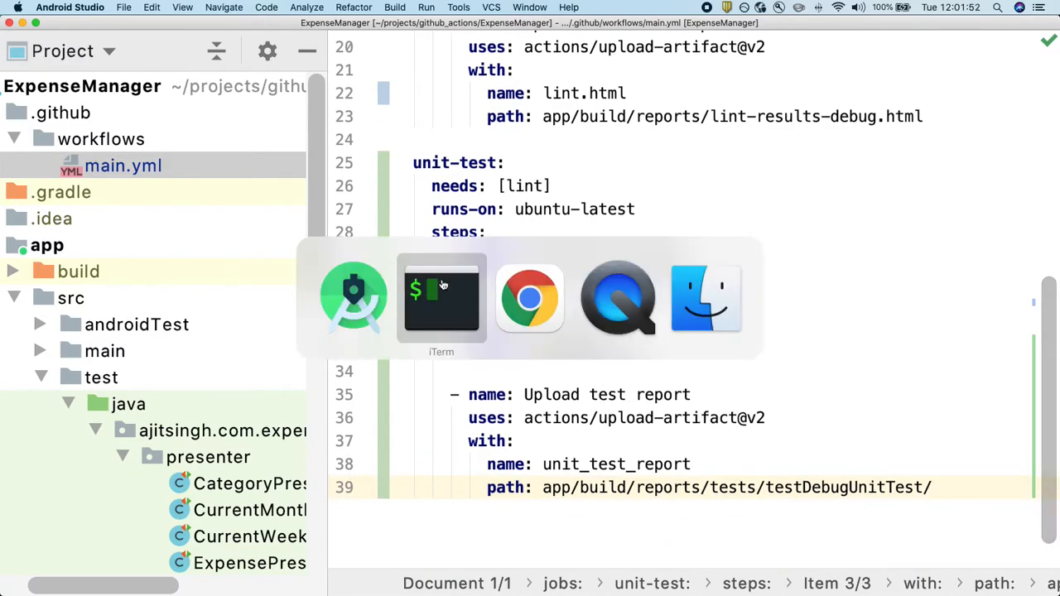
Stage and commit the main.yml change with the message 'Added unit test cases'.
left_click(440, 298)
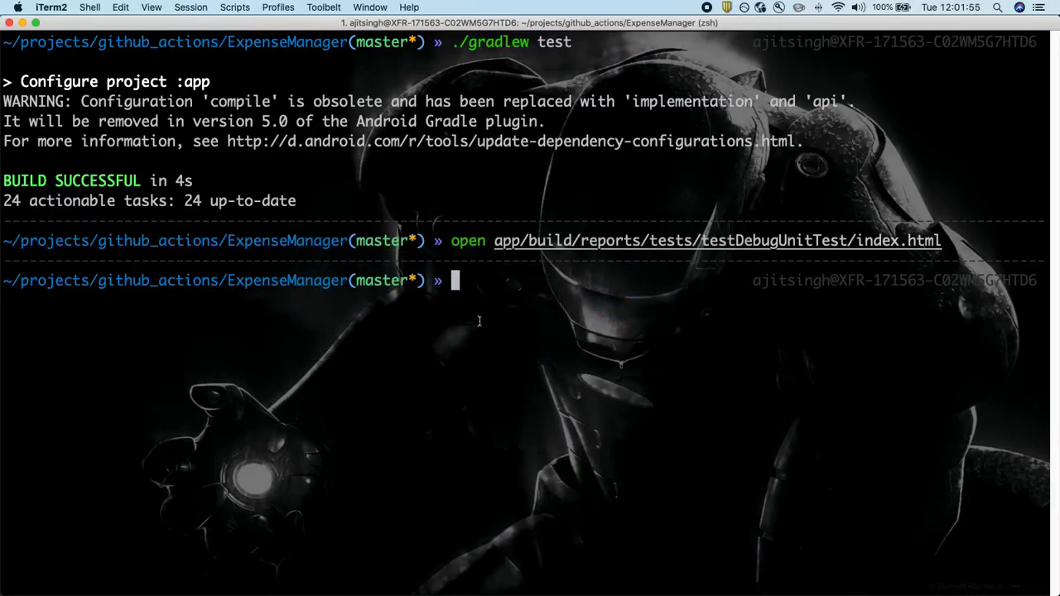
type("git add .")
type("gst")
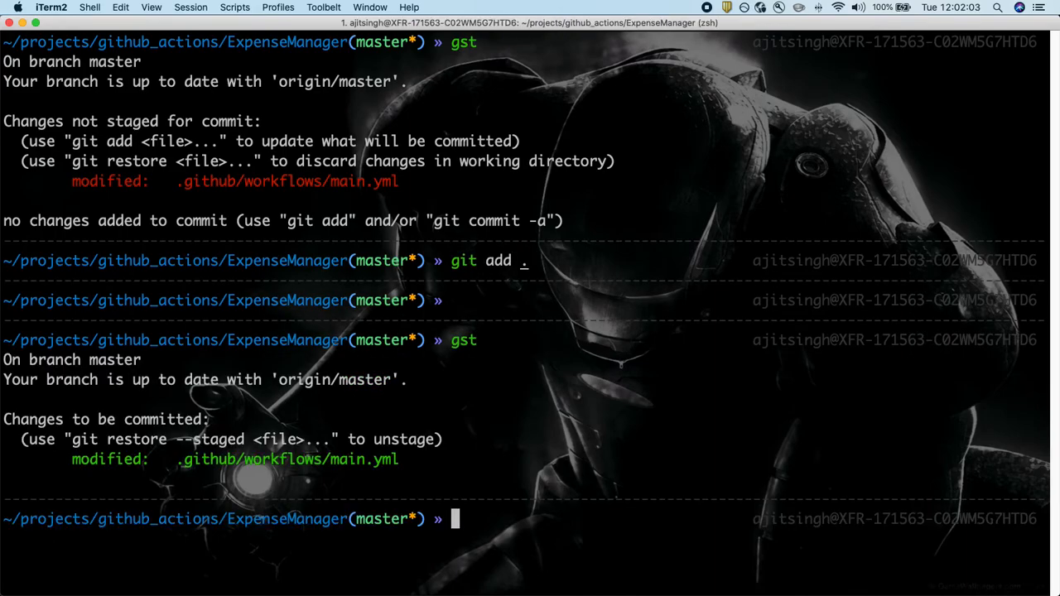
type("git commit")
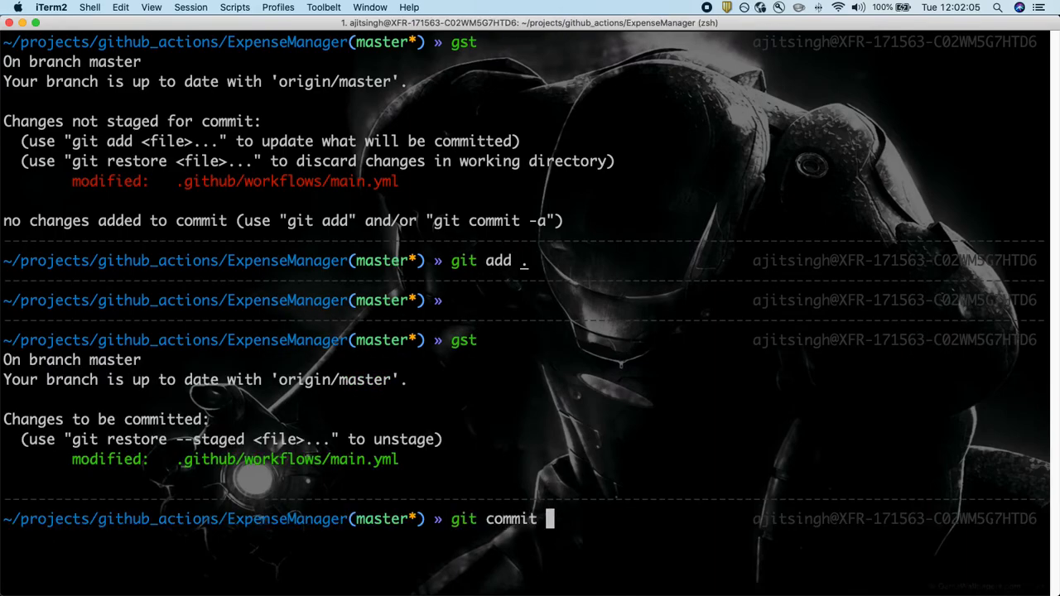
type("-m \"")
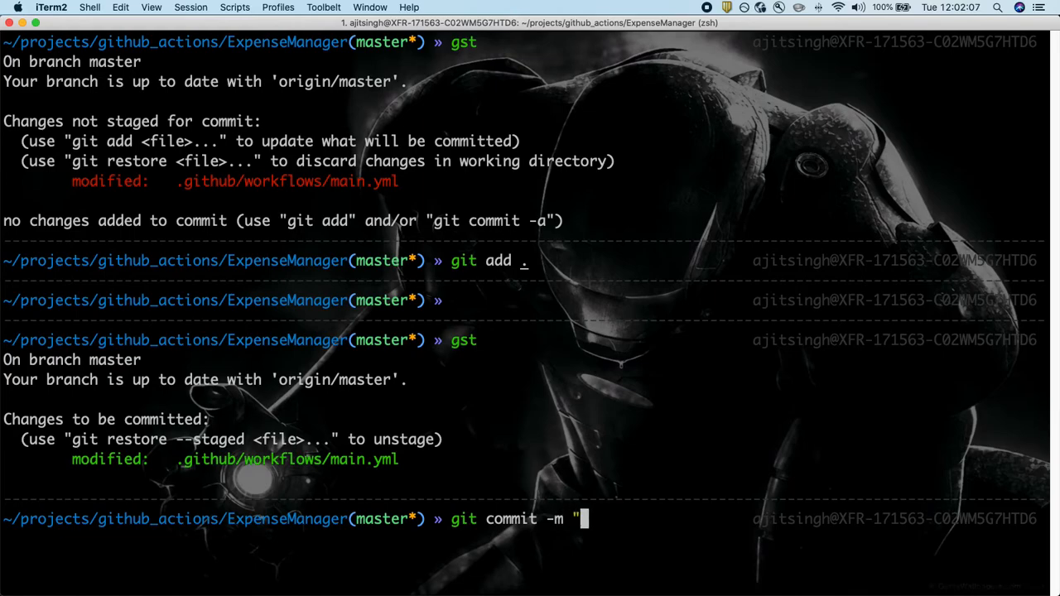
type("Added un")
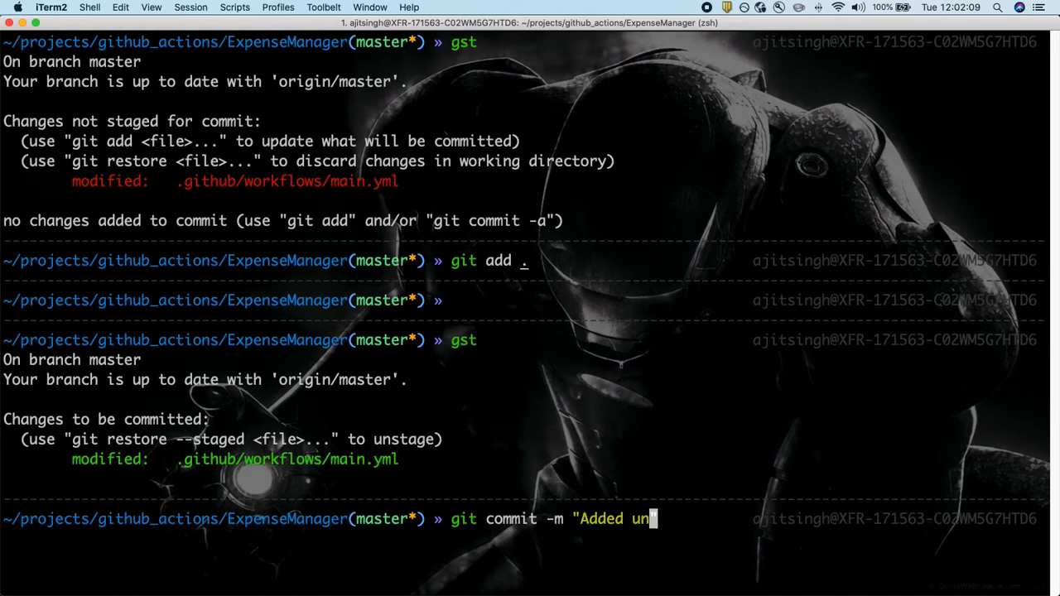
type("it test cases")
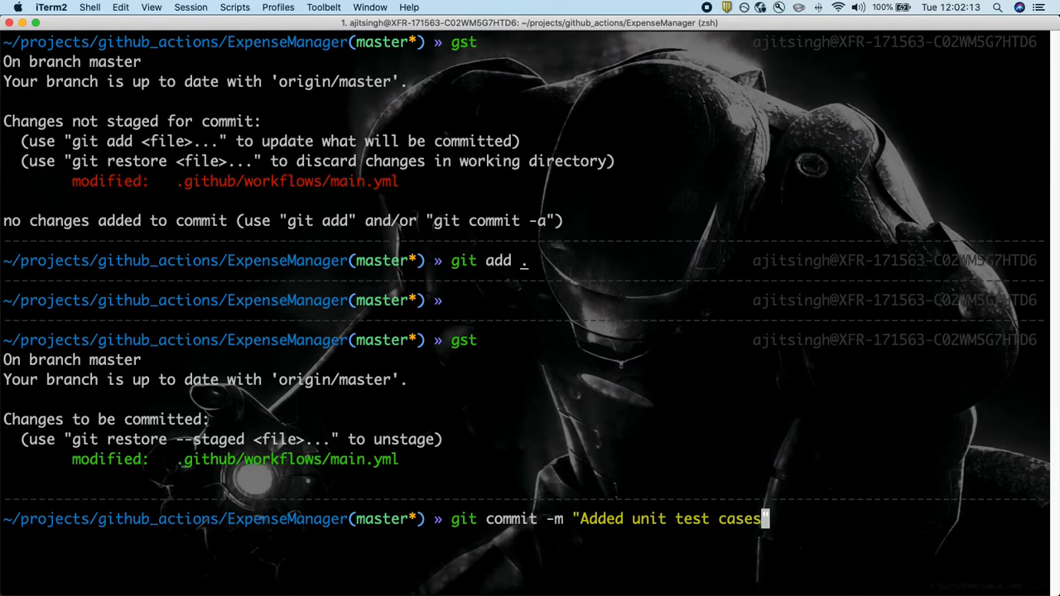
key("Return")
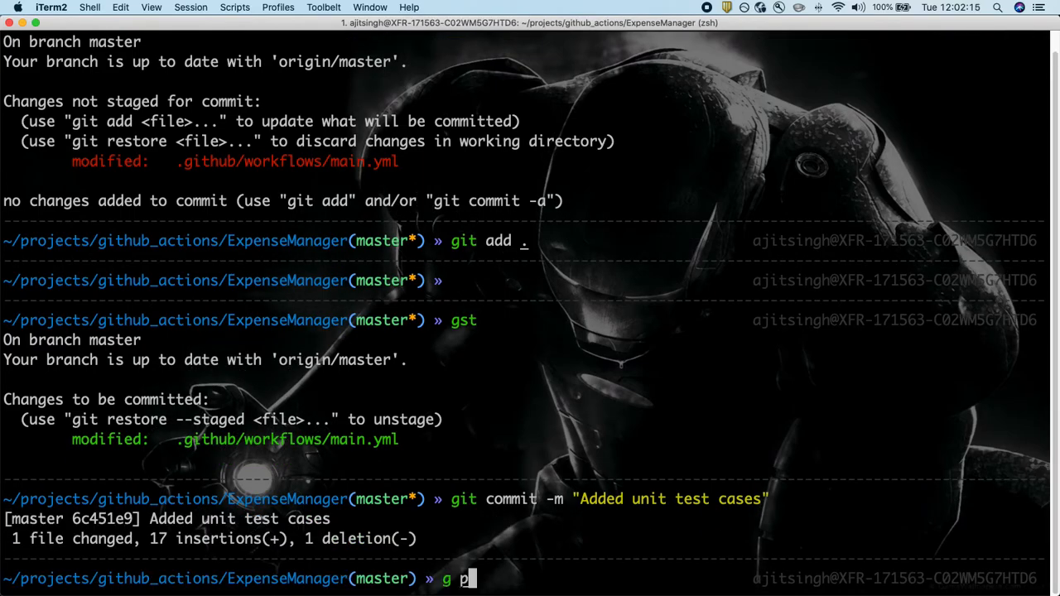
Push the new commit to origin master.
type("ush origin master")
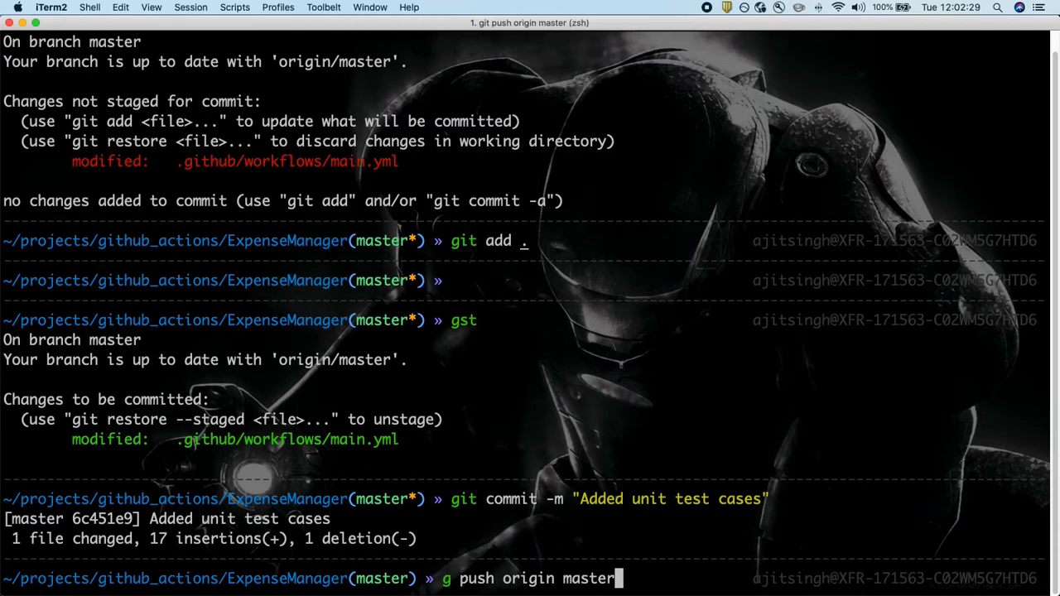
key("Return")
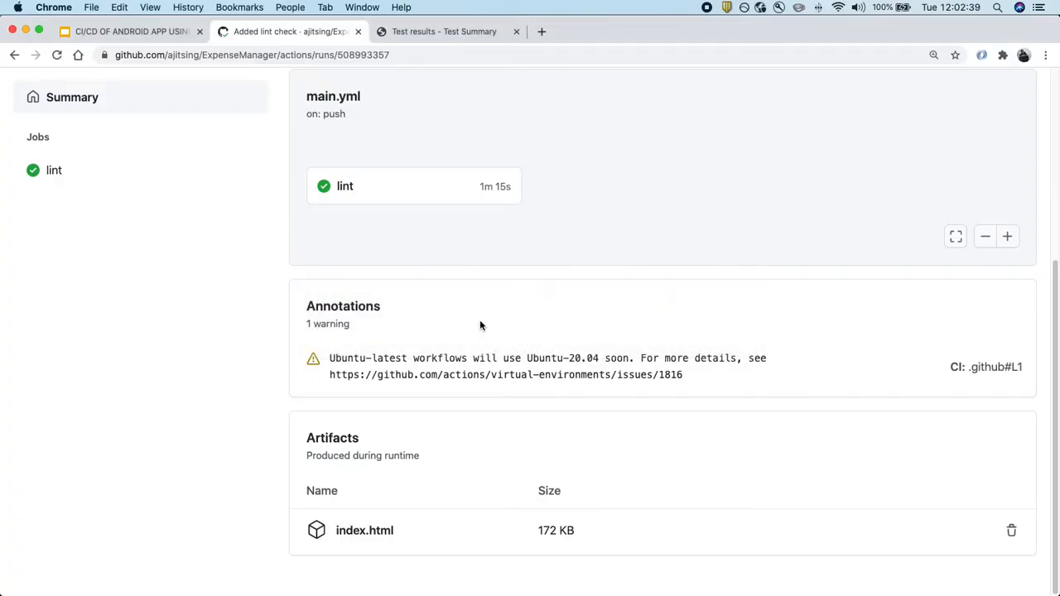
mouse_move(278, 258)
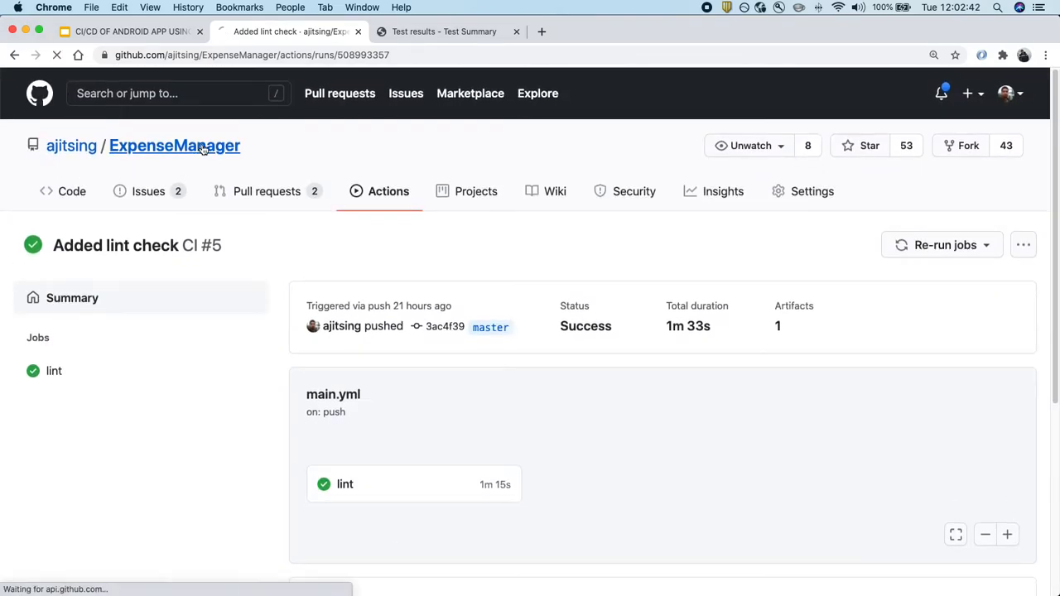
From the repo home, open the 'Added unit test cases' commit's status and the queued CI / lint check details.
left_click(174, 146)
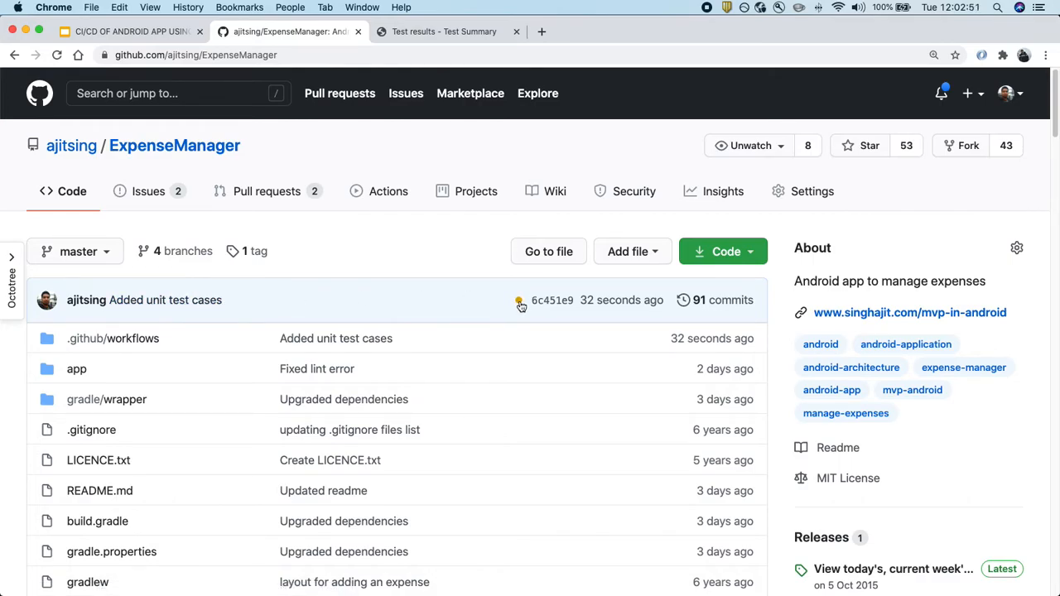
left_click(520, 300)
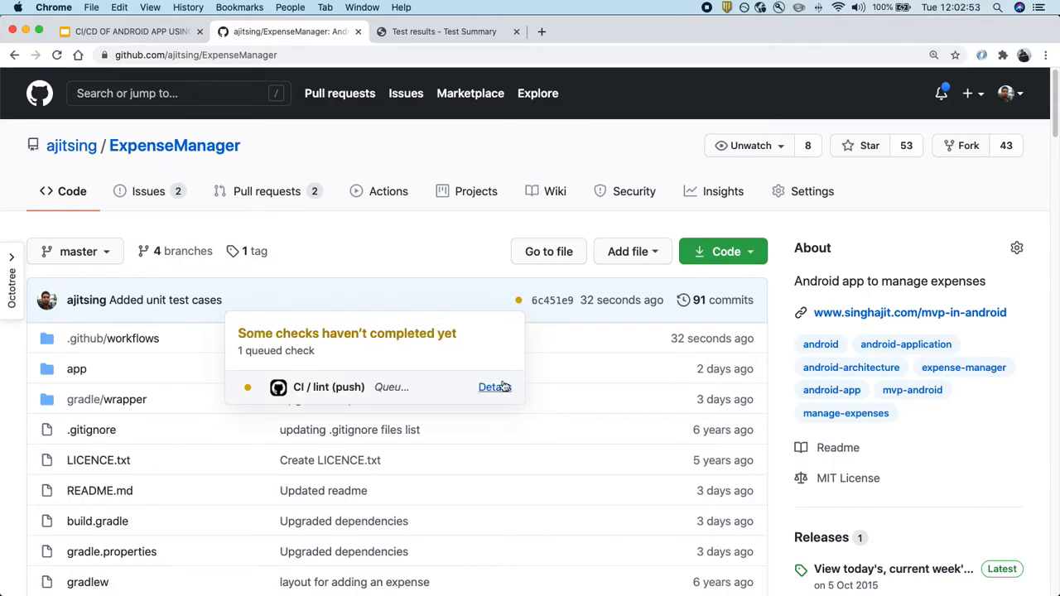
left_click(494, 388)
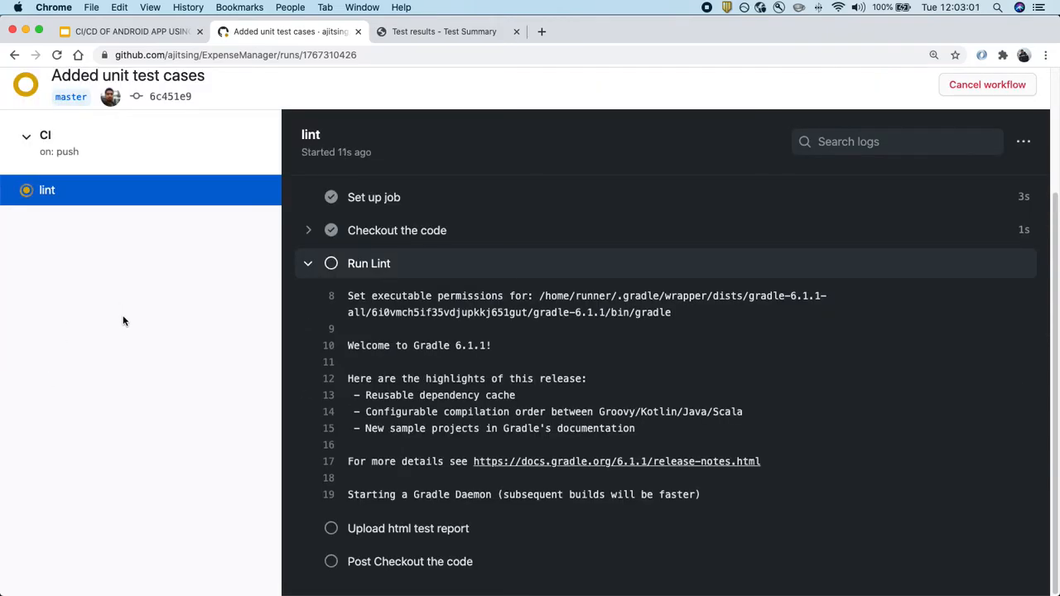
mouse_move(103, 273)
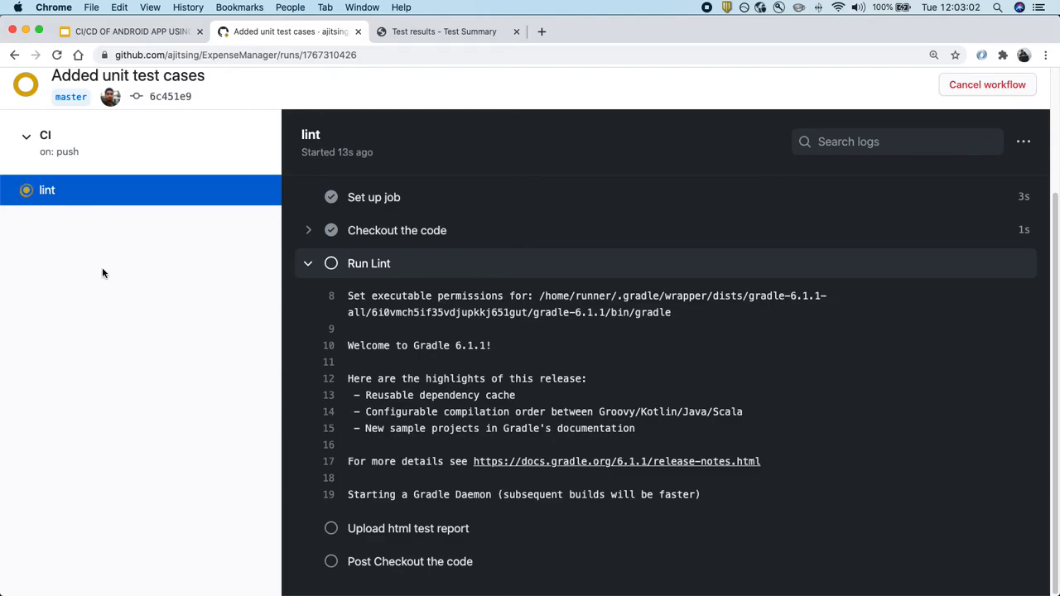
mouse_move(47, 189)
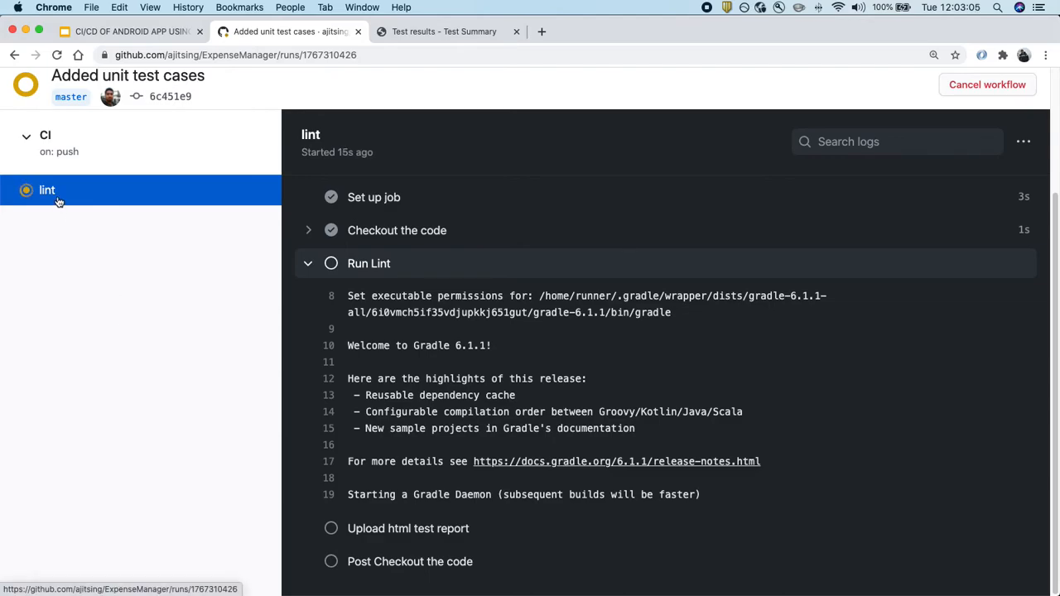
mouse_move(46, 189)
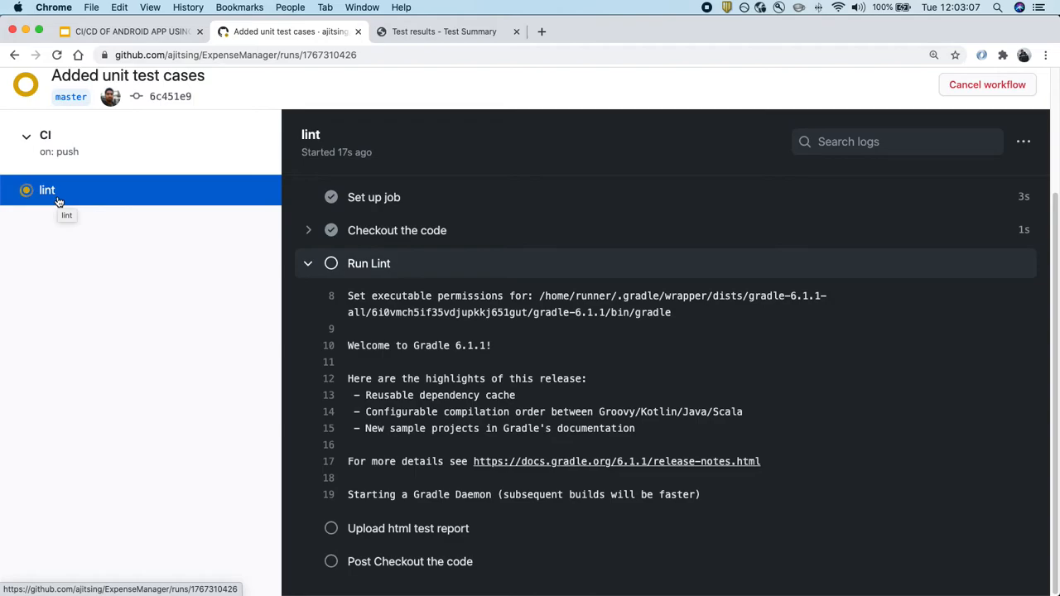
mouse_move(212, 305)
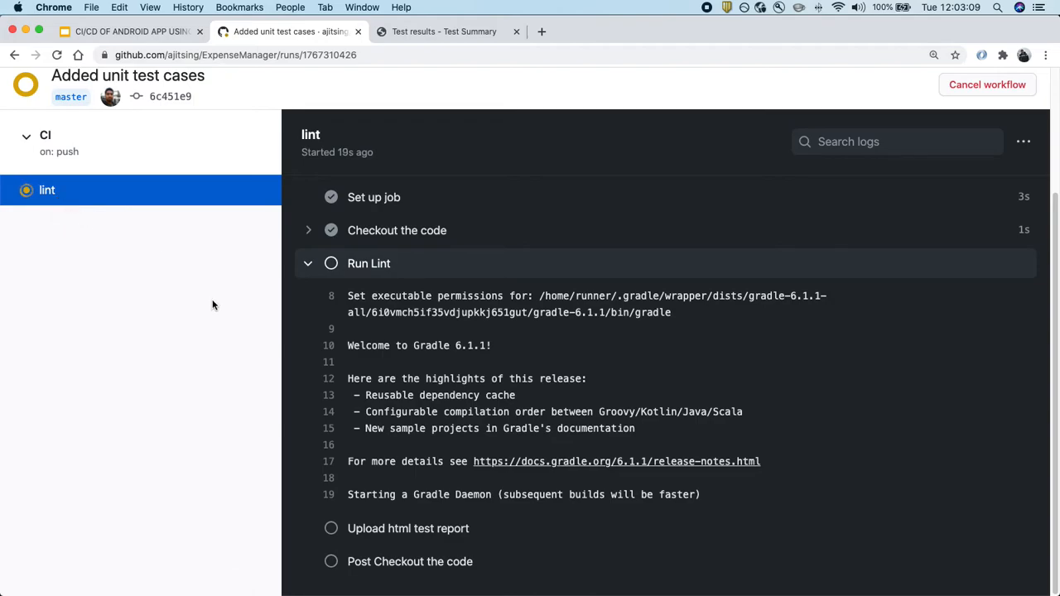
Open the CI #6 run summary and follow the lint job log until it succeeds and unit-test starts.
scroll("up", 3)
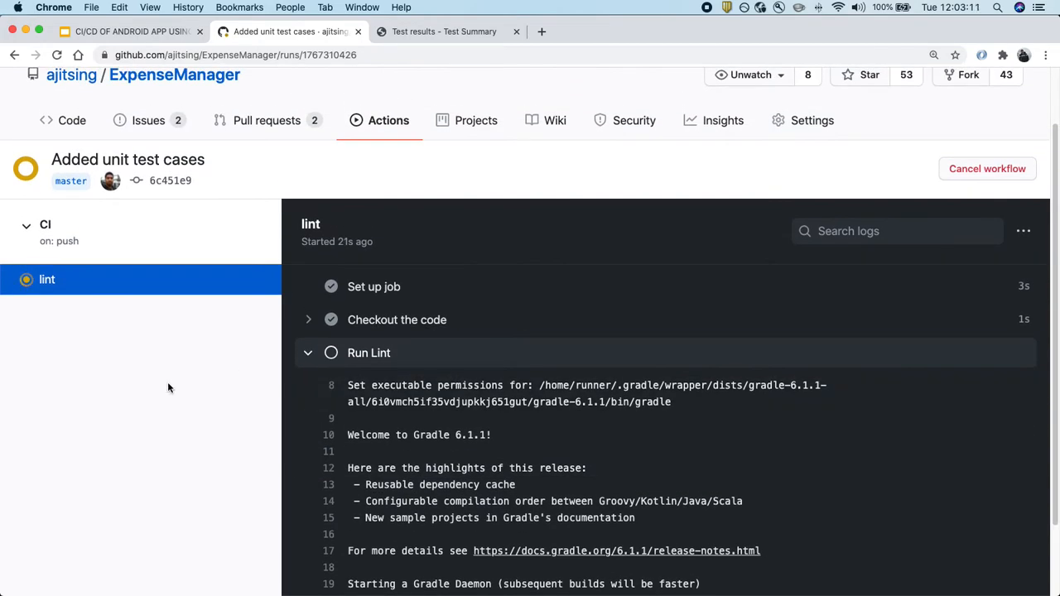
scroll("down", 3)
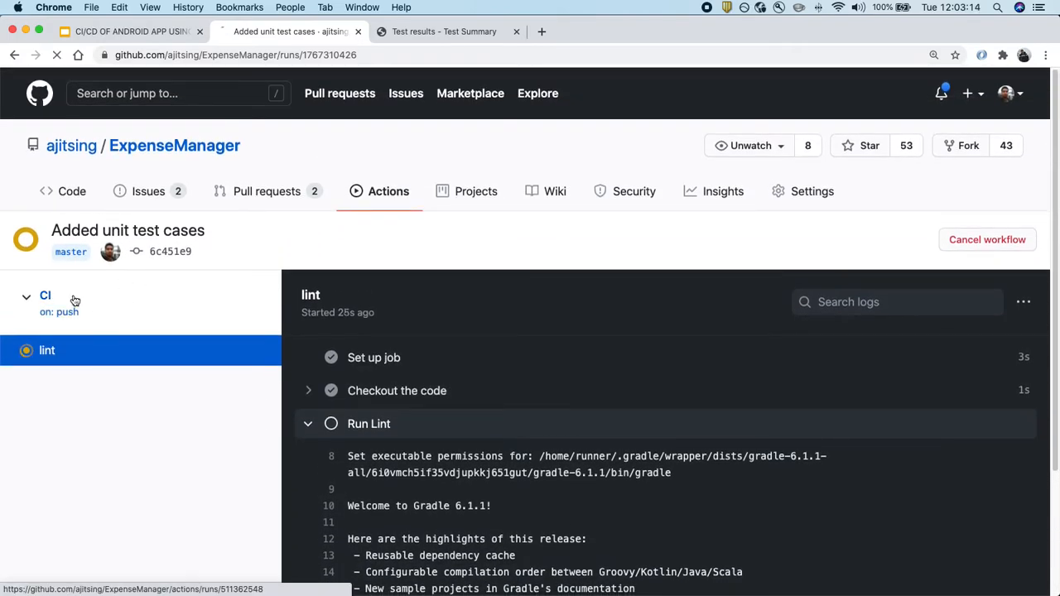
left_click(46, 295)
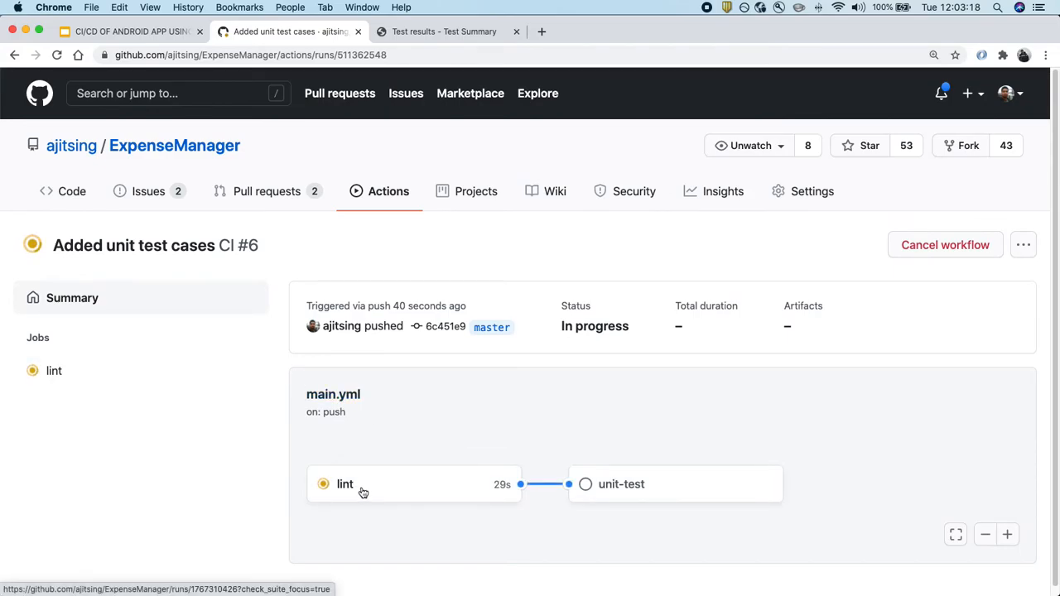
mouse_move(331, 495)
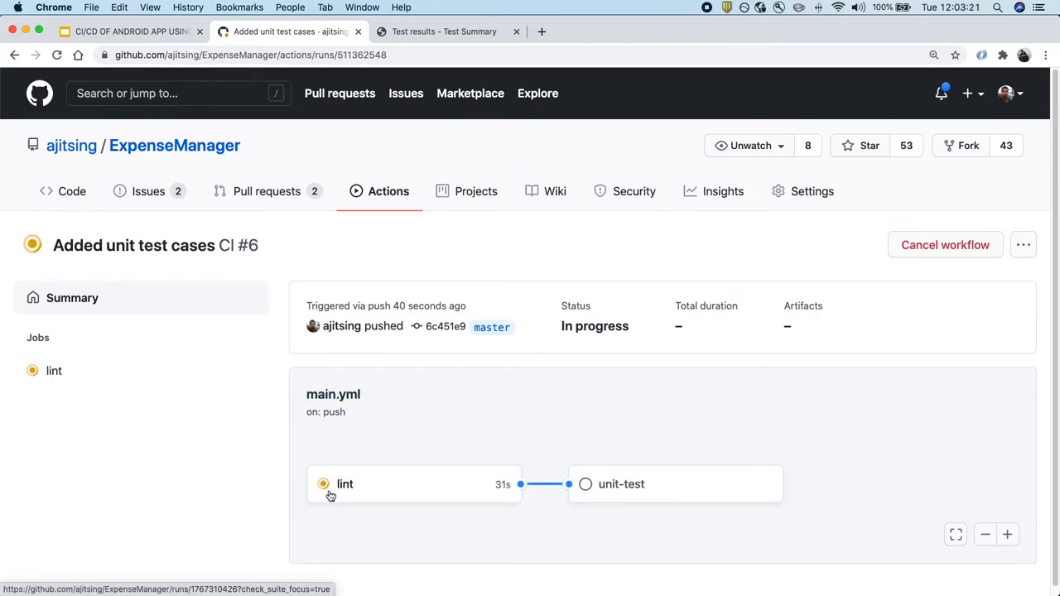
mouse_move(616, 483)
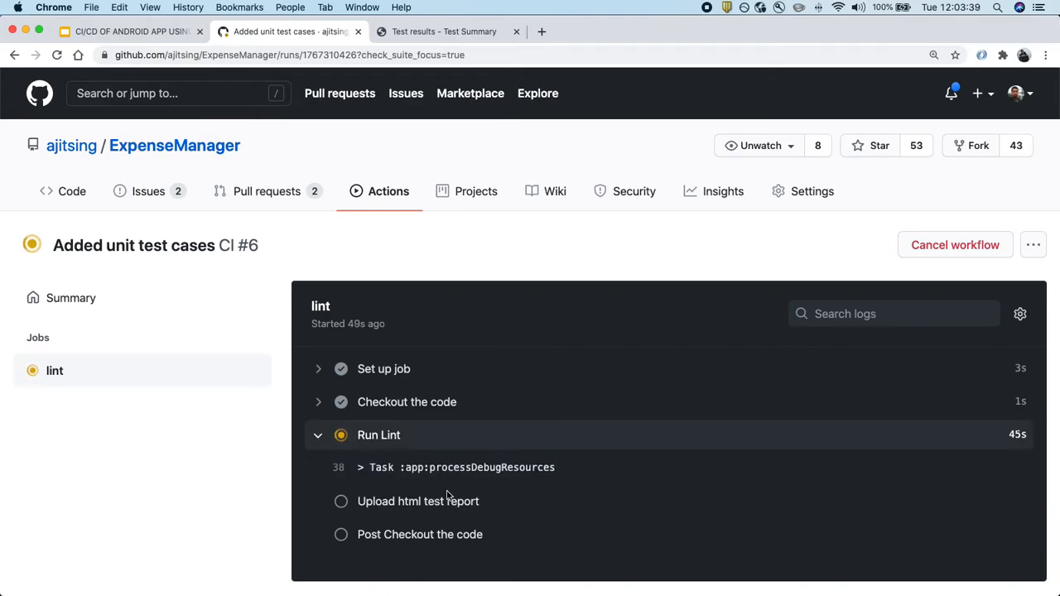
scroll("down", 3)
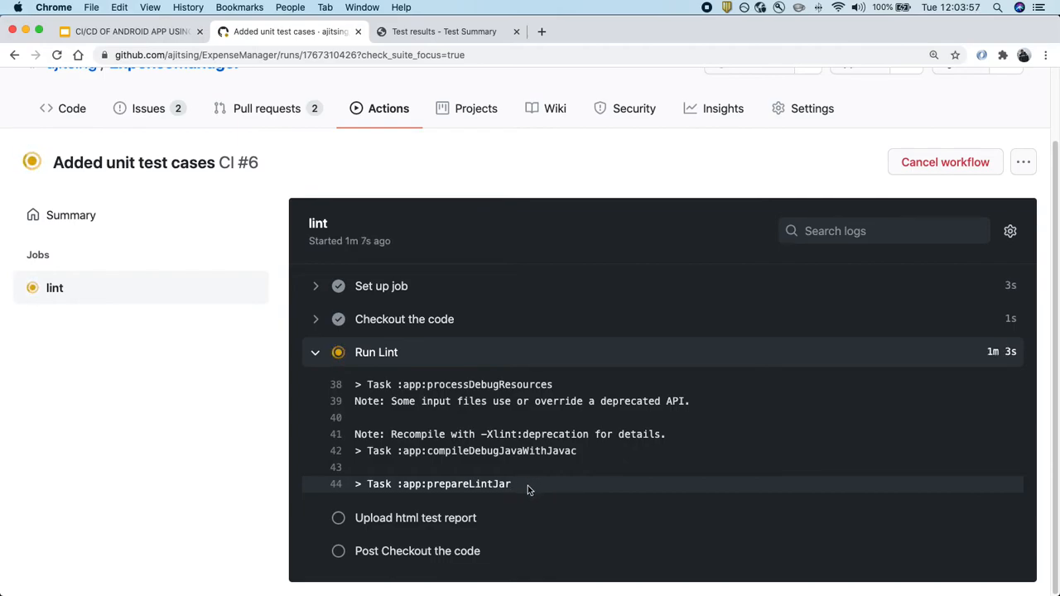
scroll("down", 3)
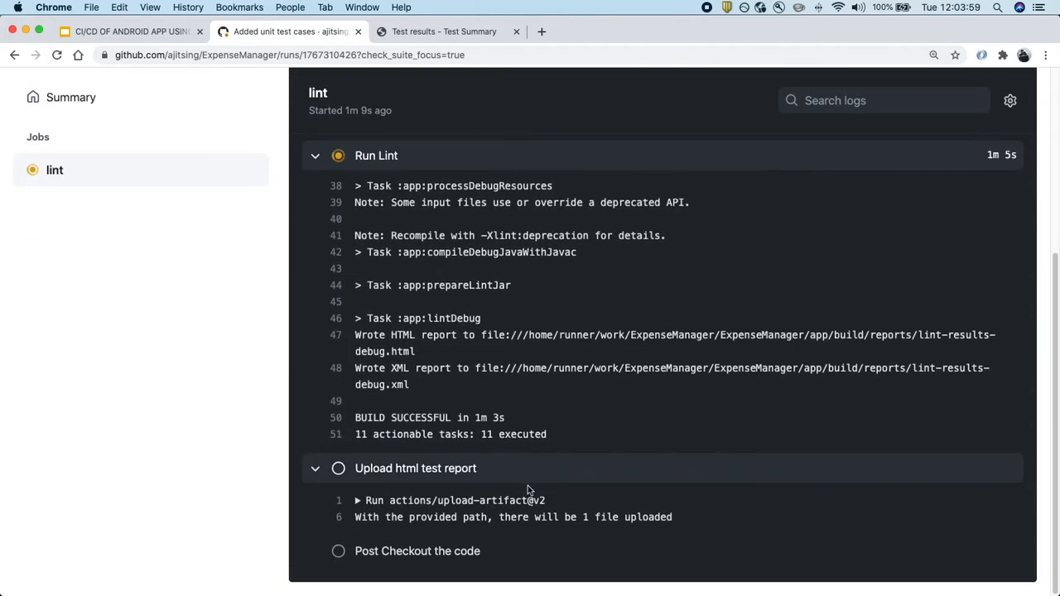
scroll("up", 3)
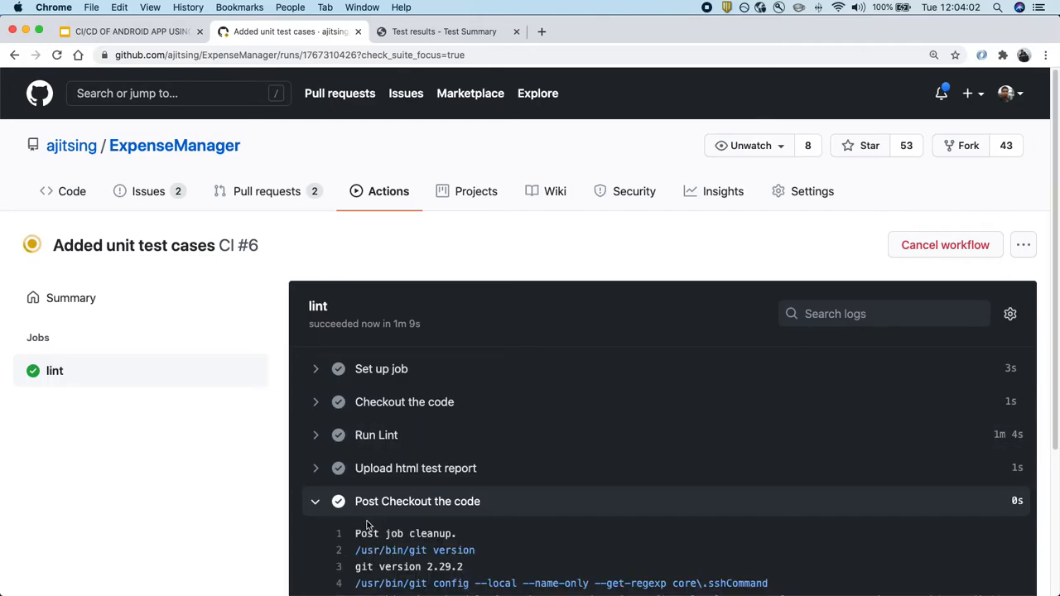
scroll("down", 3)
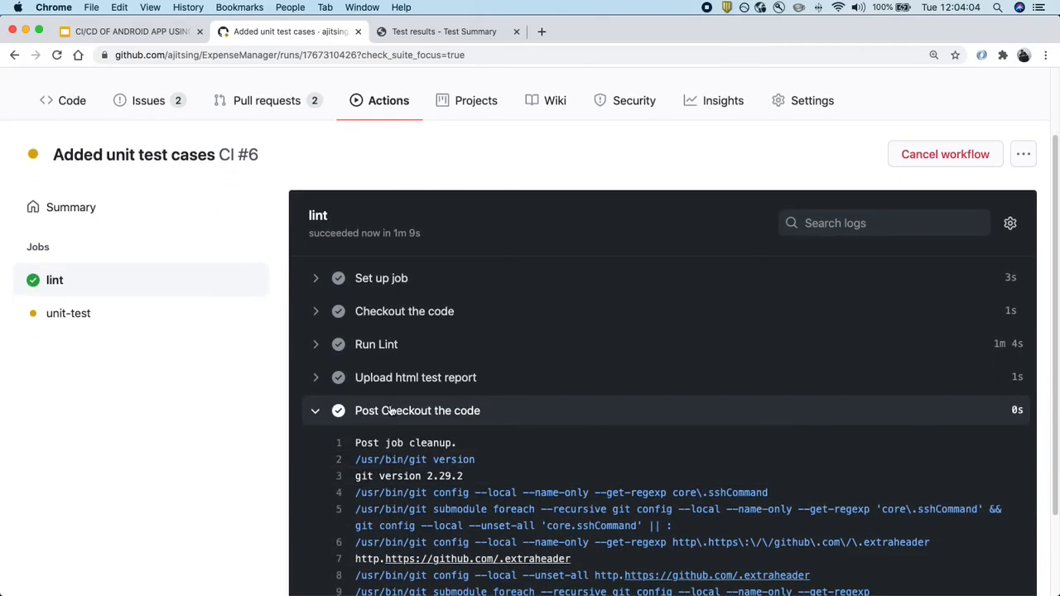
mouse_move(162, 361)
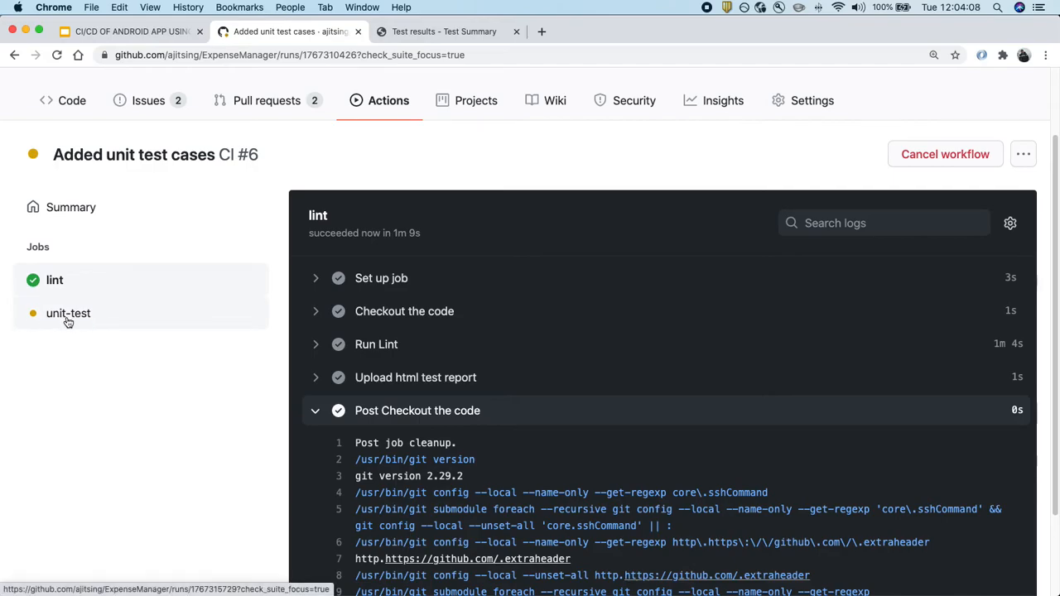
Open the unit-test job log of CI #6 and follow the Gradle 6.1.1 Run tests output.
left_click(68, 314)
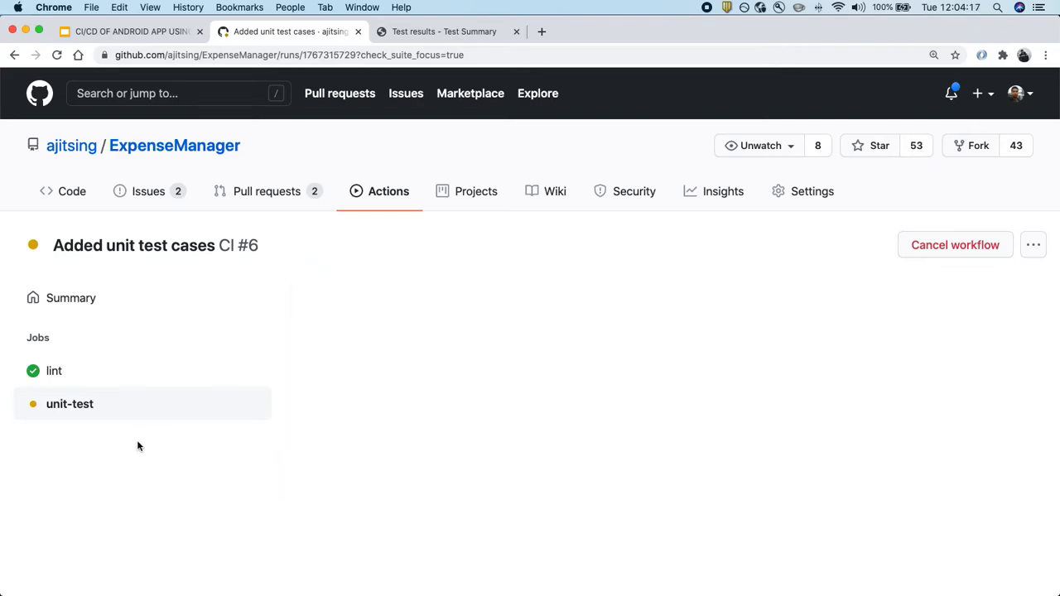
left_click(70, 404)
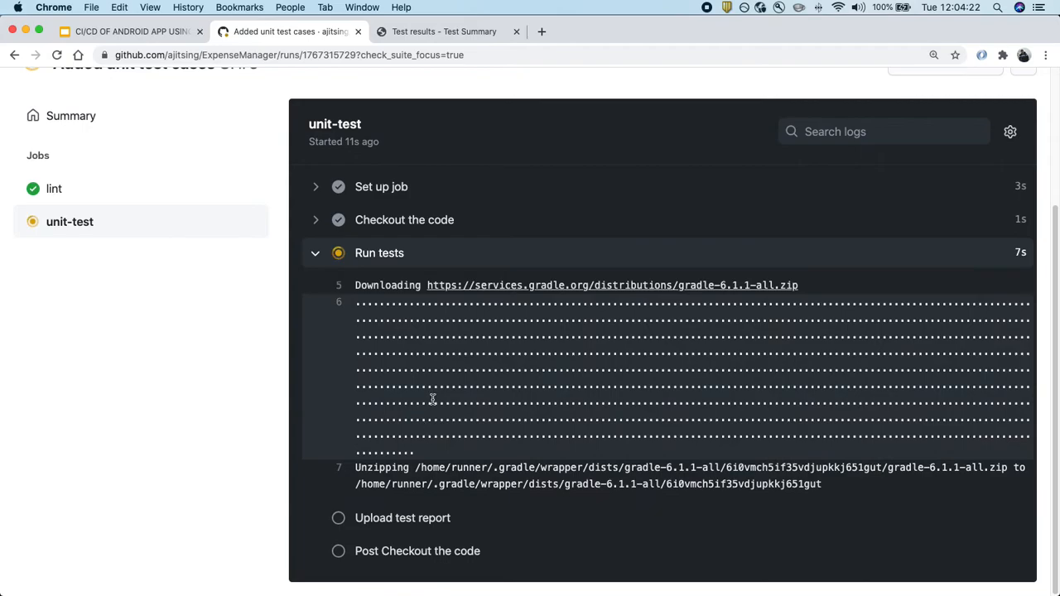
scroll("down", 3)
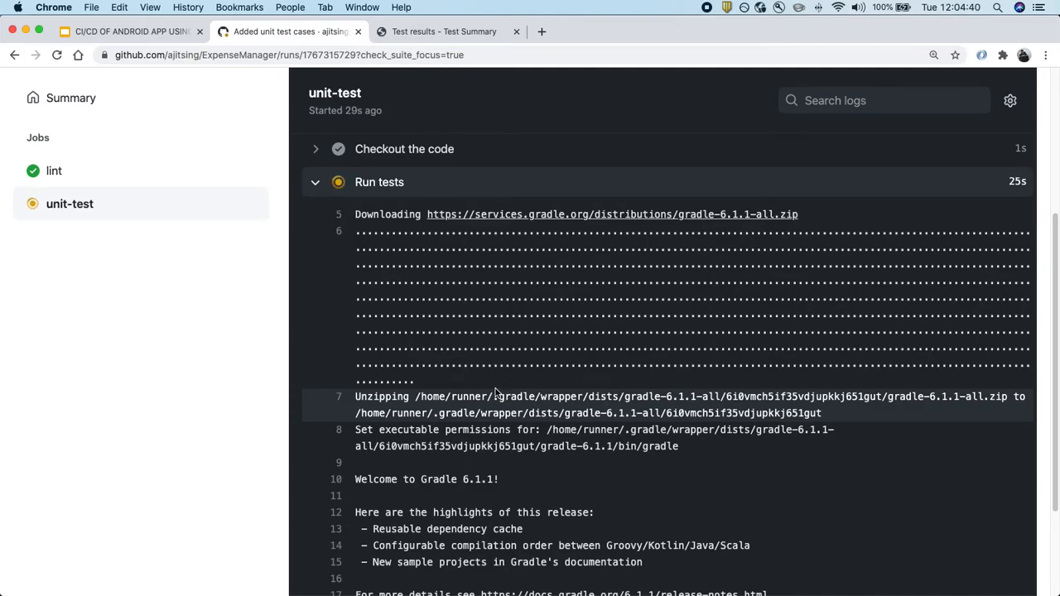
scroll("down", 3)
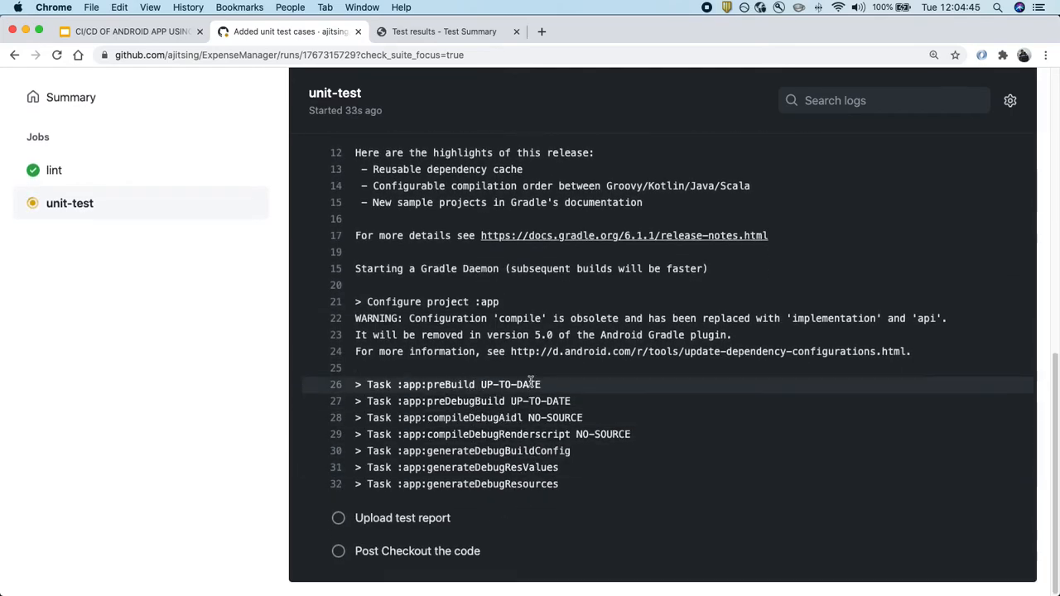
mouse_move(610, 501)
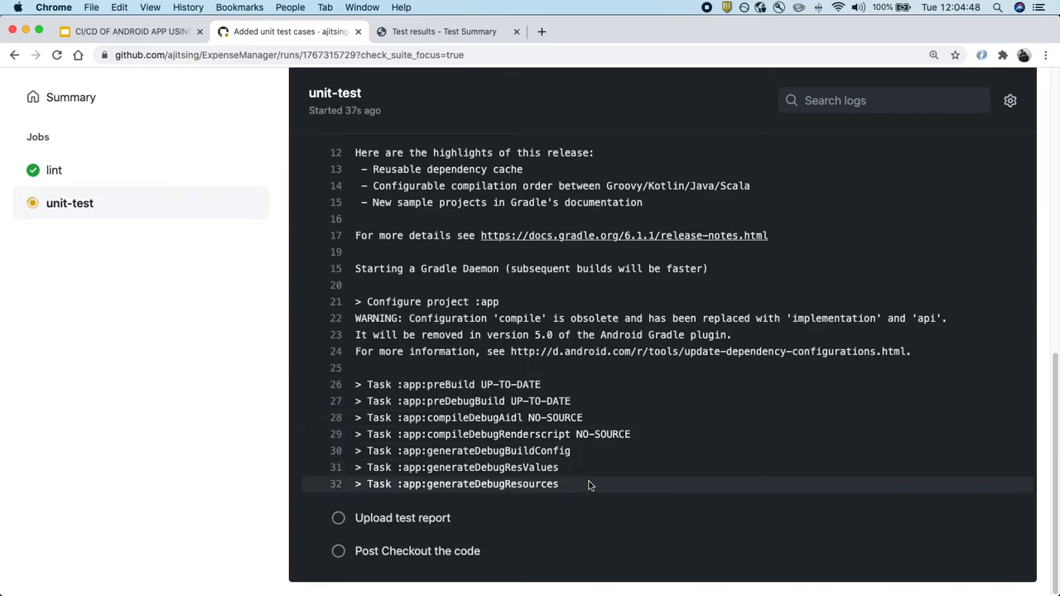
mouse_move(219, 299)
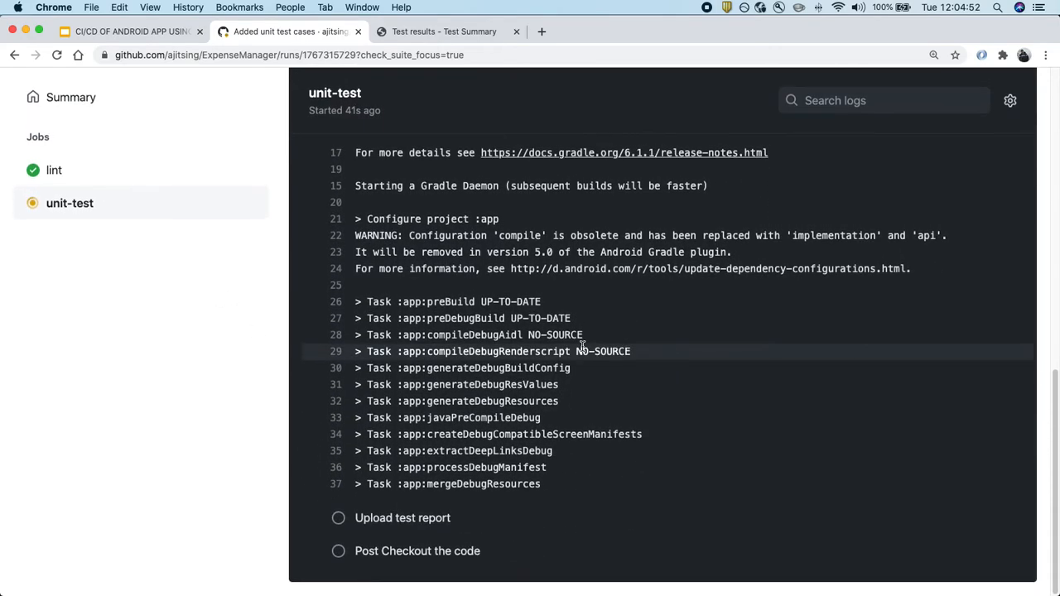
scroll("up", 3)
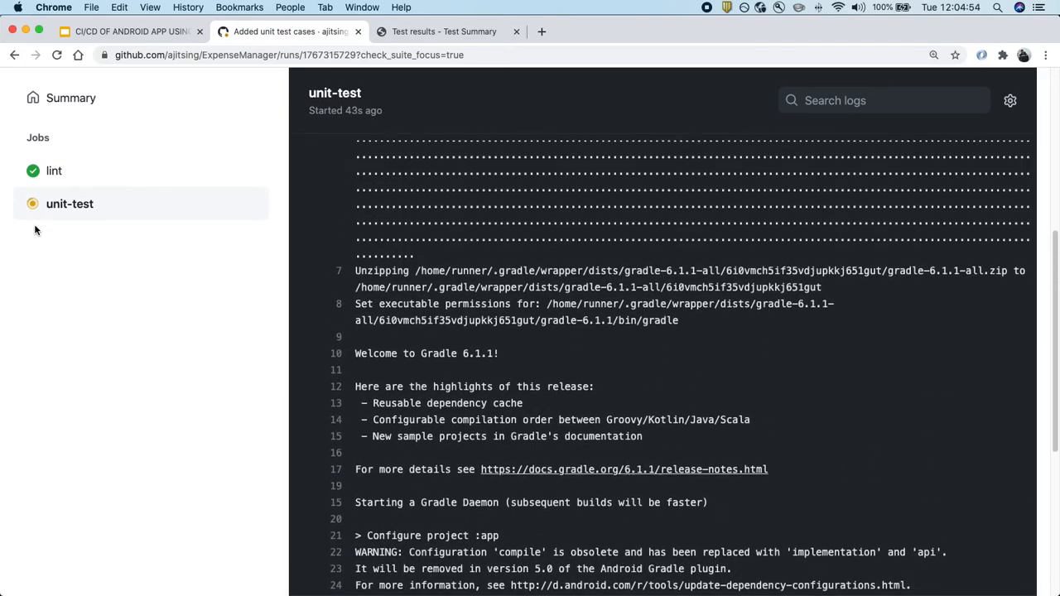
scroll("up", 3)
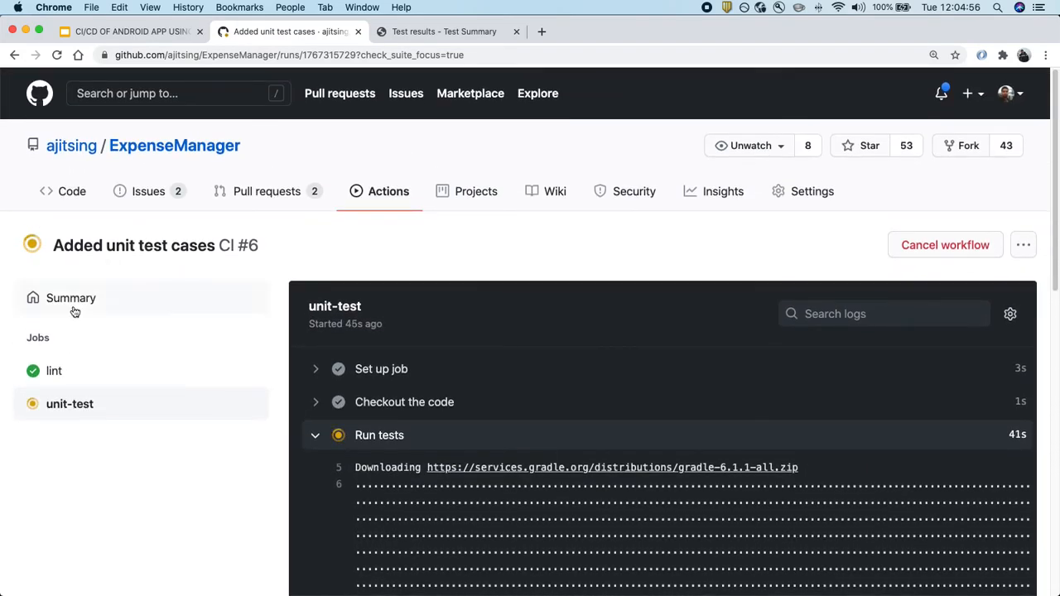
Return to the CI #6 run summary showing lint passed and unit-test in progress.
left_click(70, 298)
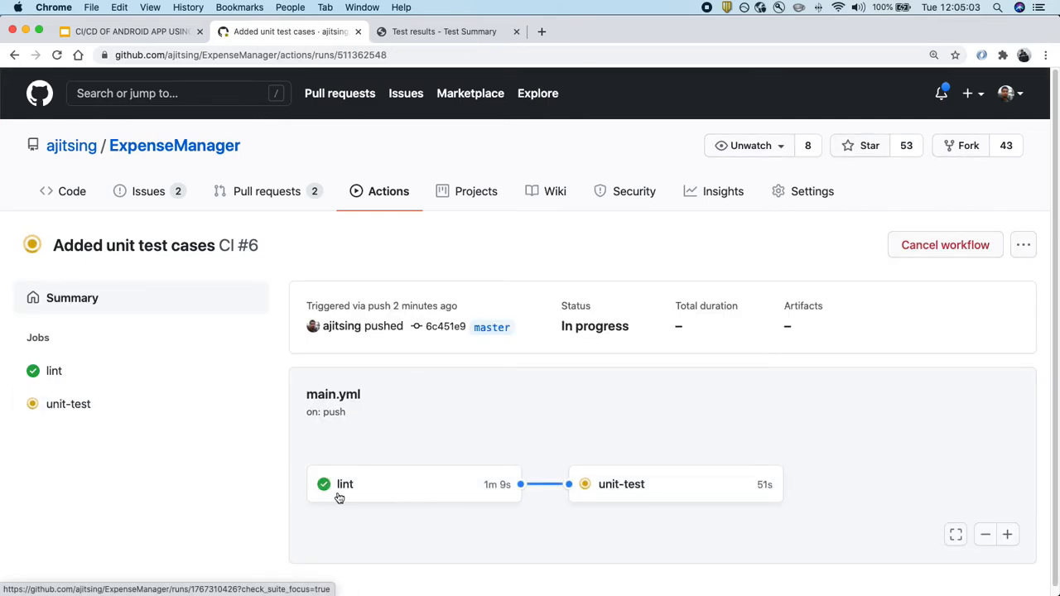
mouse_move(676, 497)
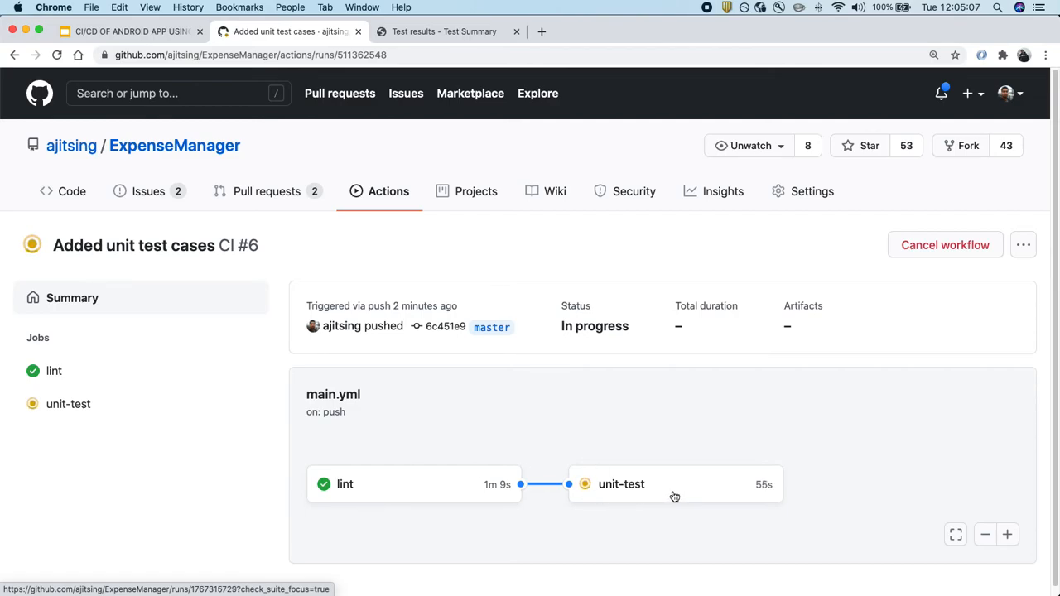
mouse_move(497, 521)
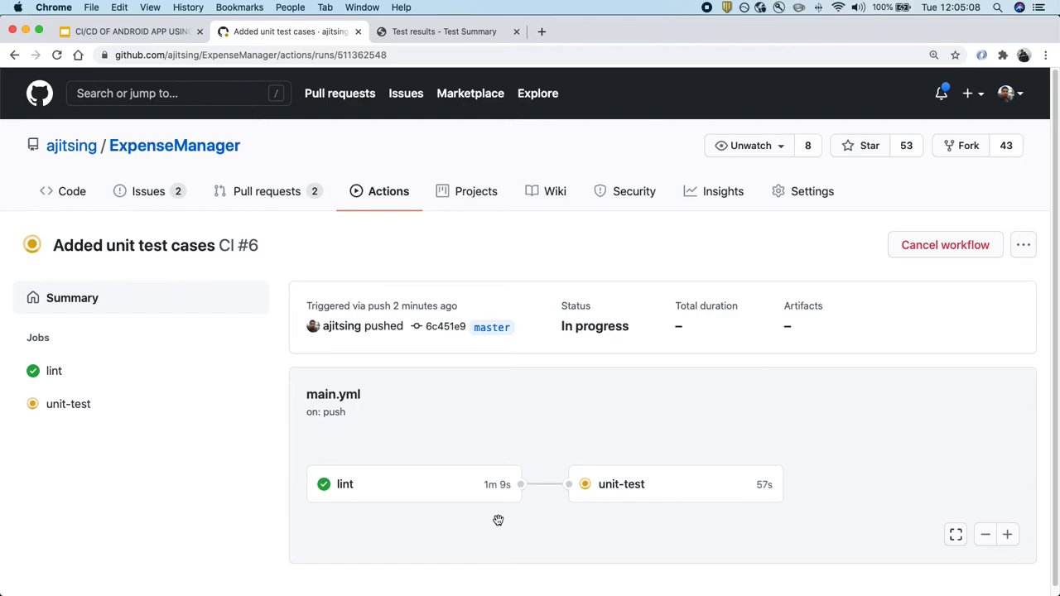
mouse_move(600, 415)
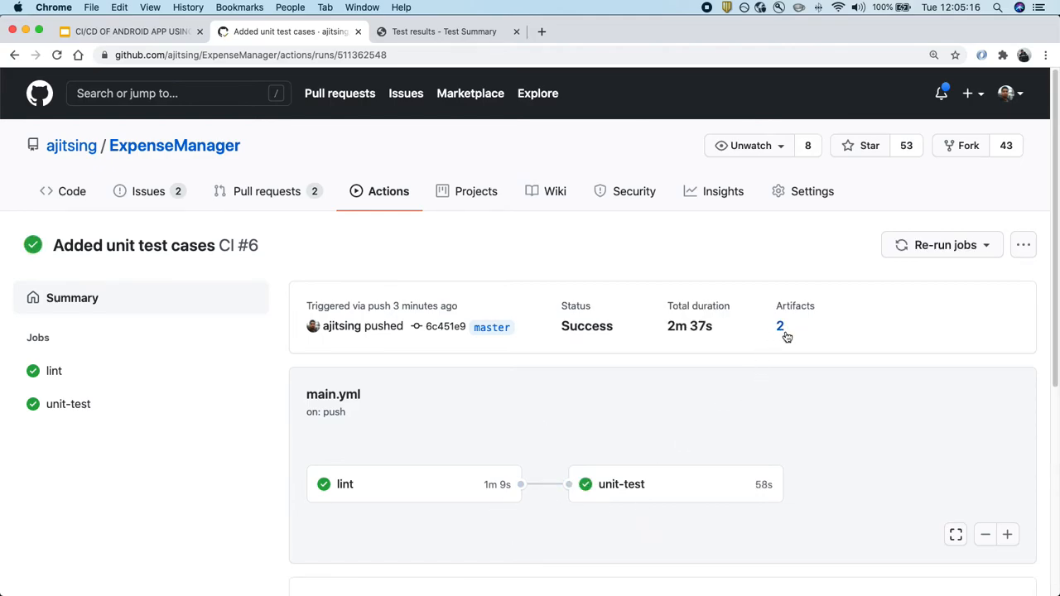
mouse_move(647, 474)
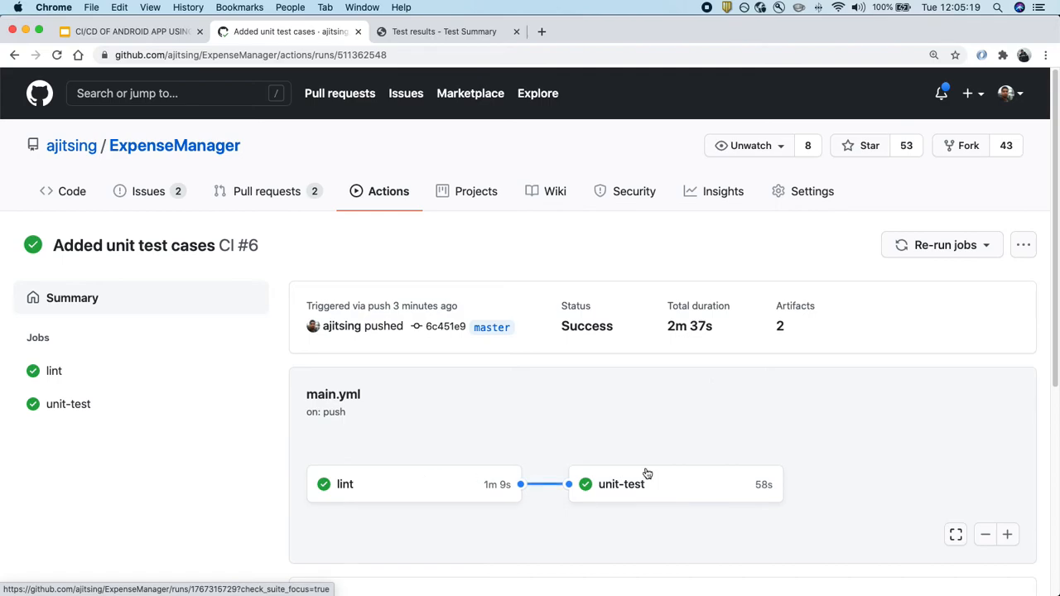
mouse_move(550, 508)
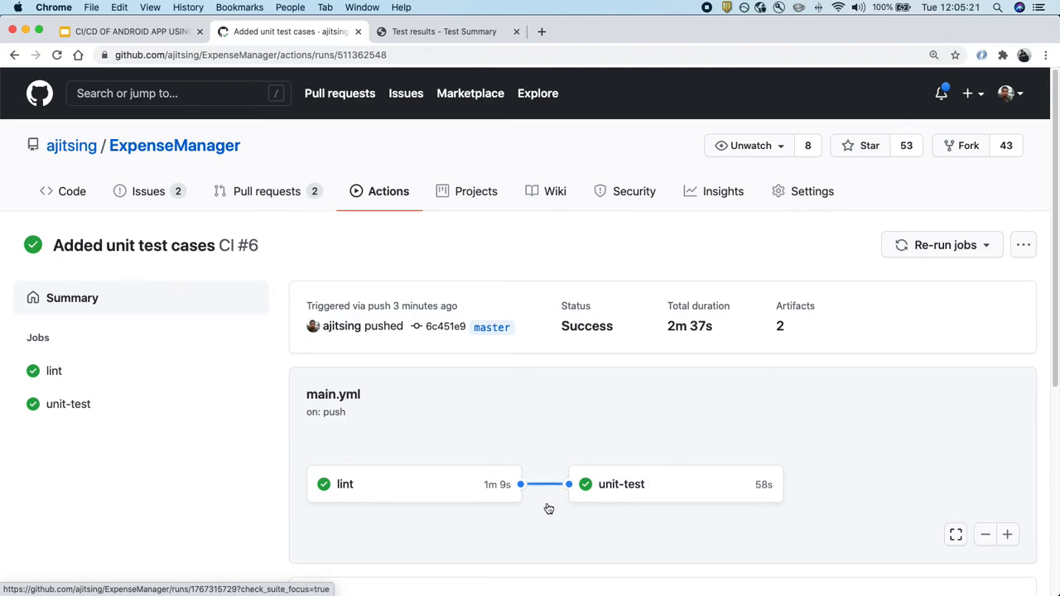
Save the unit_test_report artifact zip into Downloads and show its download options.
scroll("down", 3)
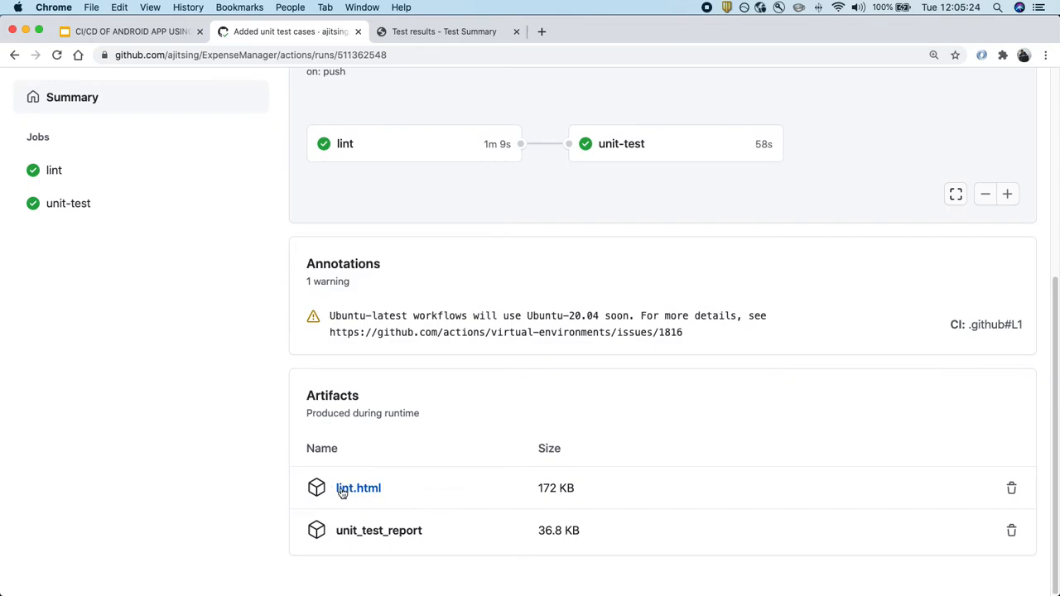
mouse_move(358, 487)
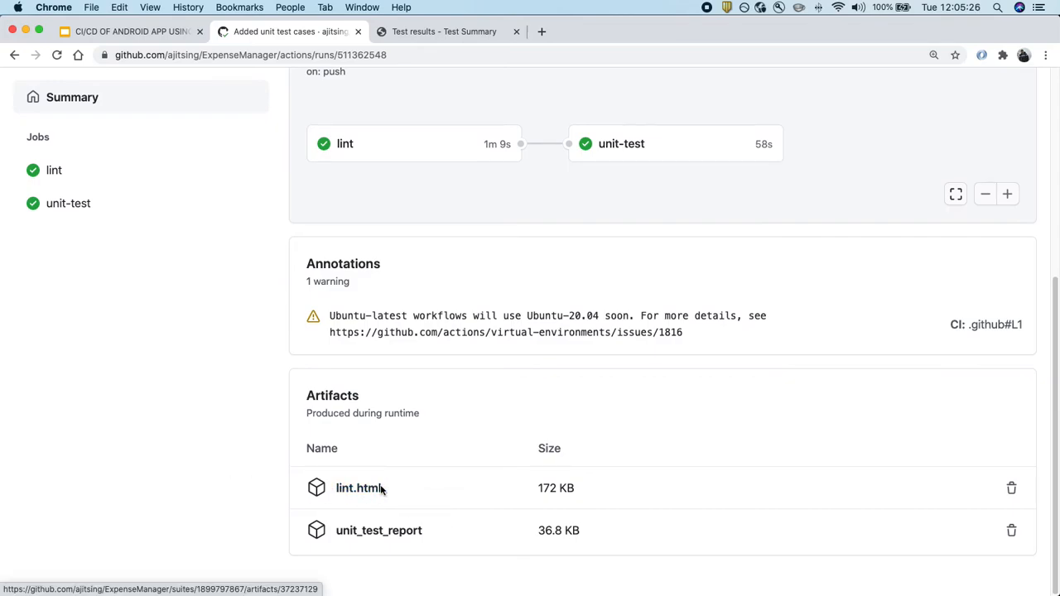
mouse_move(424, 537)
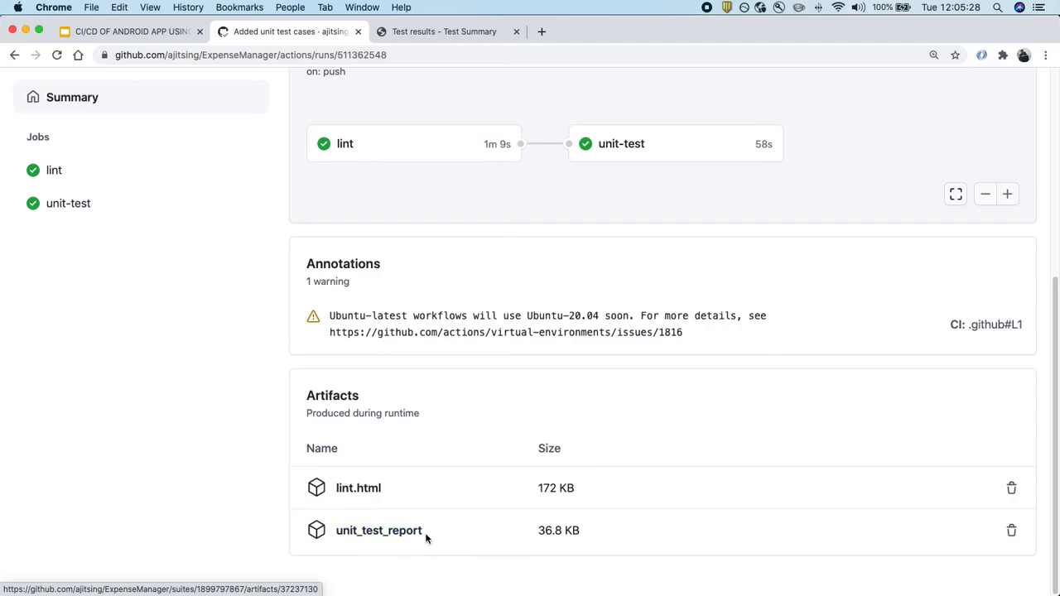
mouse_move(393, 570)
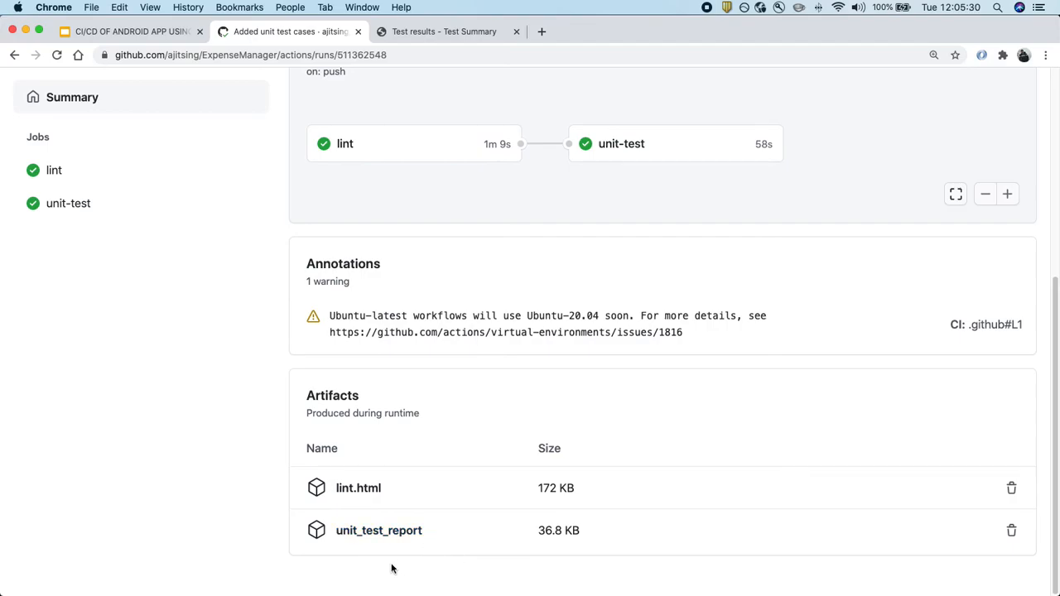
left_click(378, 530)
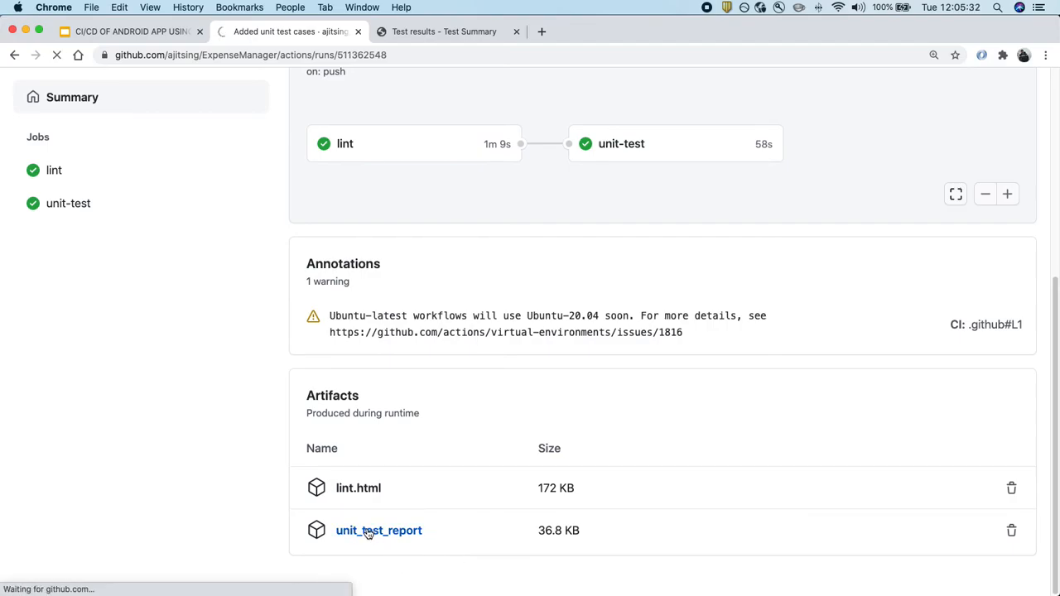
left_click(377, 530)
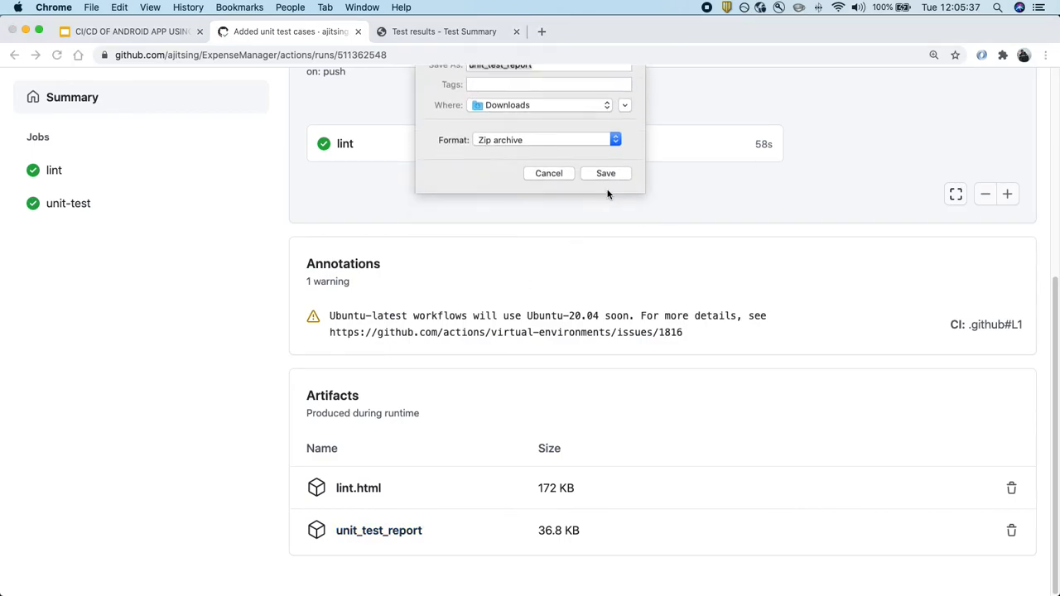
left_click(607, 174)
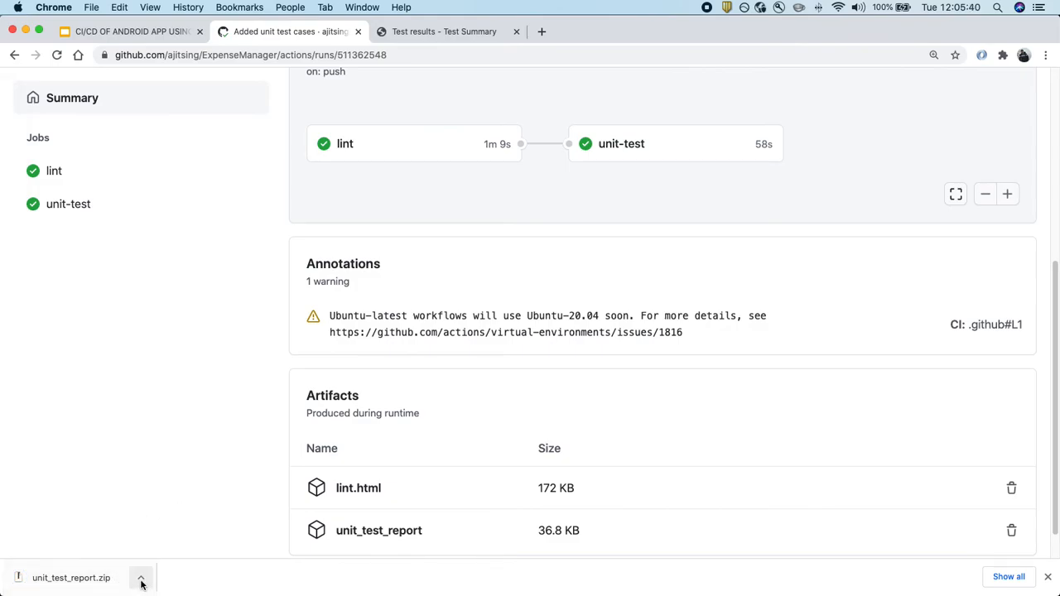
left_click(141, 577)
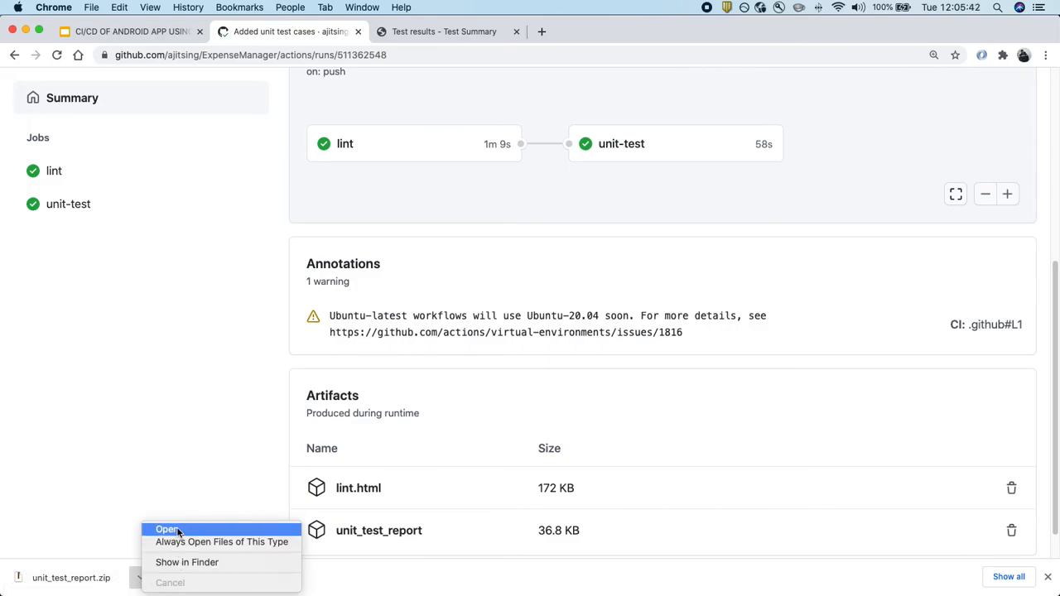
View the report's Test Summary (20 tests, 0 failures, 100%) and presenter package, then return to GitHub.
left_click(165, 530)
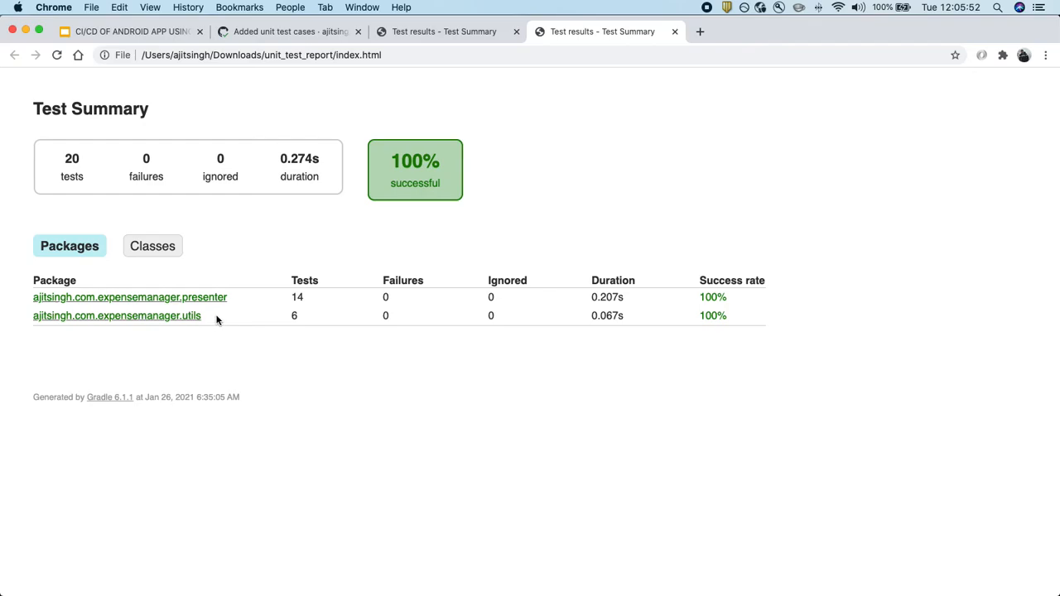
mouse_move(173, 232)
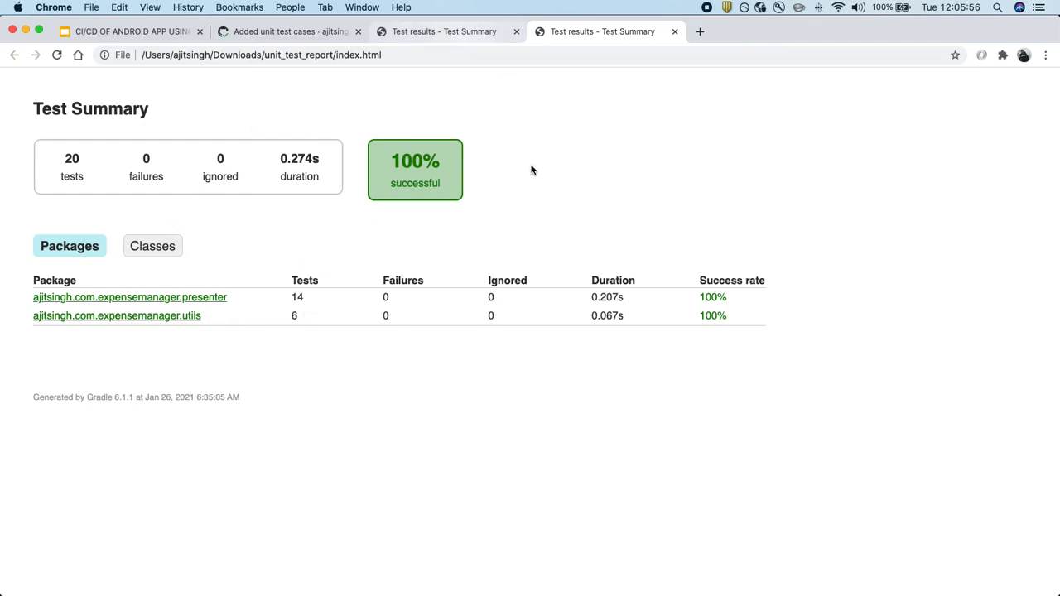
mouse_move(109, 282)
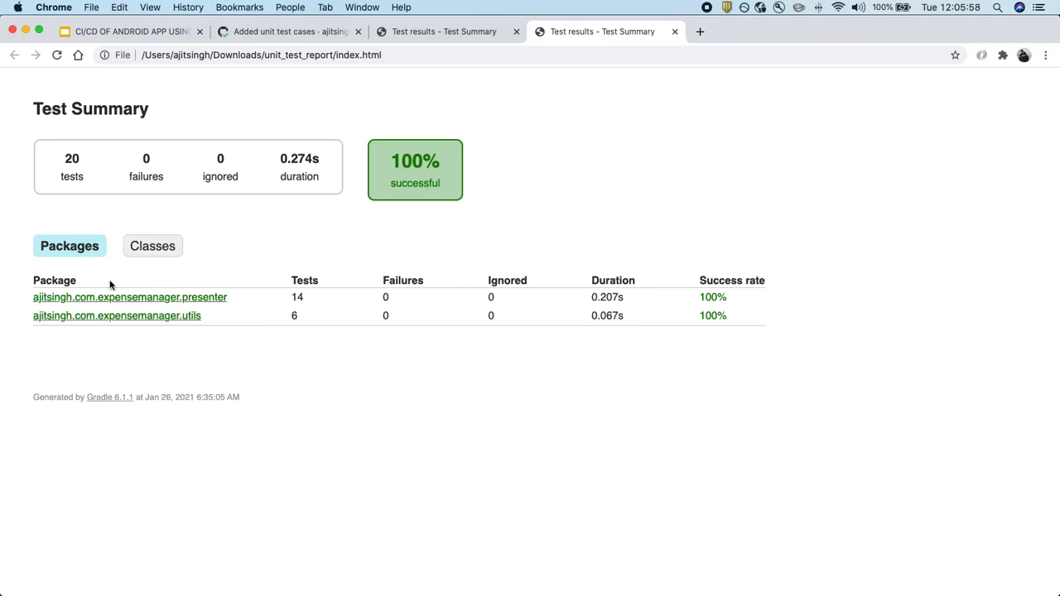
mouse_move(255, 185)
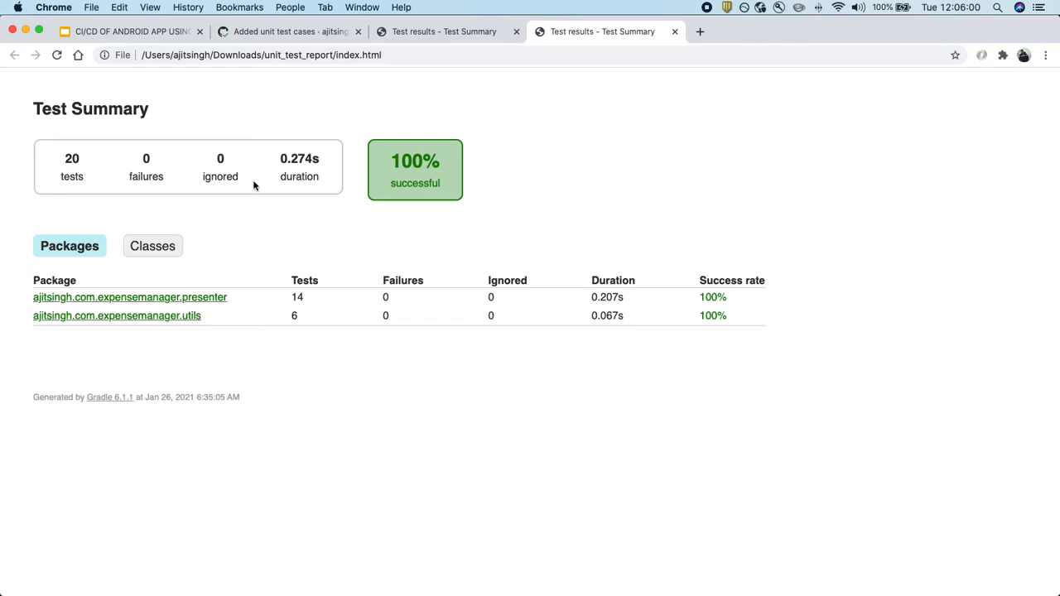
mouse_move(174, 307)
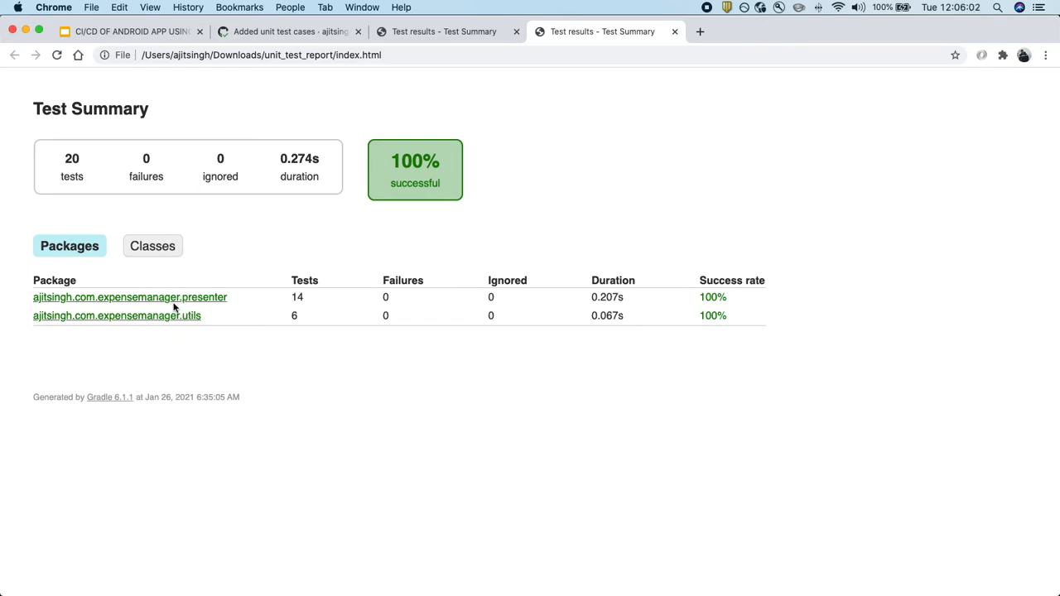
left_click(129, 296)
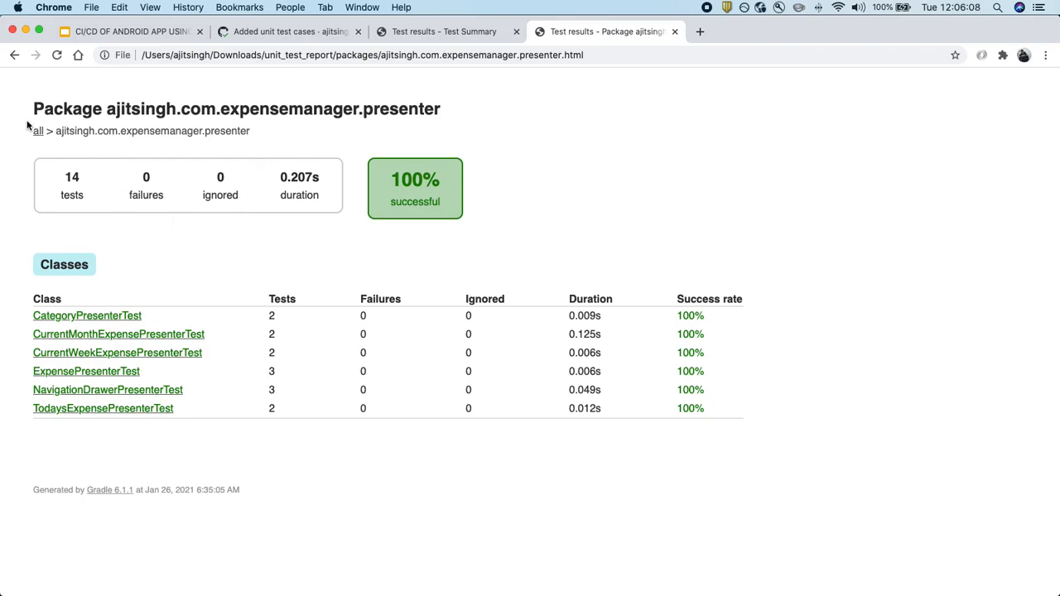
left_click(38, 131)
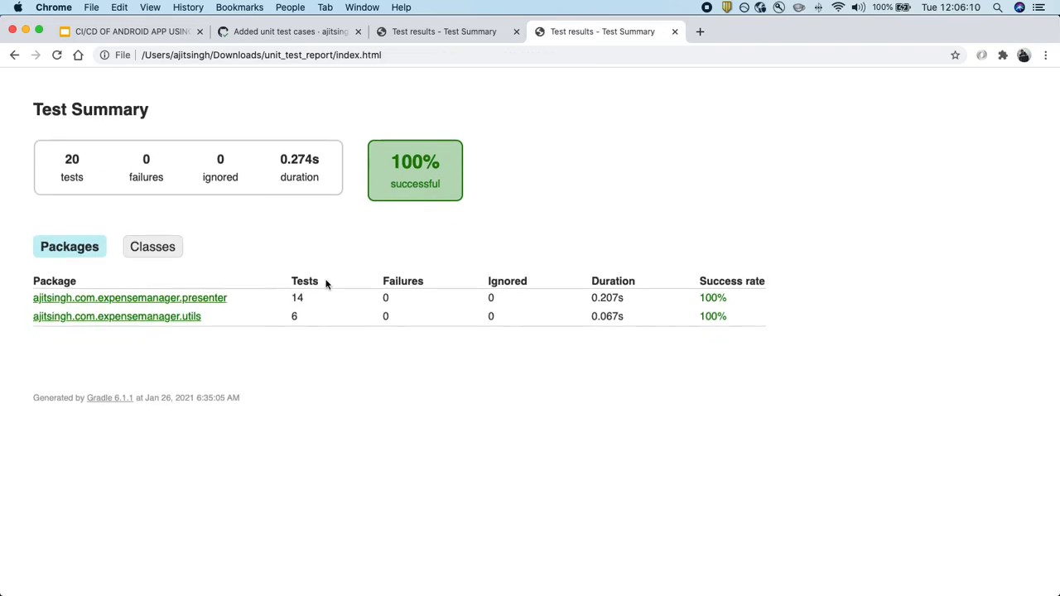
left_click(288, 32)
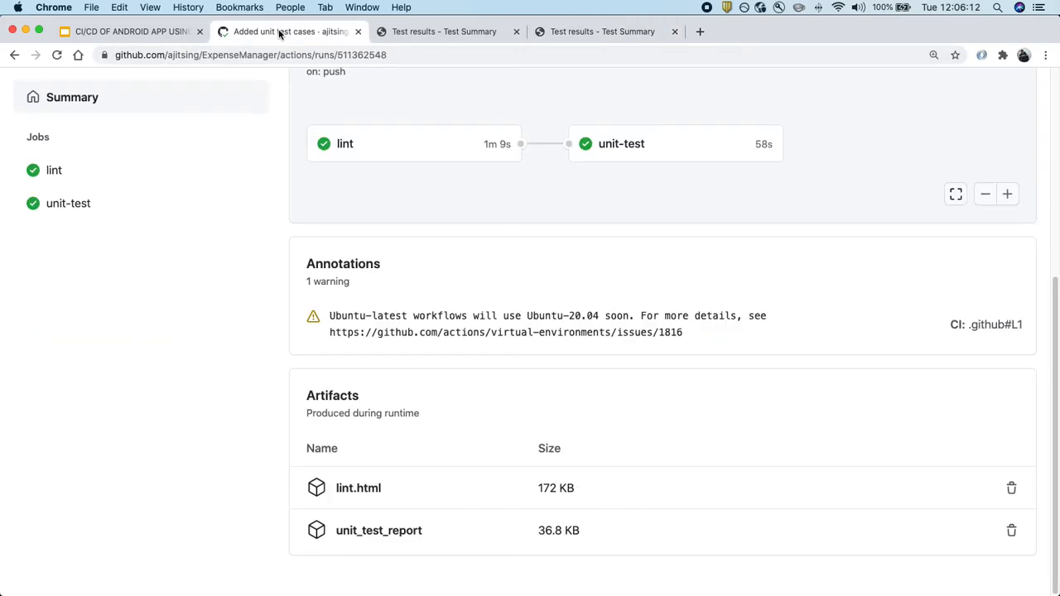
scroll("up", 3)
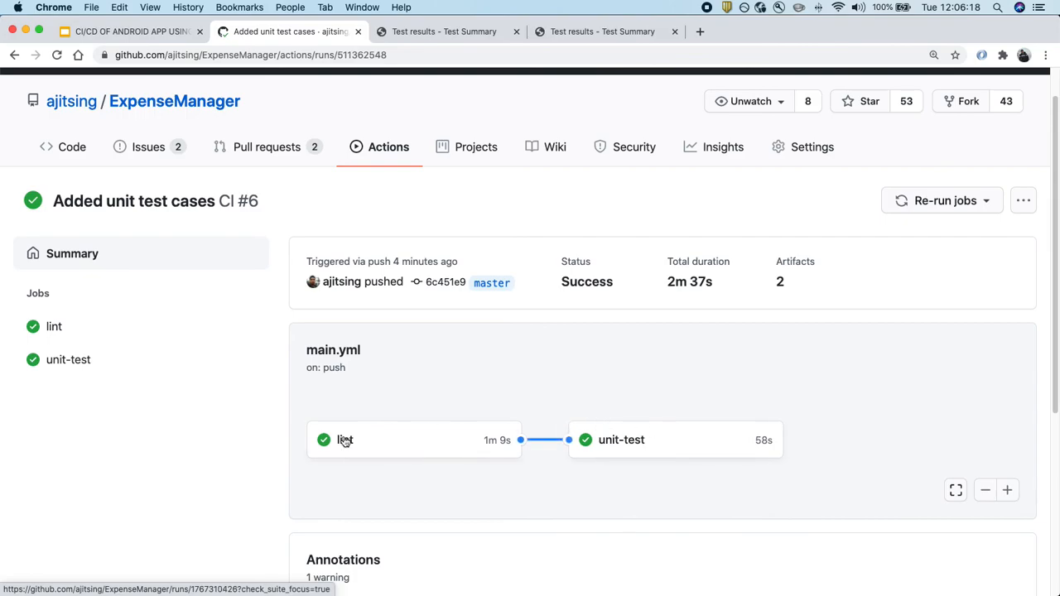
mouse_move(249, 457)
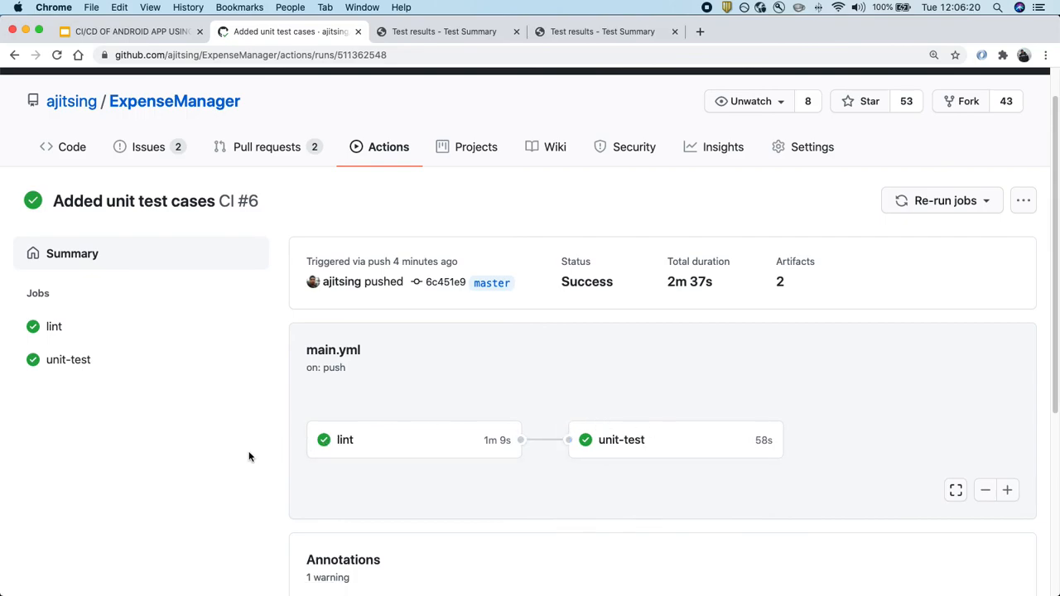
scroll("up", 3)
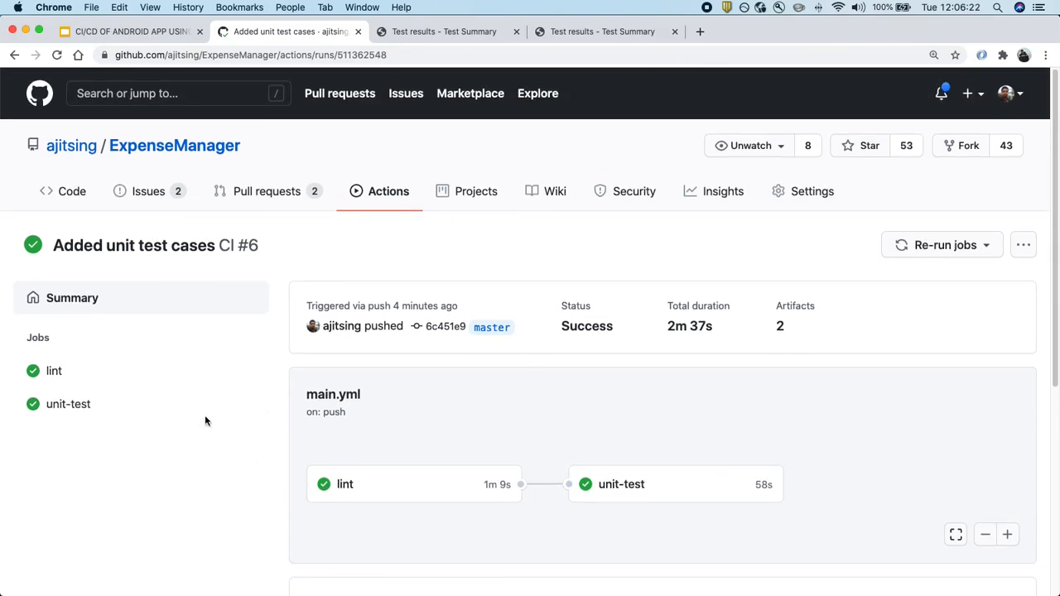
mouse_move(130, 31)
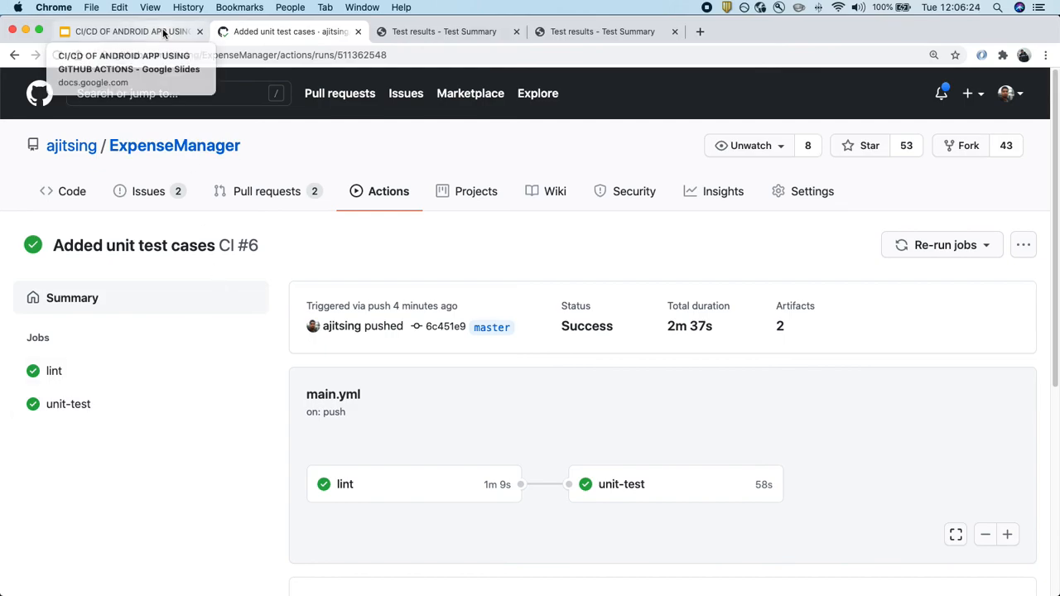
Switch to the Google Slides deck showing the CI/CD Architecture pipeline from Lint through Deploy.
left_click(124, 30)
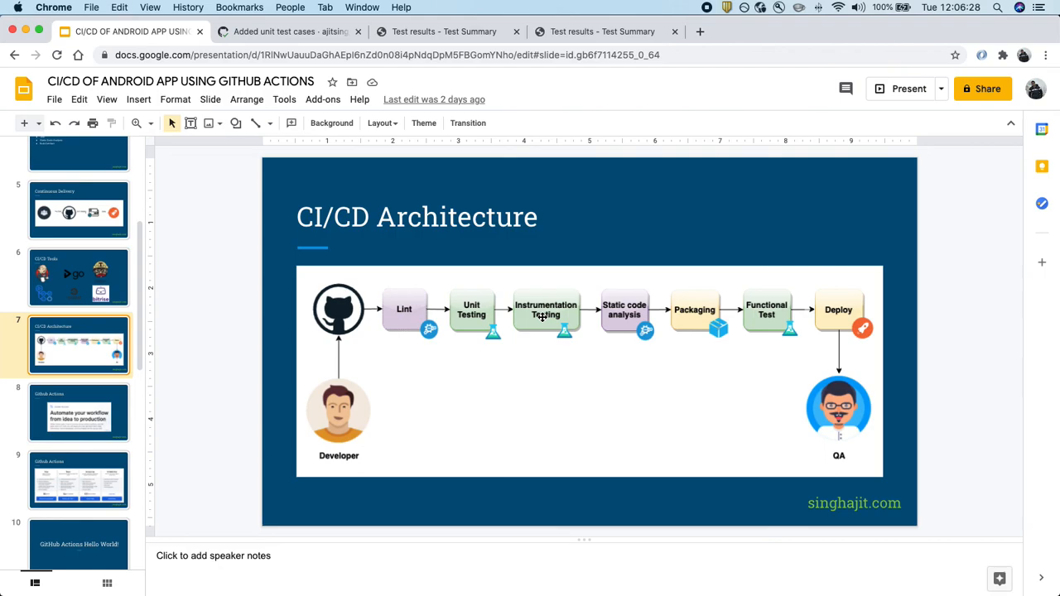
mouse_move(553, 384)
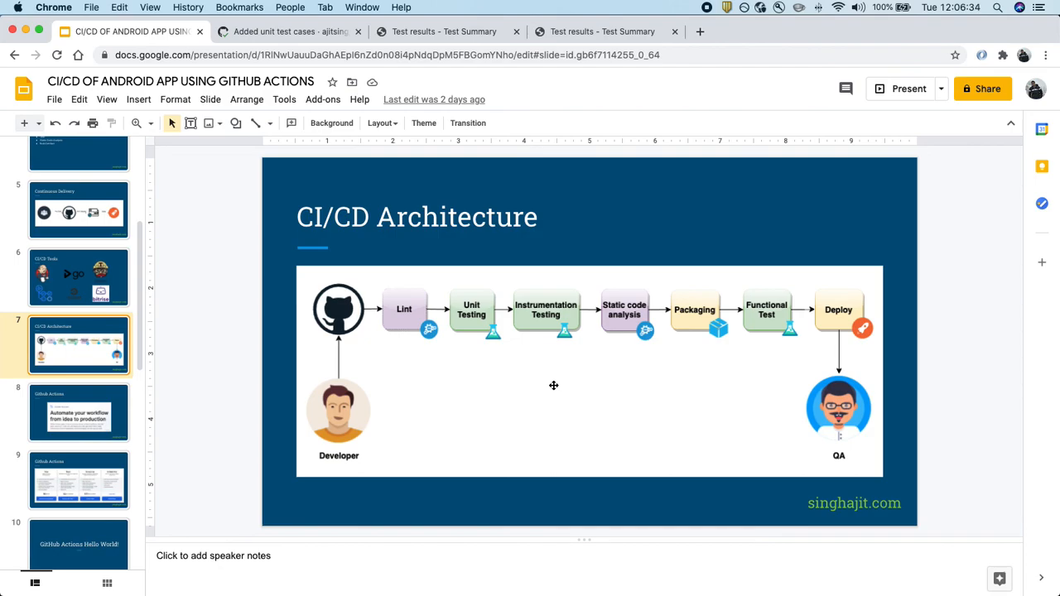
mouse_move(590, 381)
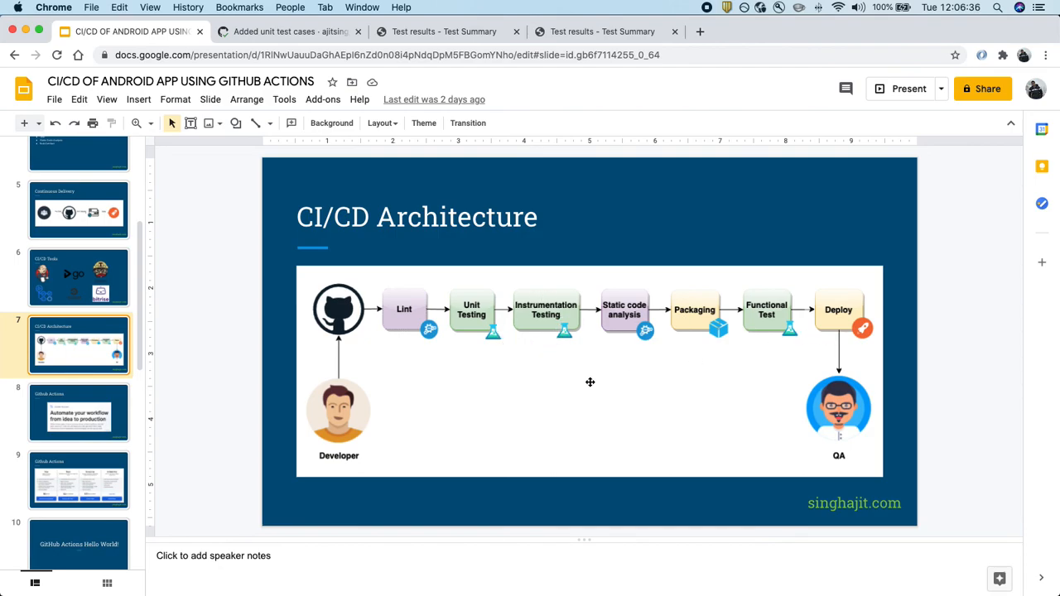
mouse_move(825, 348)
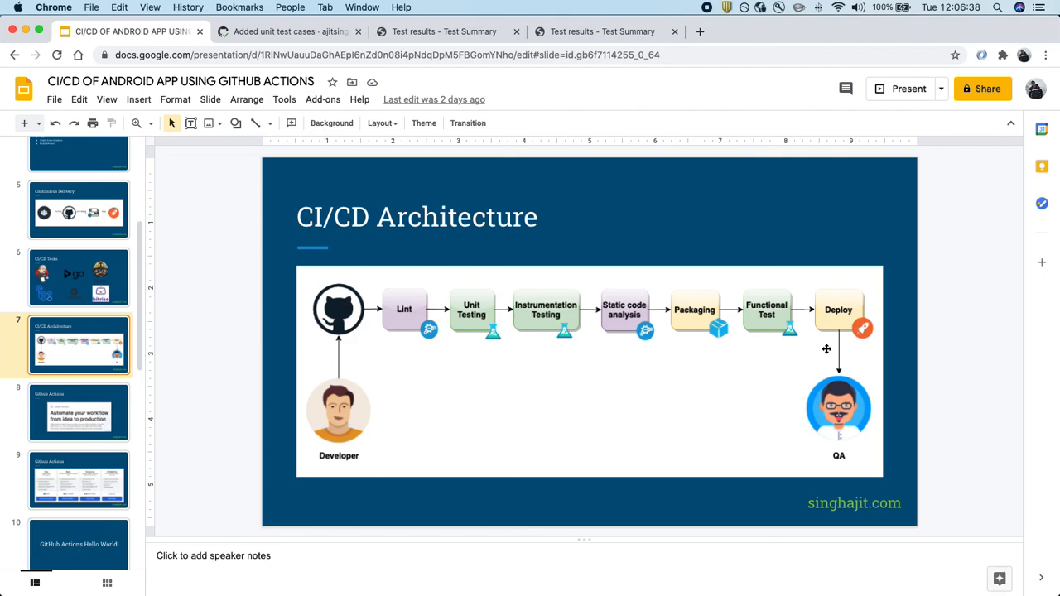
mouse_move(609, 205)
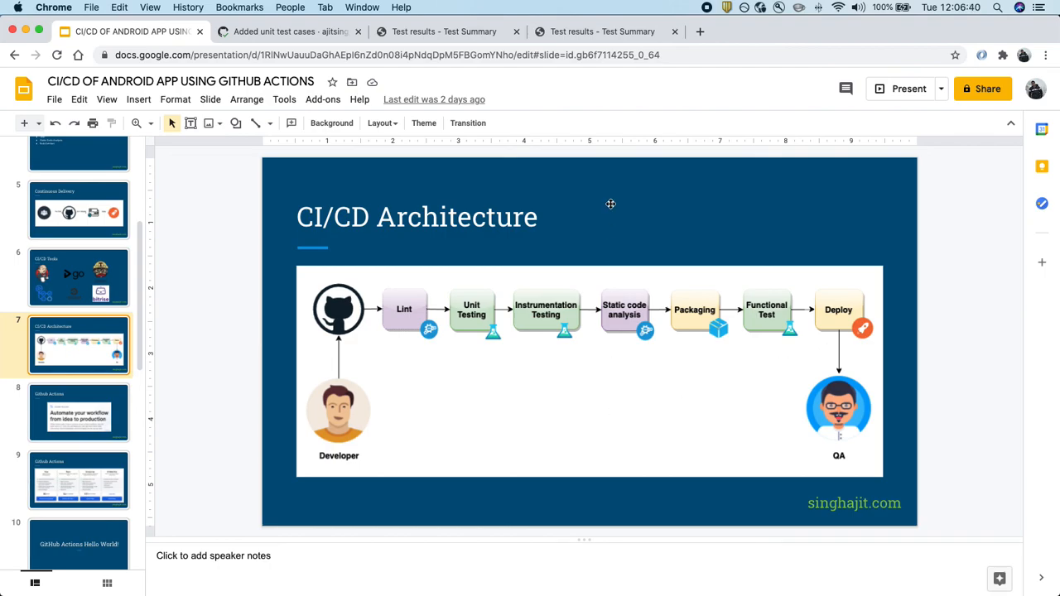